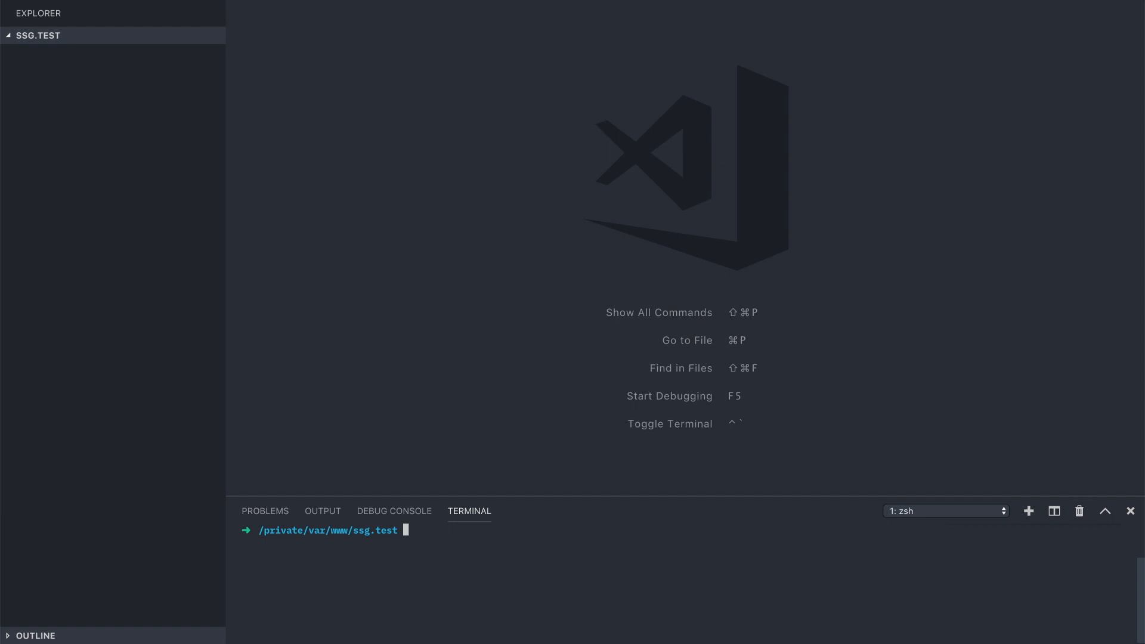
- Create an empty ssg.php file with touch in the integrated terminal
type("touch")
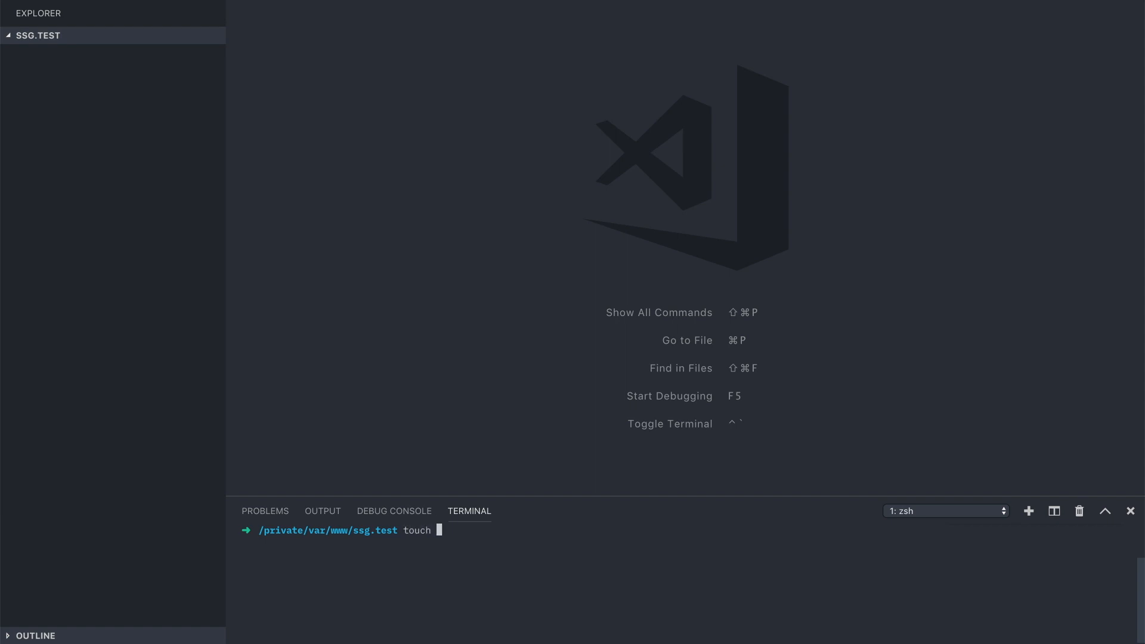
key("Return")
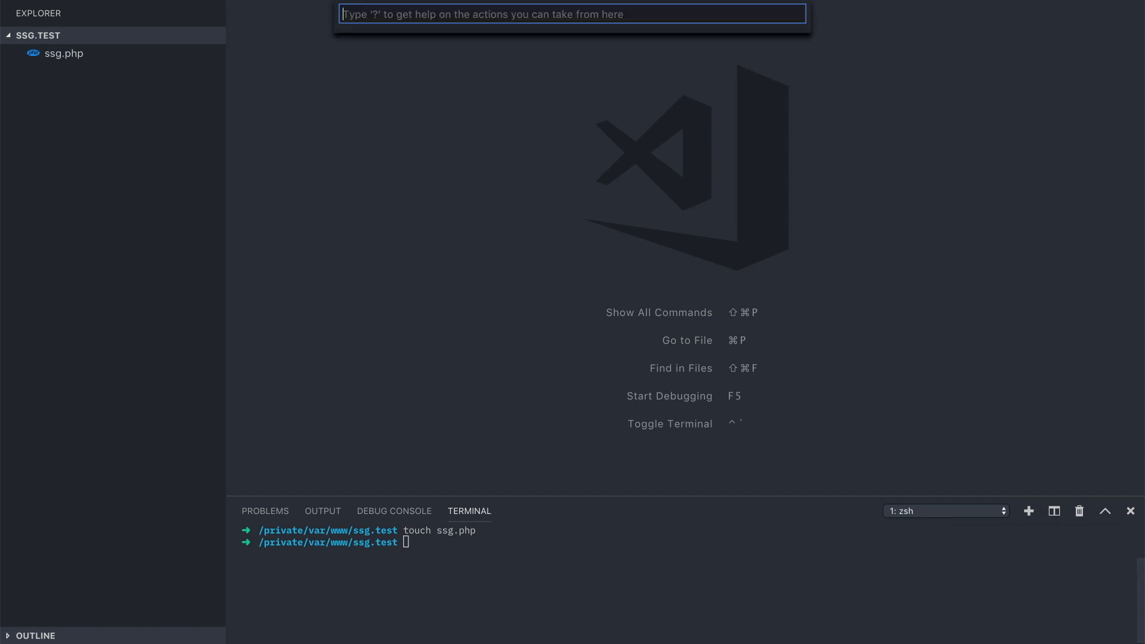
- In ssg.php, define class SSG with an init() method that echoes 'Running!'
left_click(63, 53)
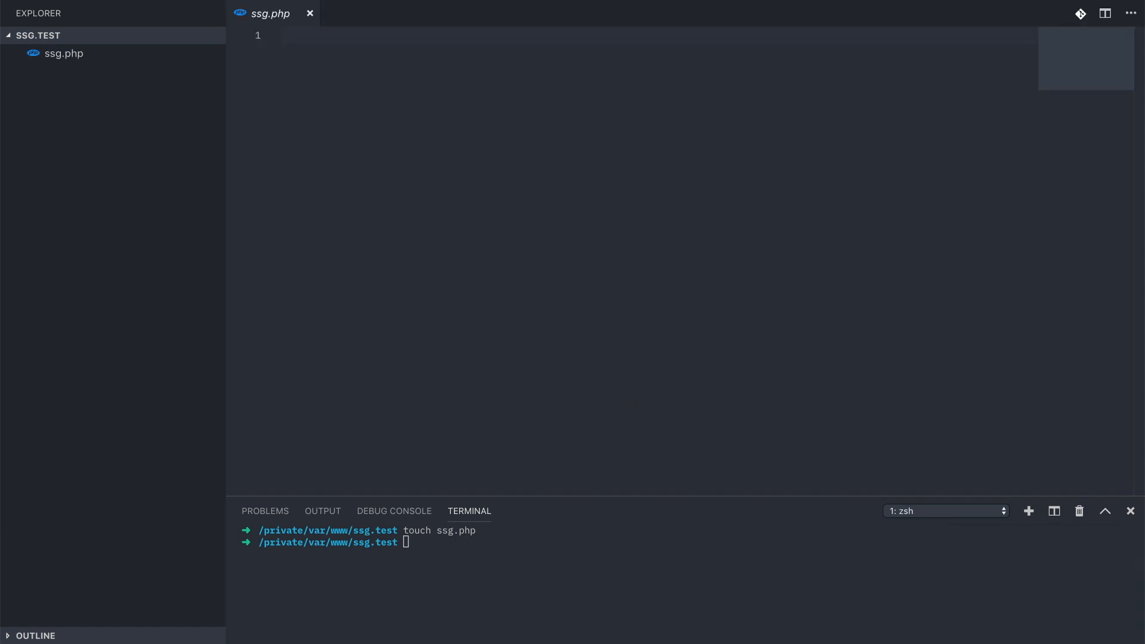
type("<?php")
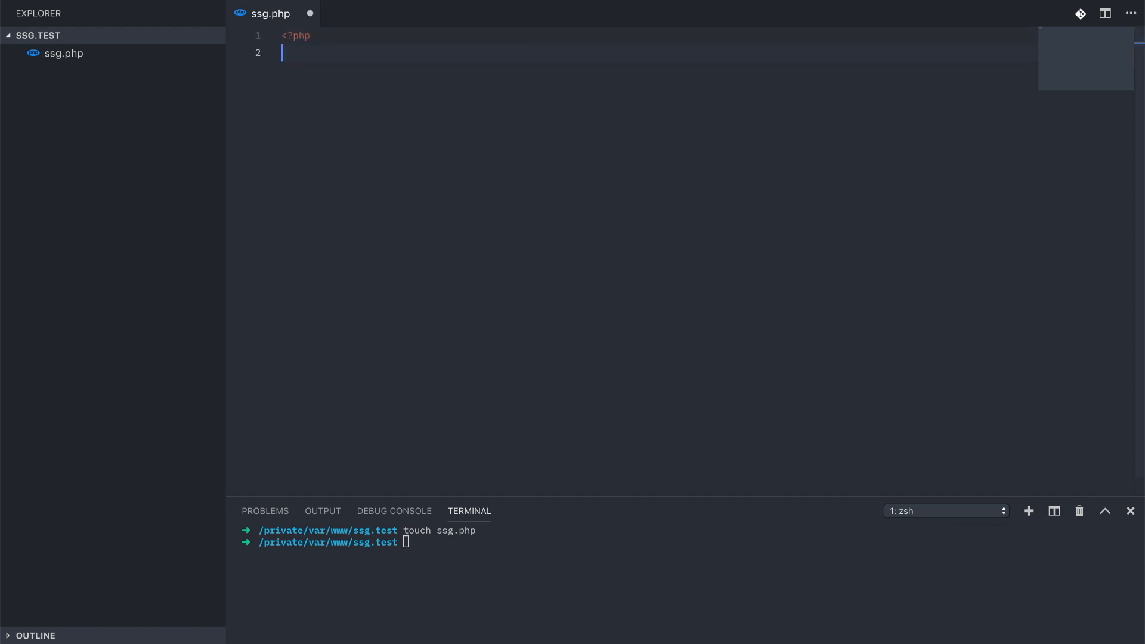
type("class SSG")
type("{")
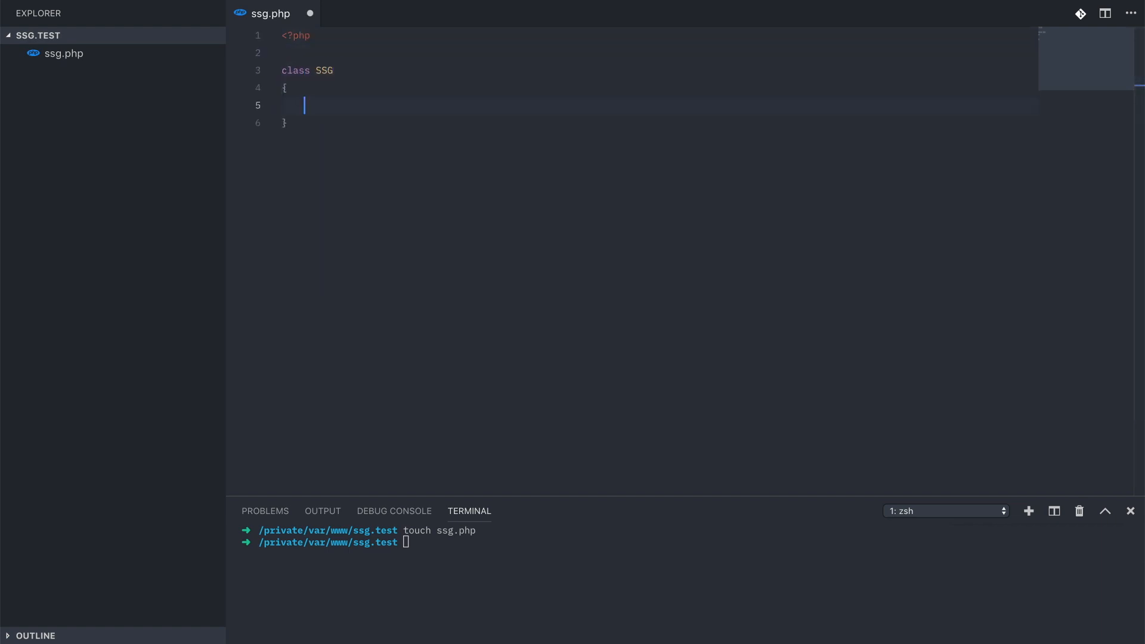
key("Enter")
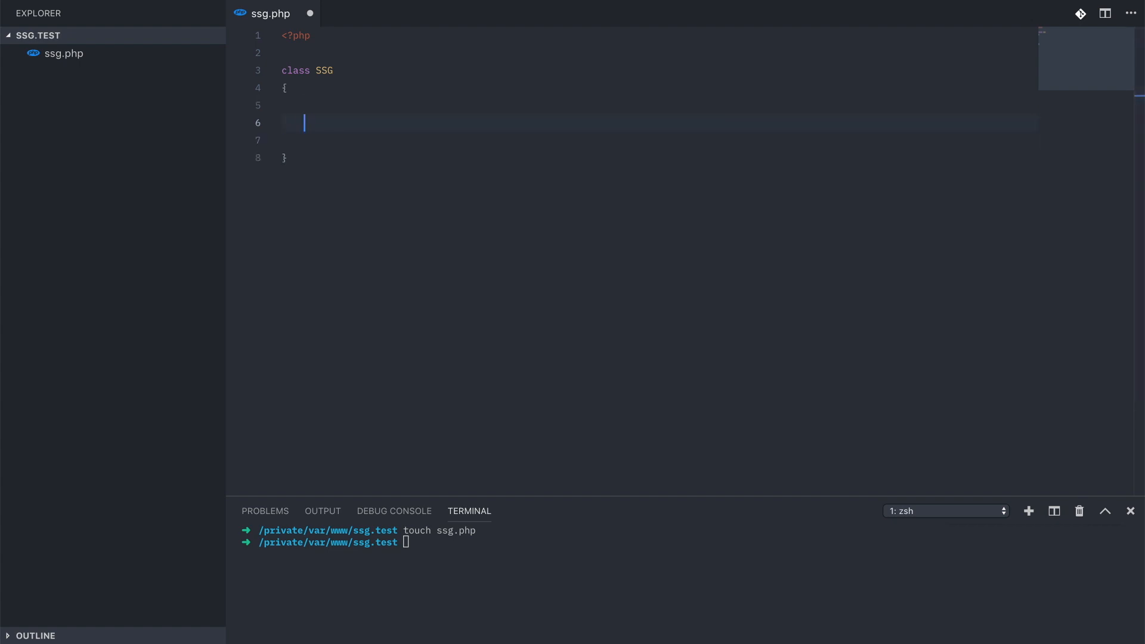
type("public function init")
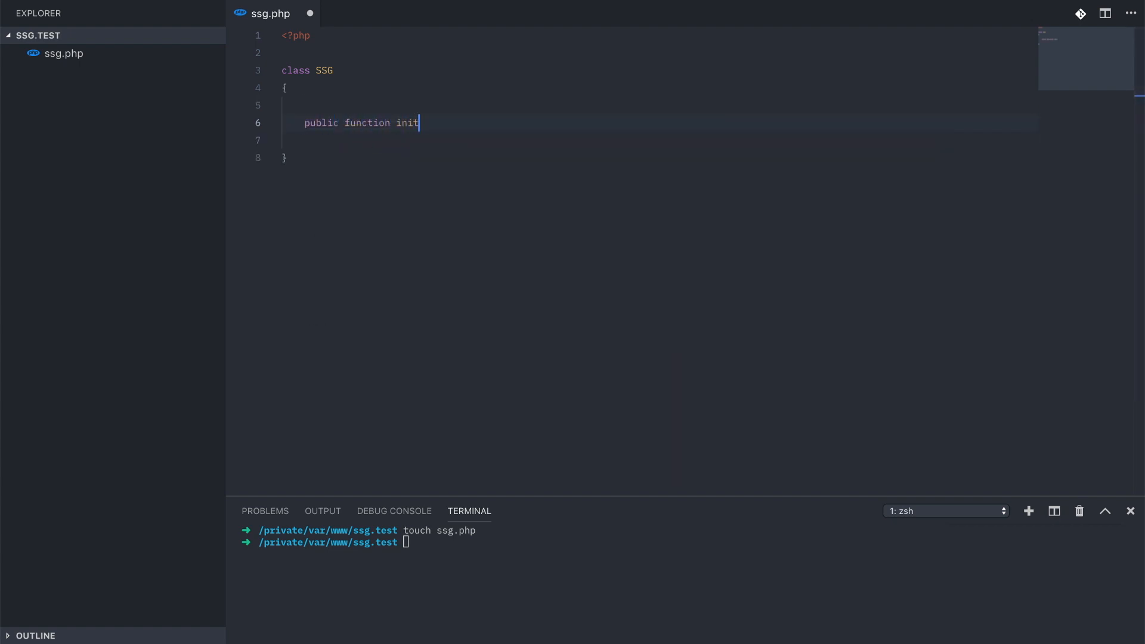
type("()")
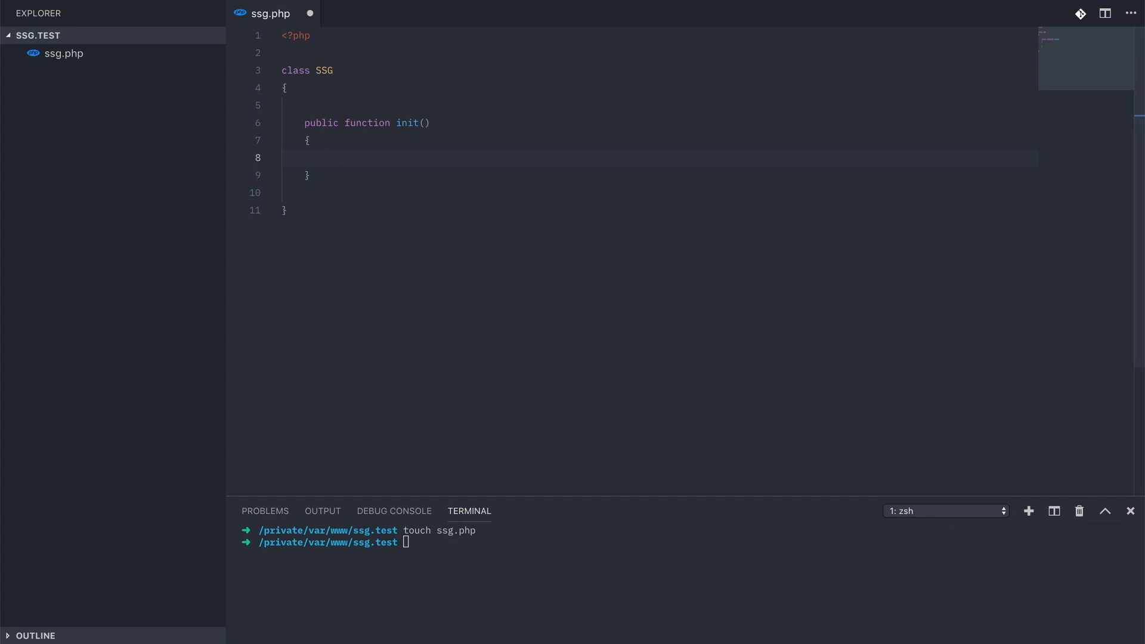
type("echo 'Runnin")
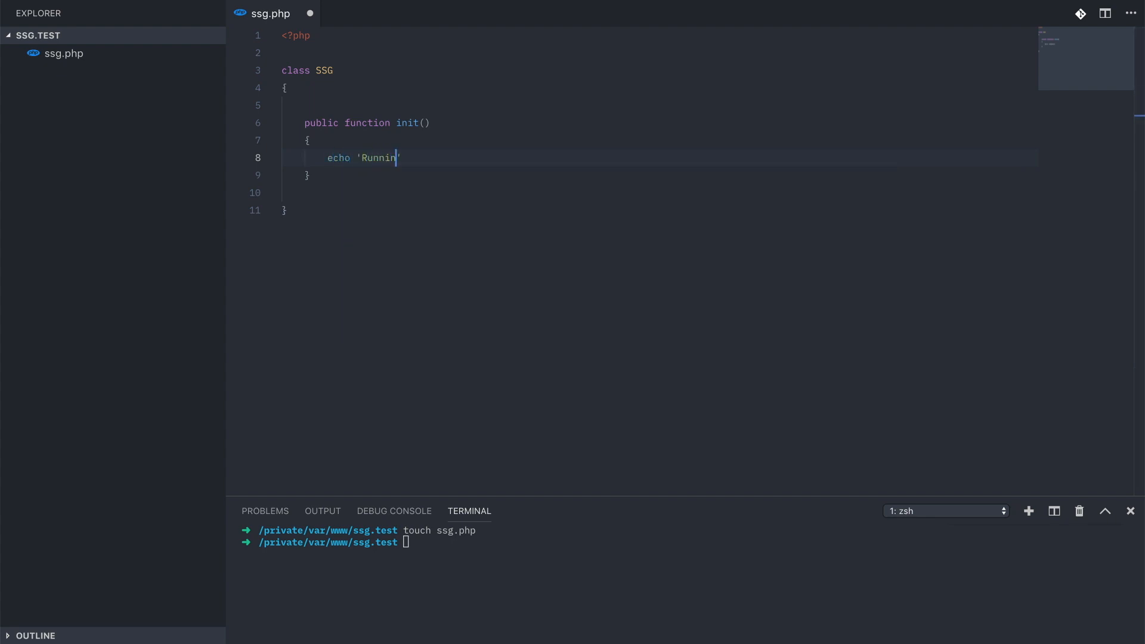
type("g!';")
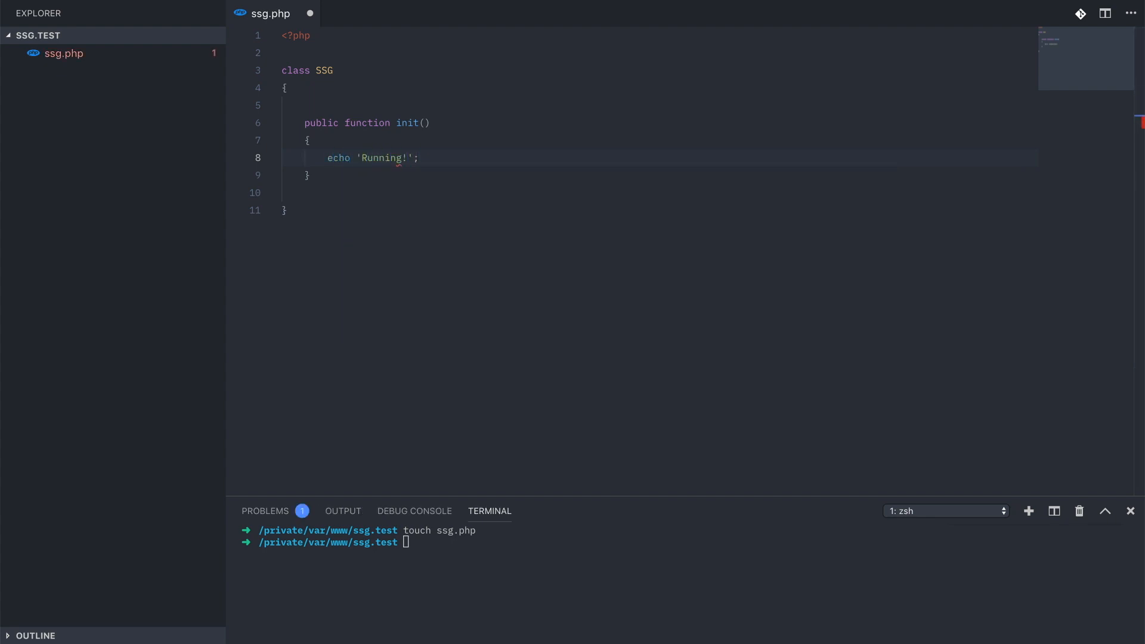
- Instantiate SSG as $ssg, call init(), and run php ssg.php
type("$")
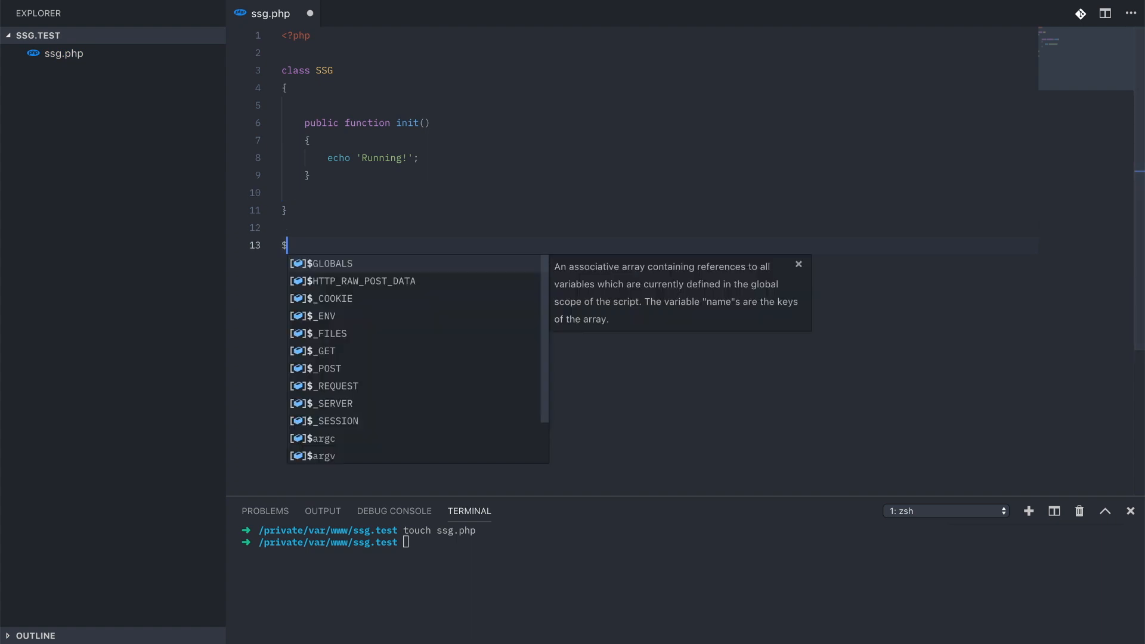
type("ssg = new SSG;")
type("$ssg")
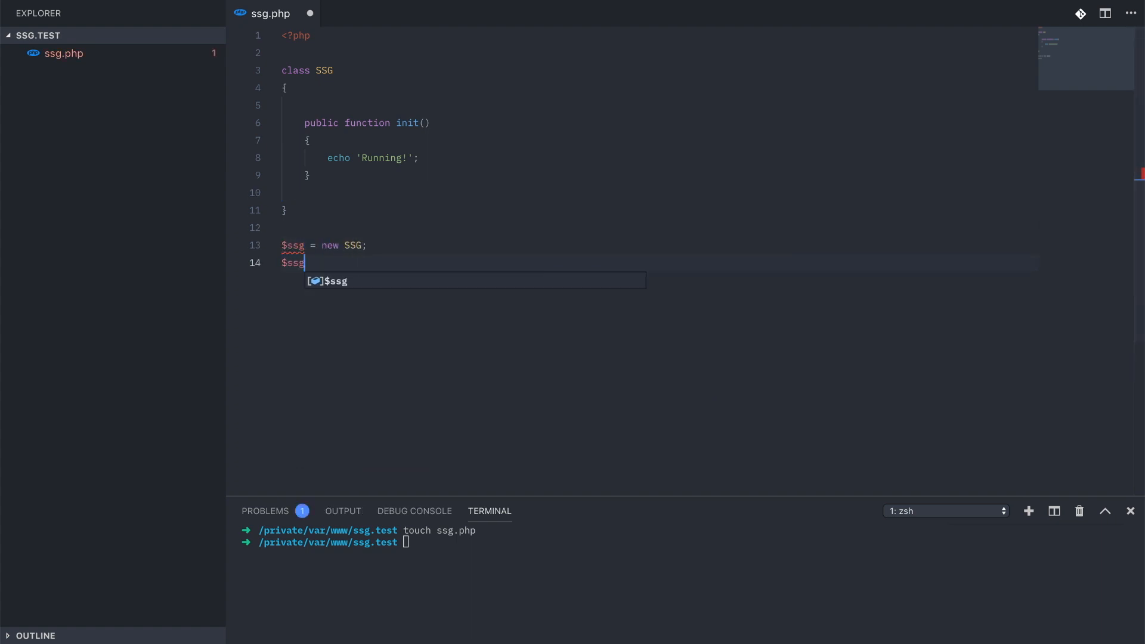
type("->init();")
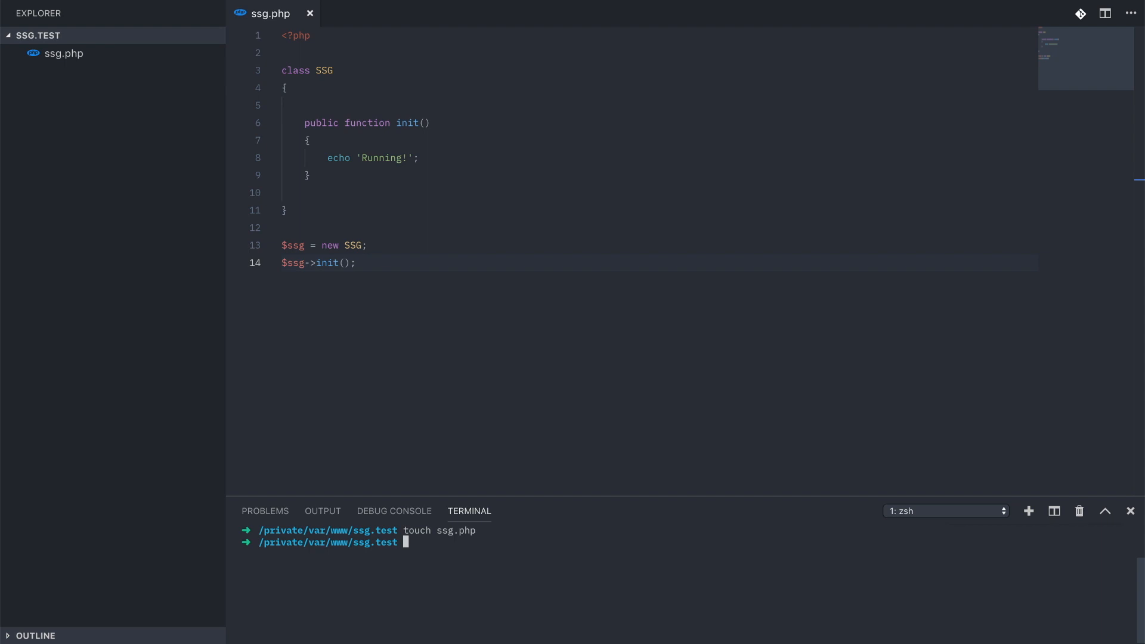
type("php ssg.php")
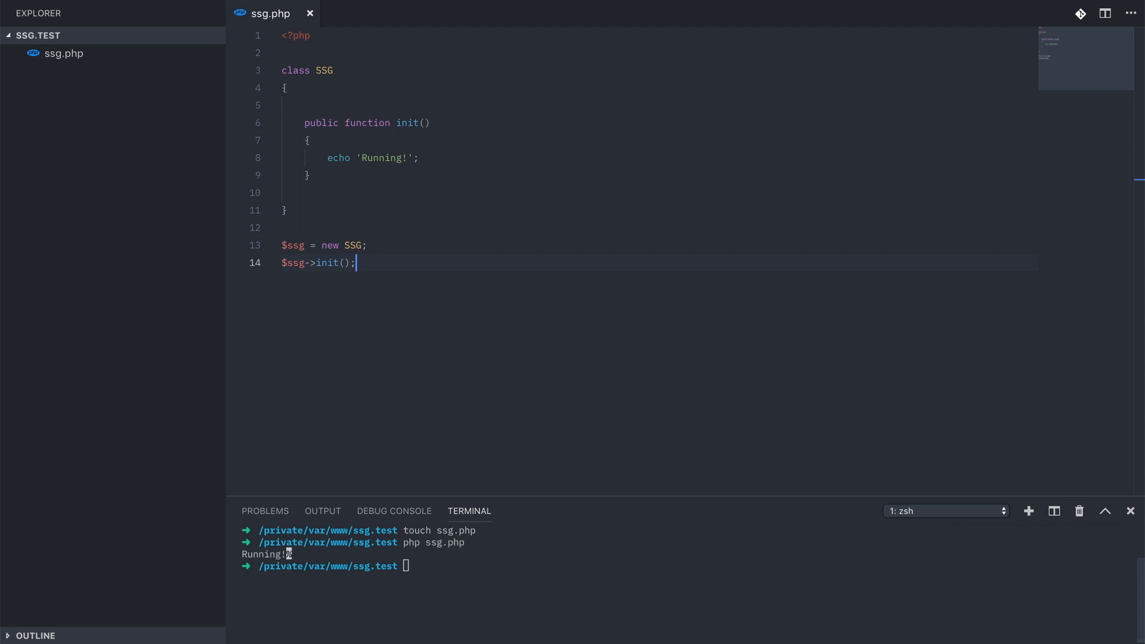
- Append . PHP_EOL to the Running! echo and add a /** docblock above init()
left_click(395, 158)
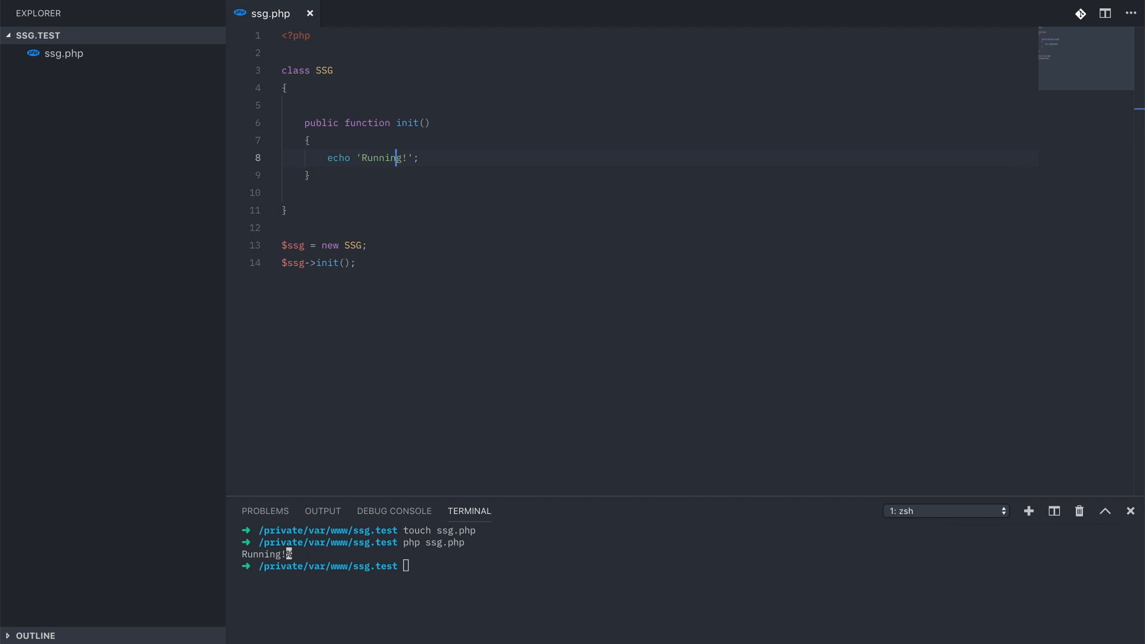
type(". PHP")
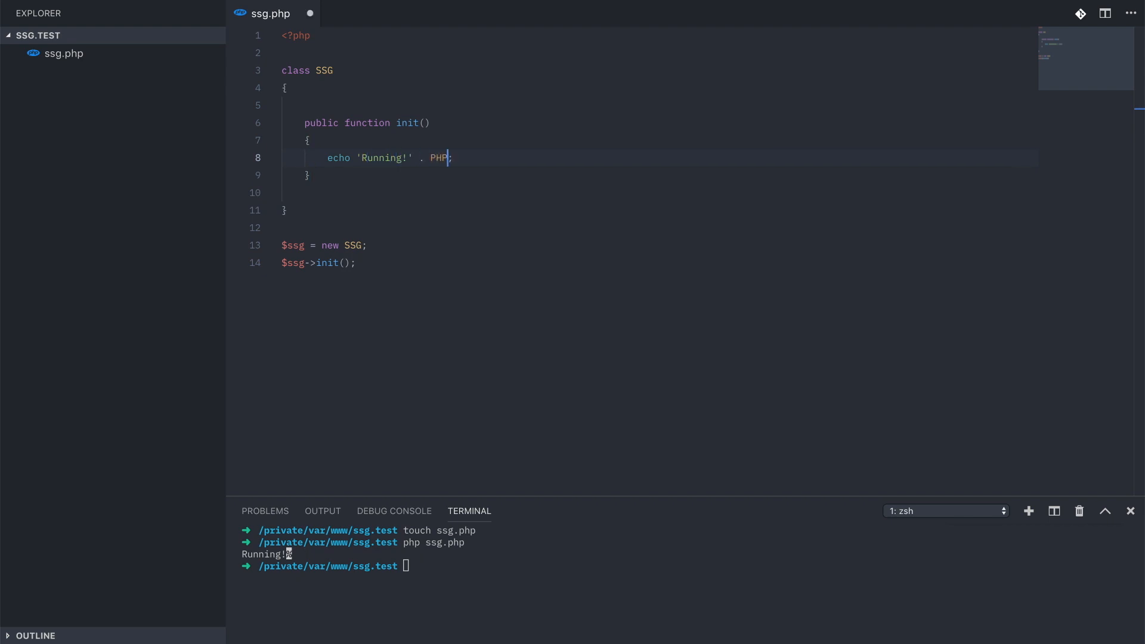
type("_EOL")
left_click(689, 567)
type("php ssg.php")
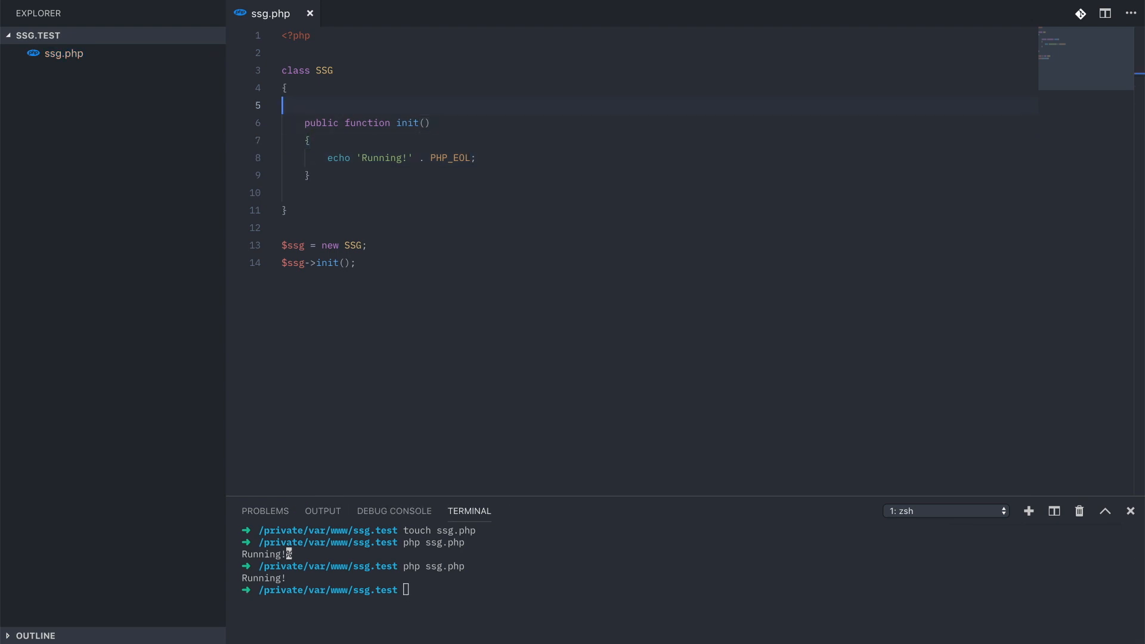
type("/**")
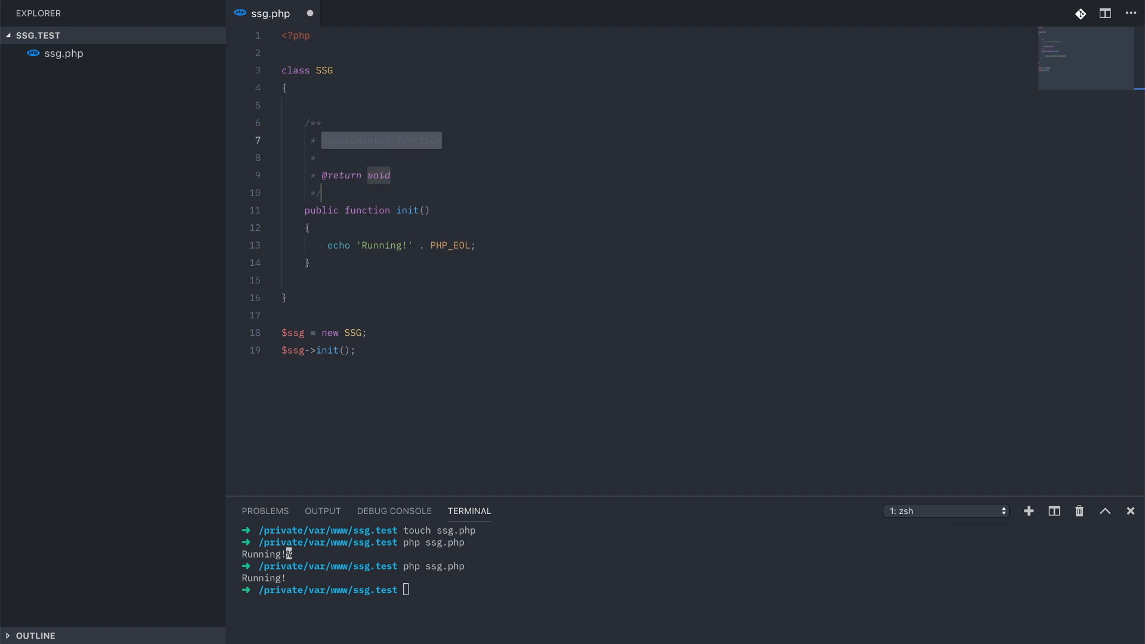
- Write the init docblock text and the first plan comment, 'get all content files'
type("Run")
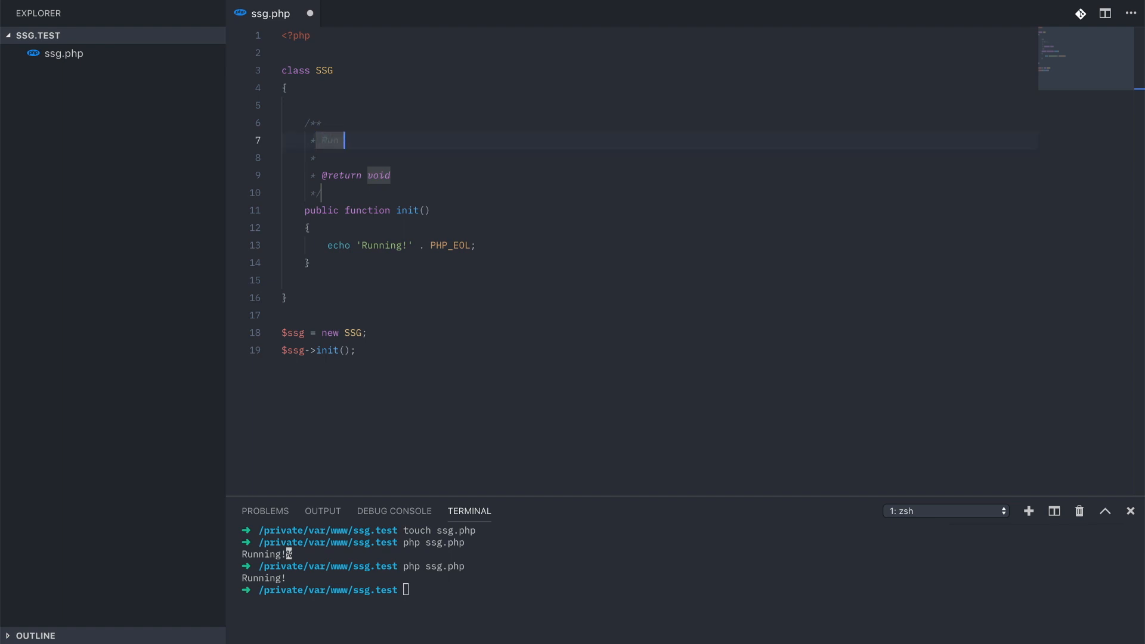
type("the static site generator")
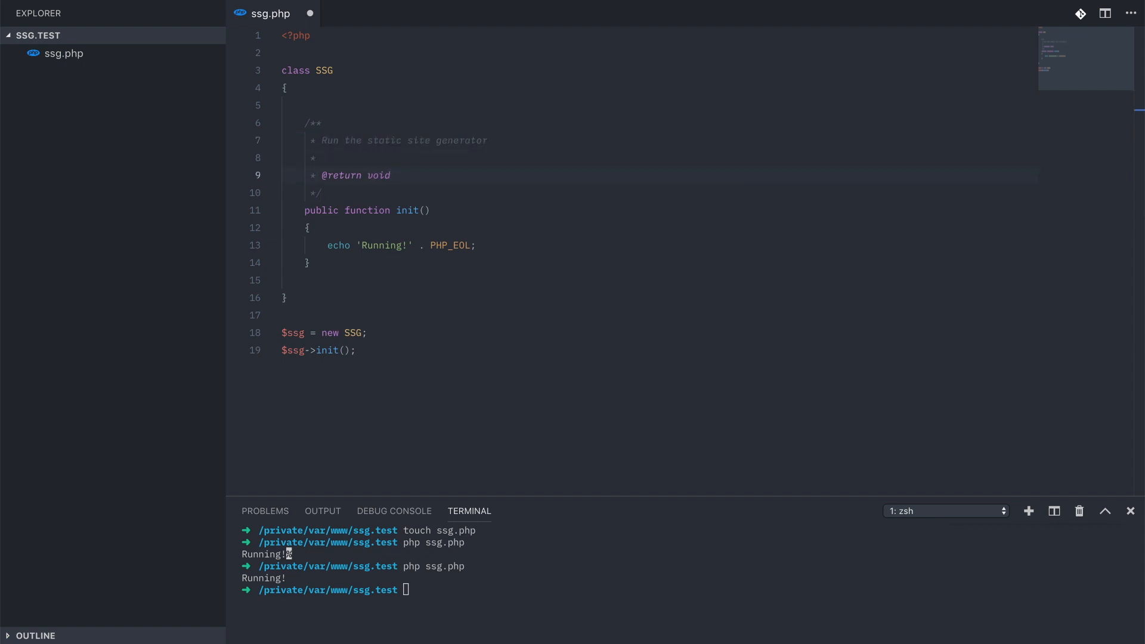
key("Enter")
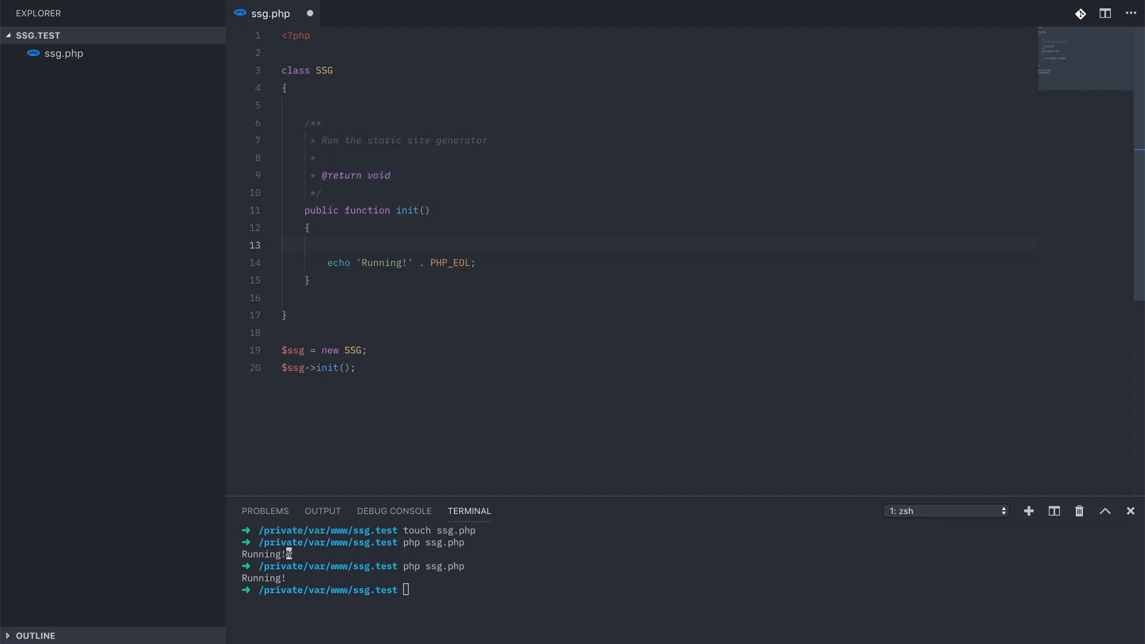
type("//")
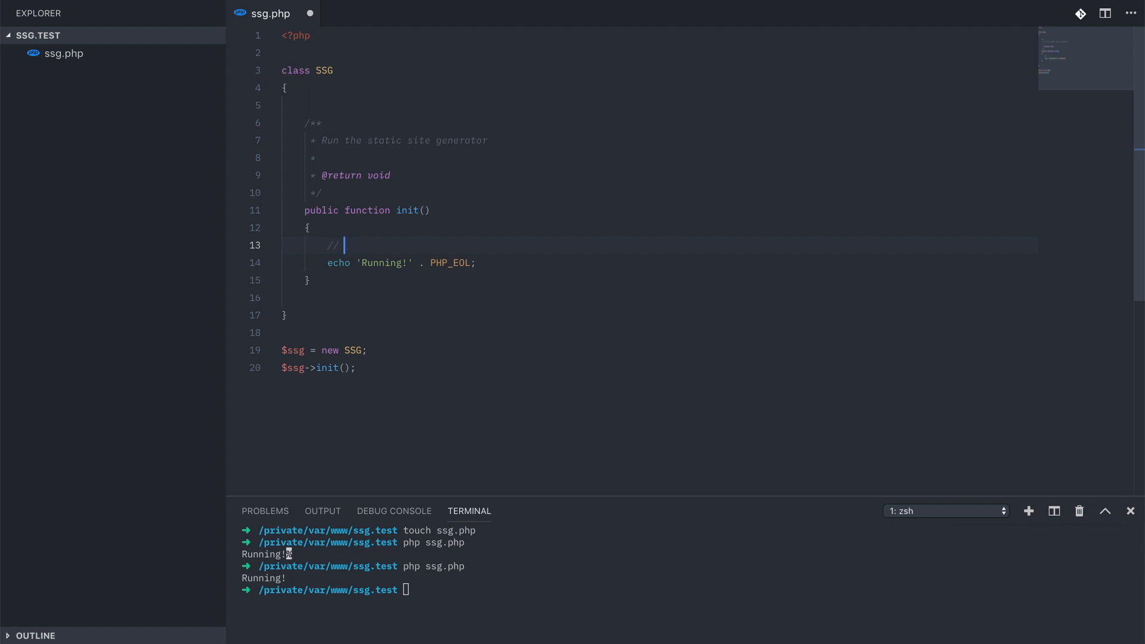
type("get all content fil")
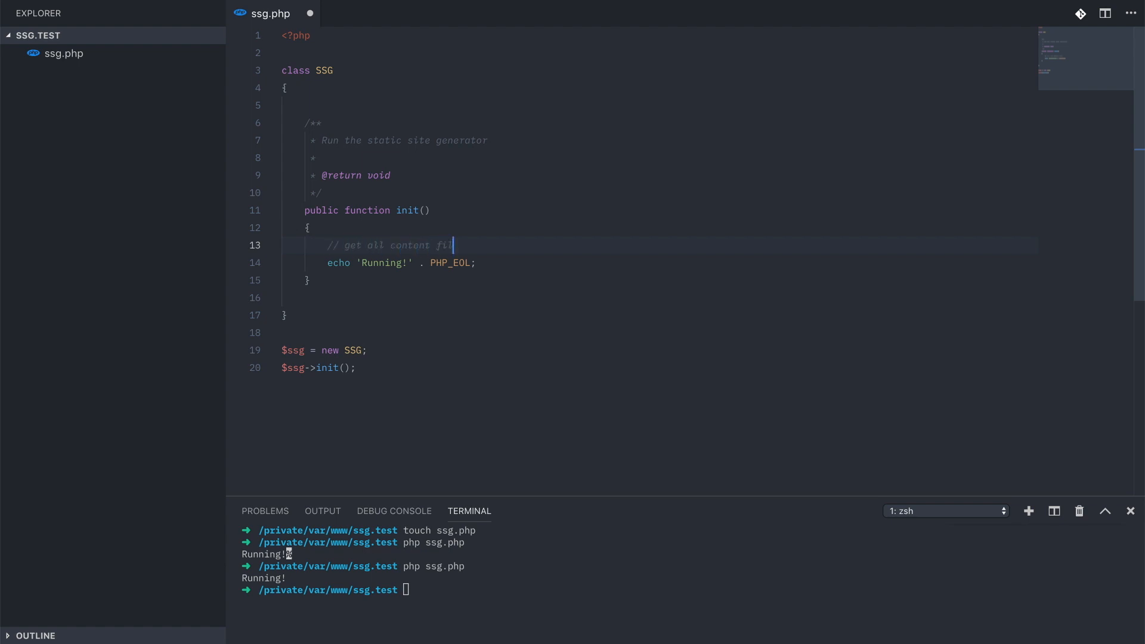
type("es")
type("// foreach content file, pass all information")
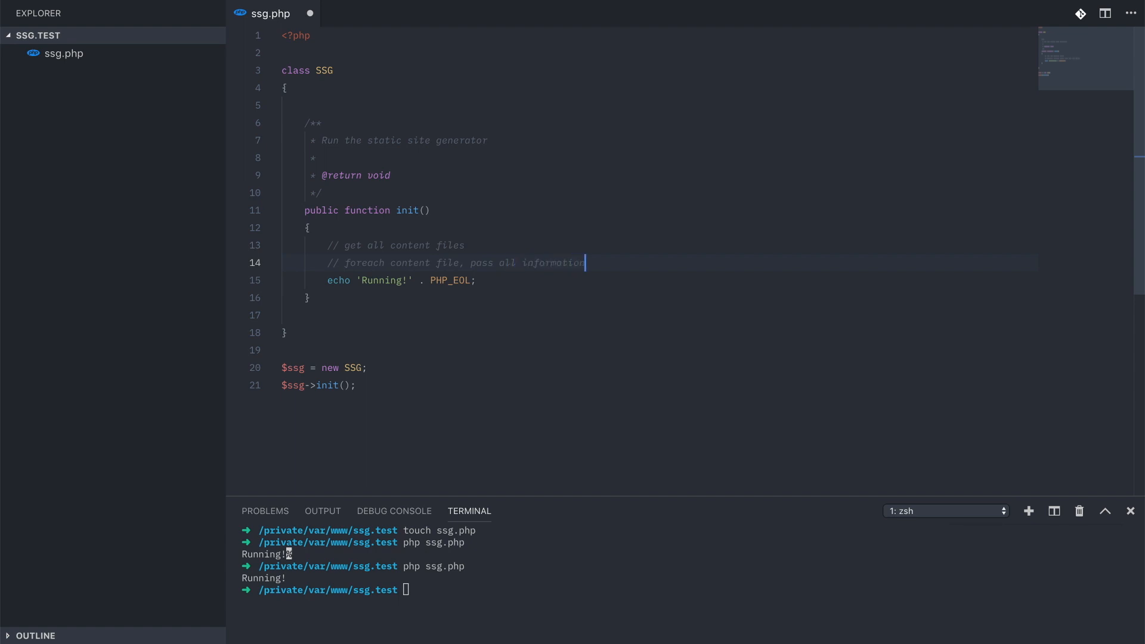
- Add the remaining plan comments, ending 'write html to a file in the desired folder structure'
type("to template")
type("// get")
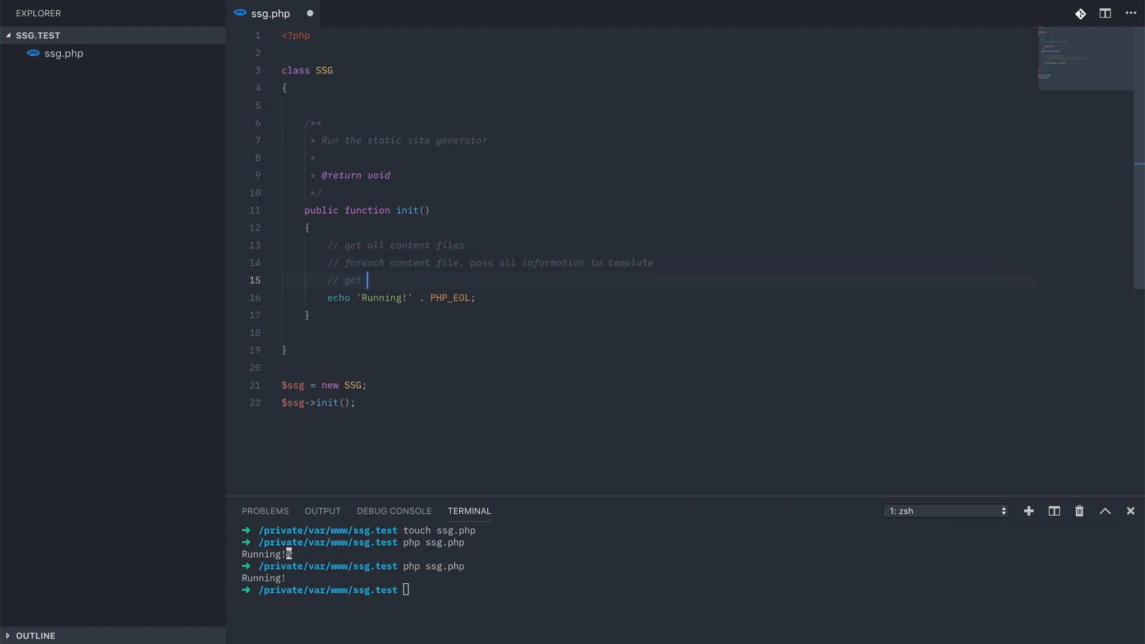
type("html back from template")
type("// write t")
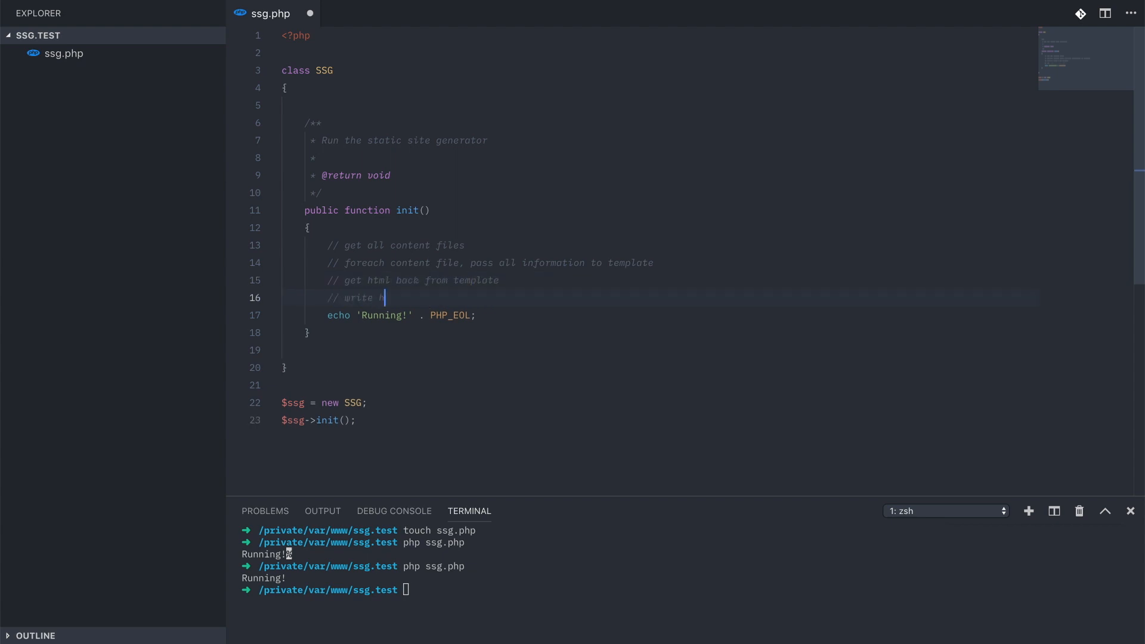
type("html to")
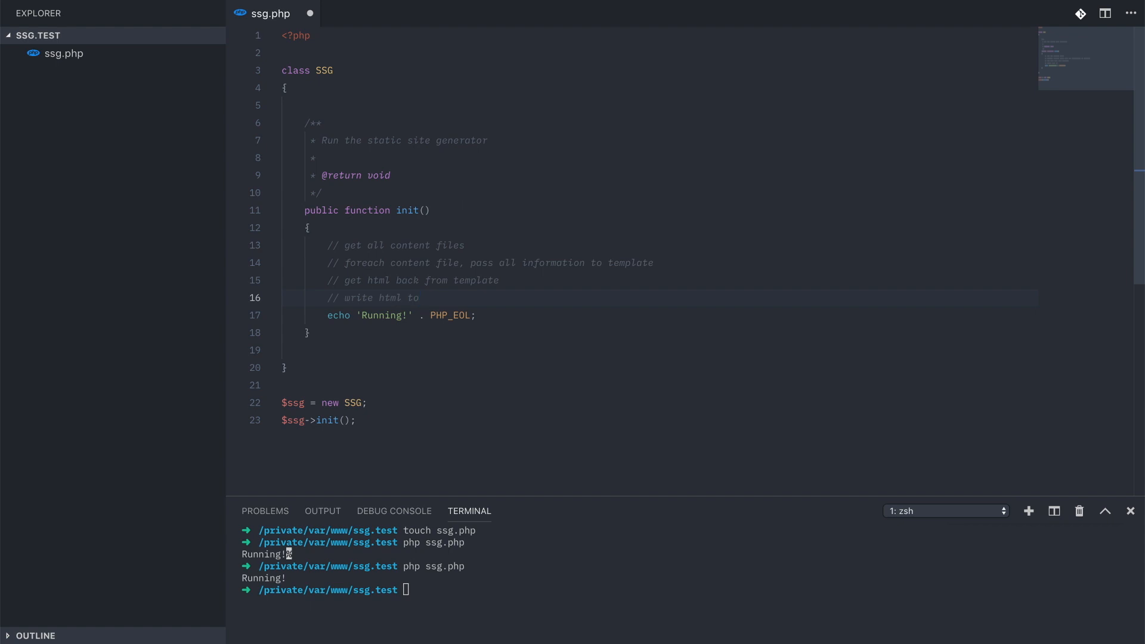
type("a file in  d")
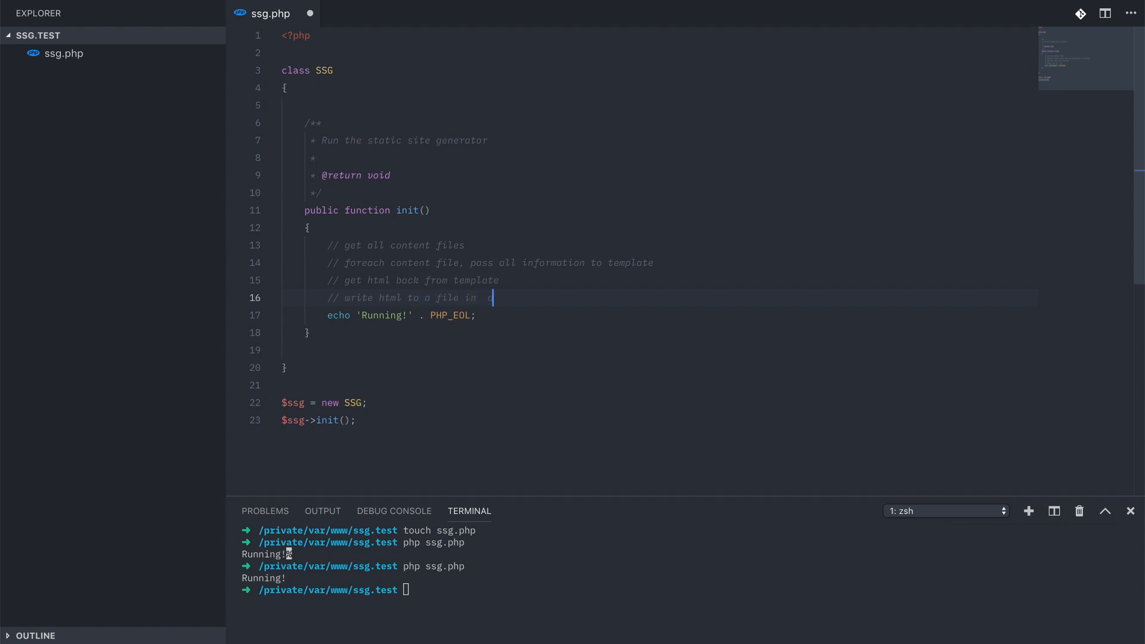
type("the desire")
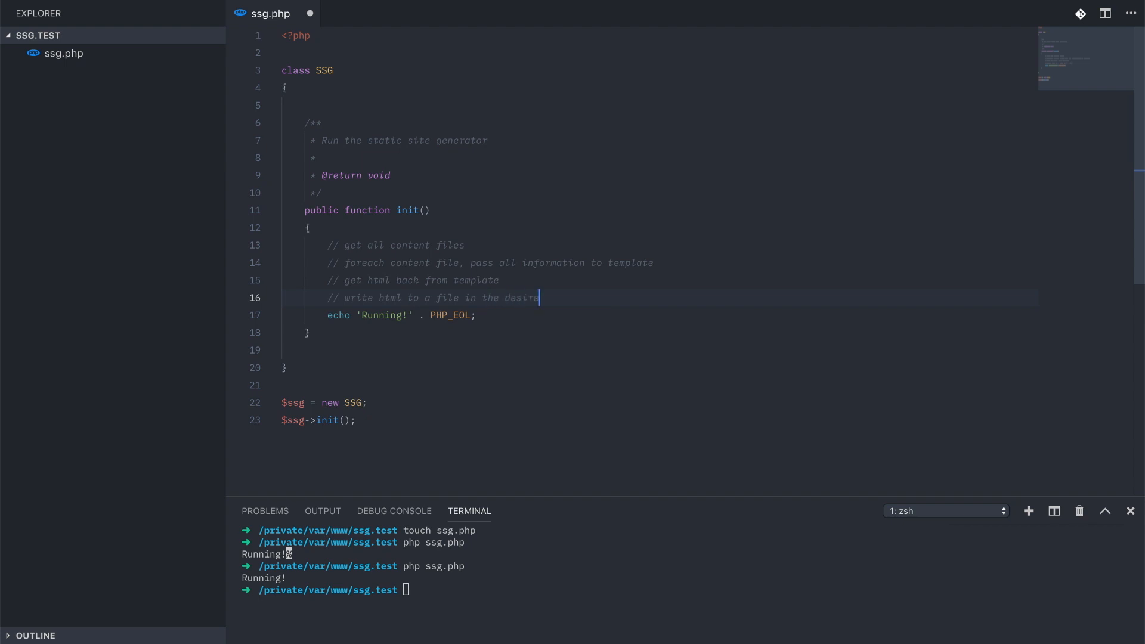
type("folder structure")
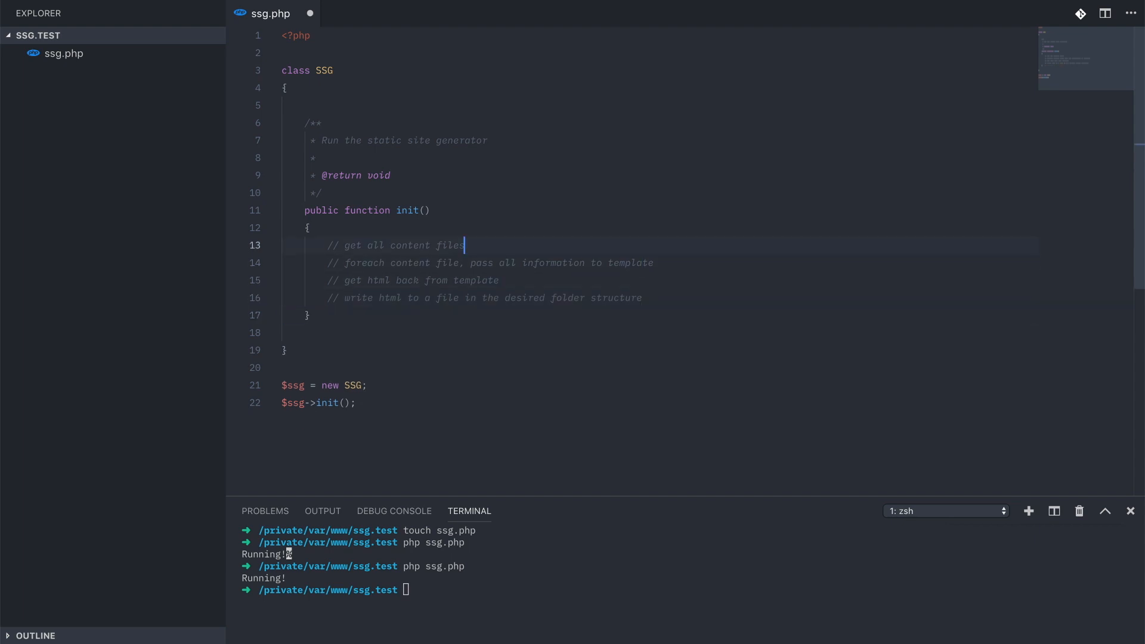
- Set $contentDir = __DIR__ . '/content' and create the content folder with mkdir
type("$")
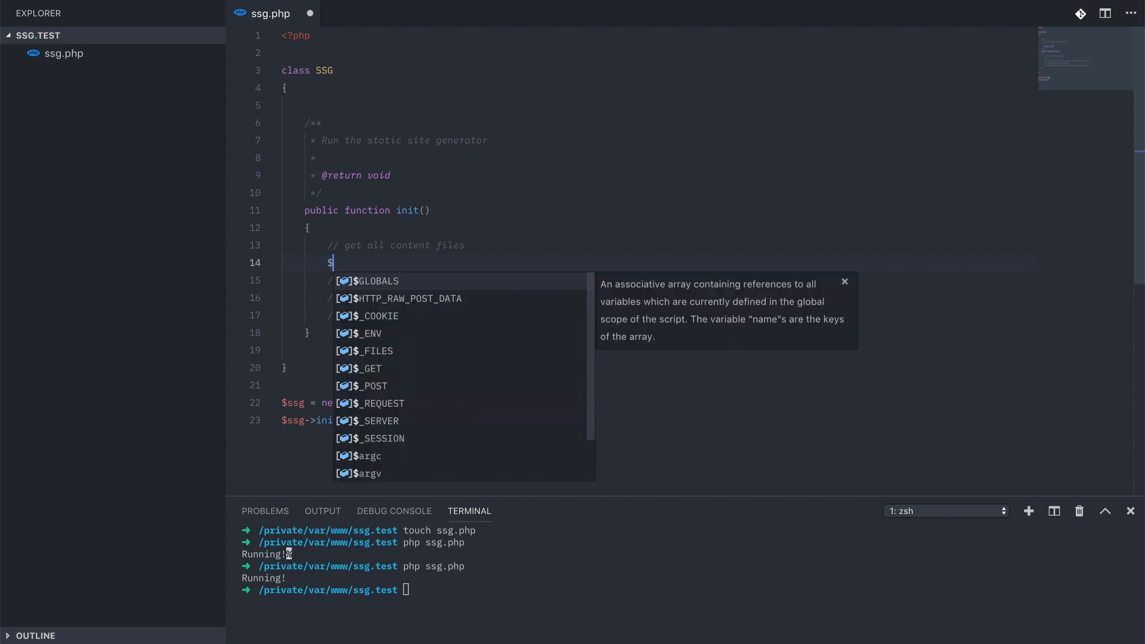
type("contentDir =")
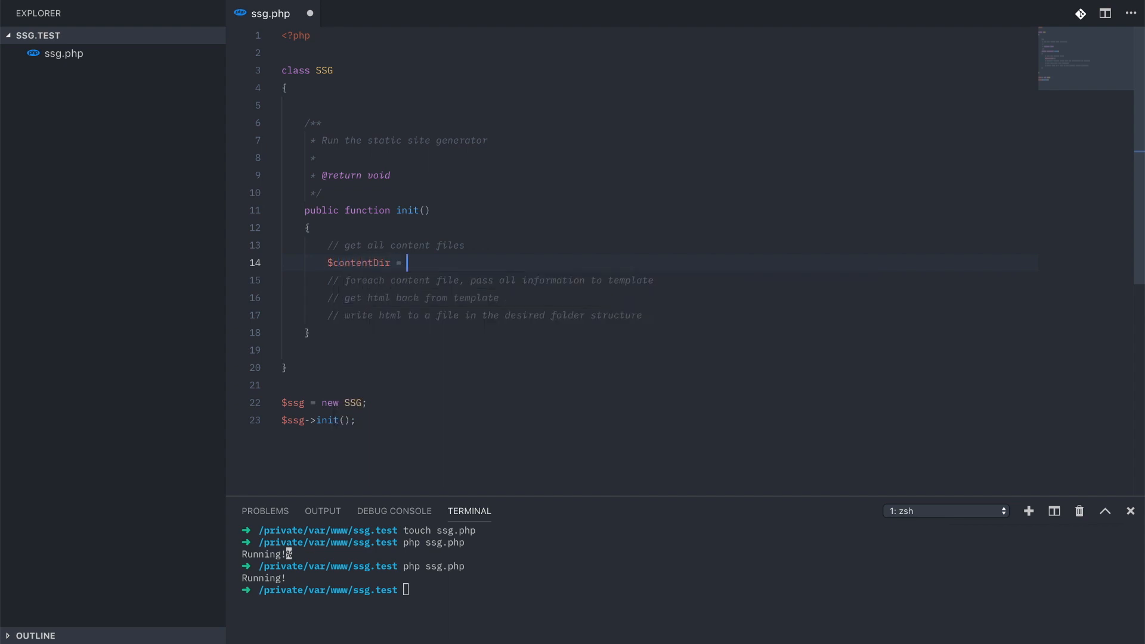
type("__DIR__ . '/con")
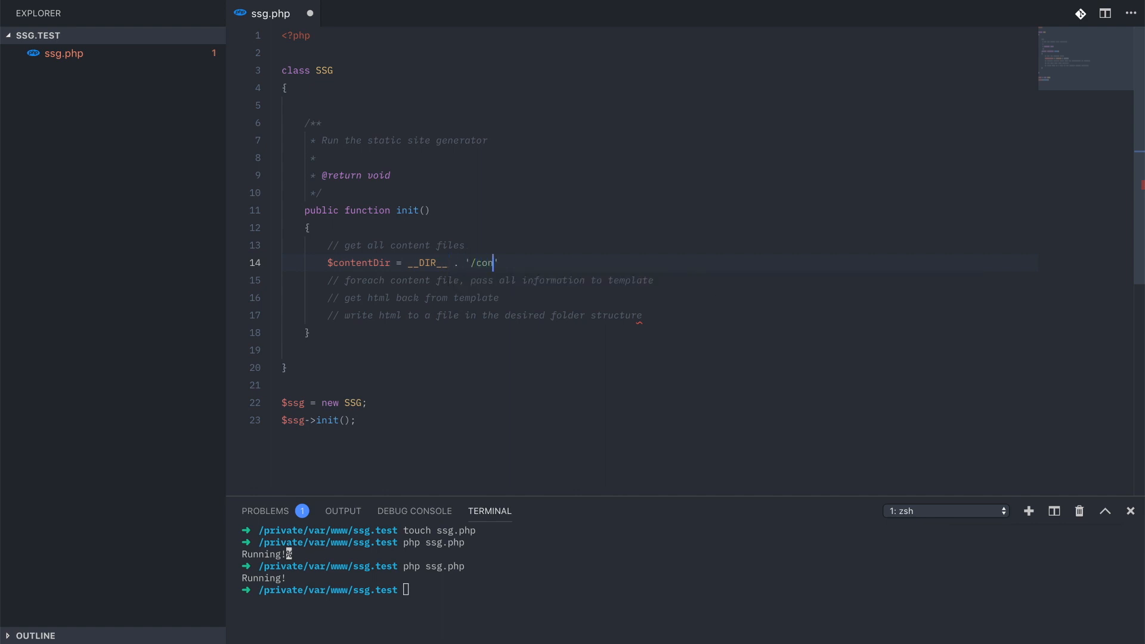
type("tent';")
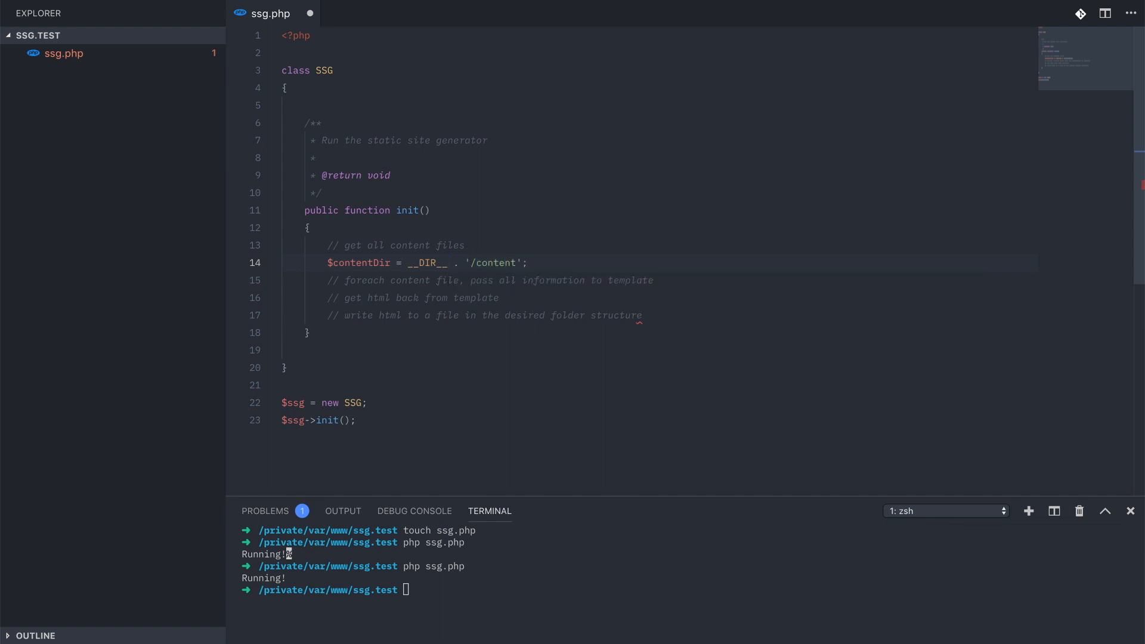
type("mkdir content")
type("$contentF")
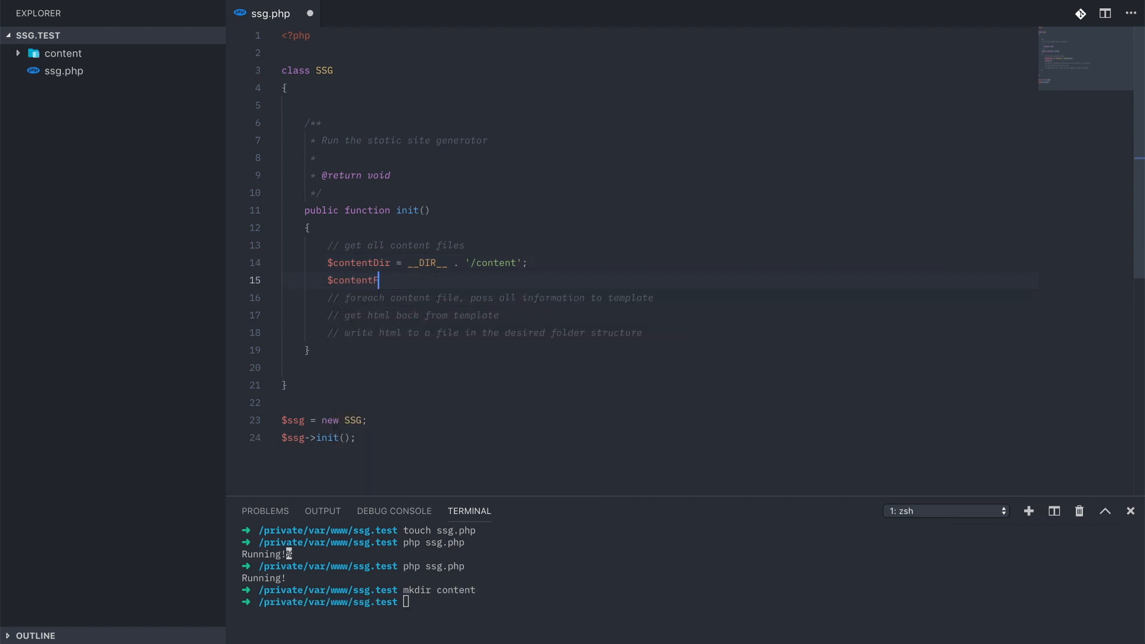
- Set $contentFiles to array_diff(scandir($contentDir), array('.', '..'))
type("iles = array_diff(")
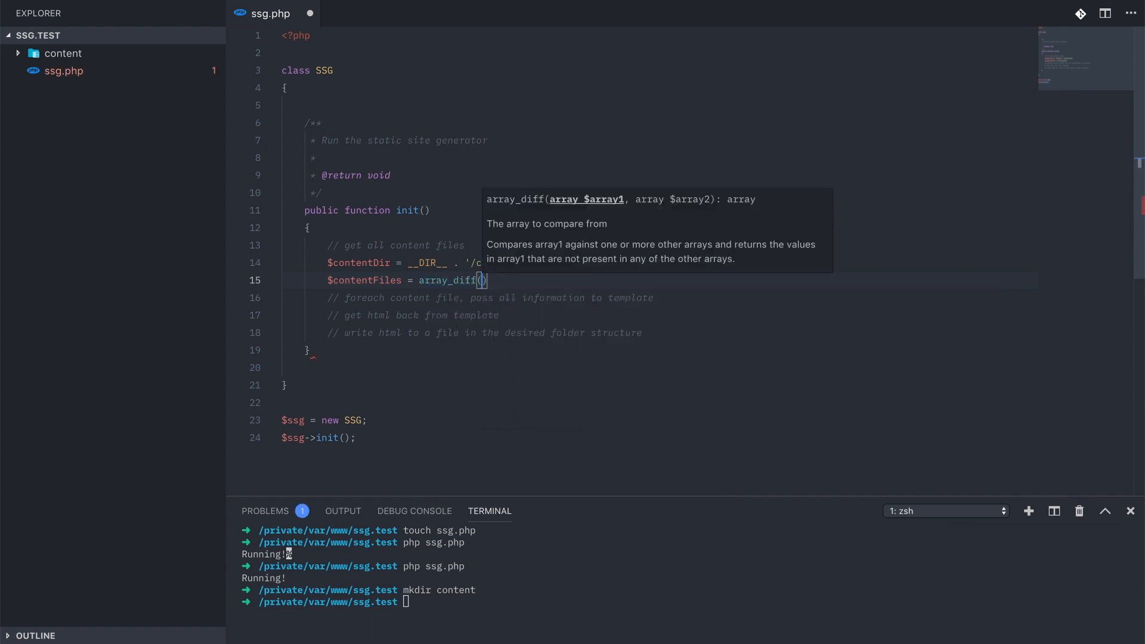
type("scandir(")
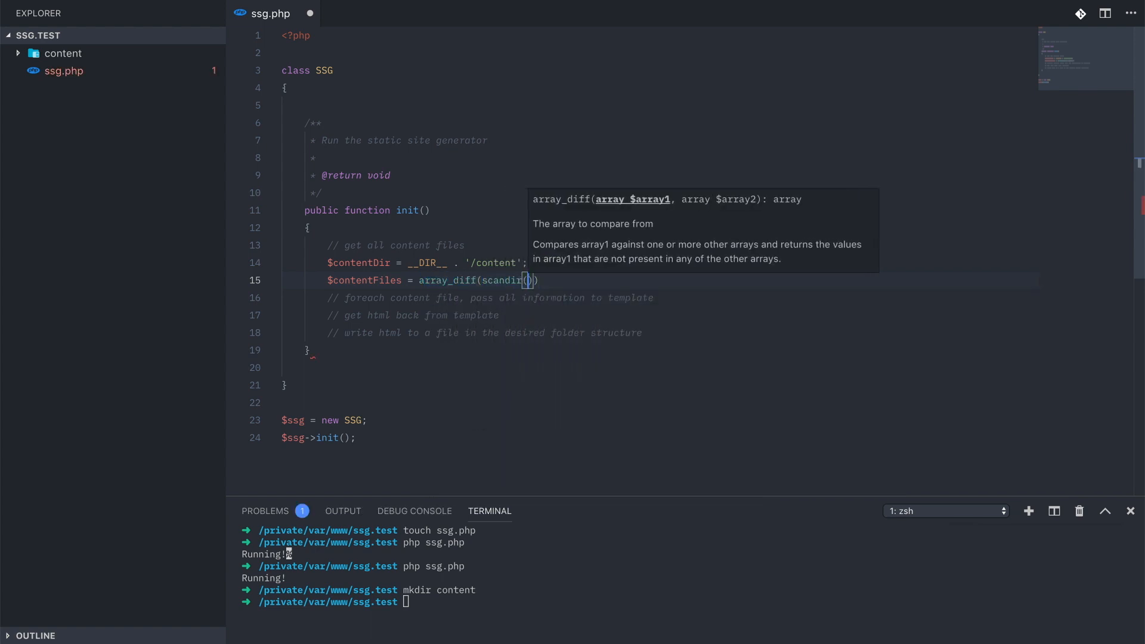
type("$contentDir")
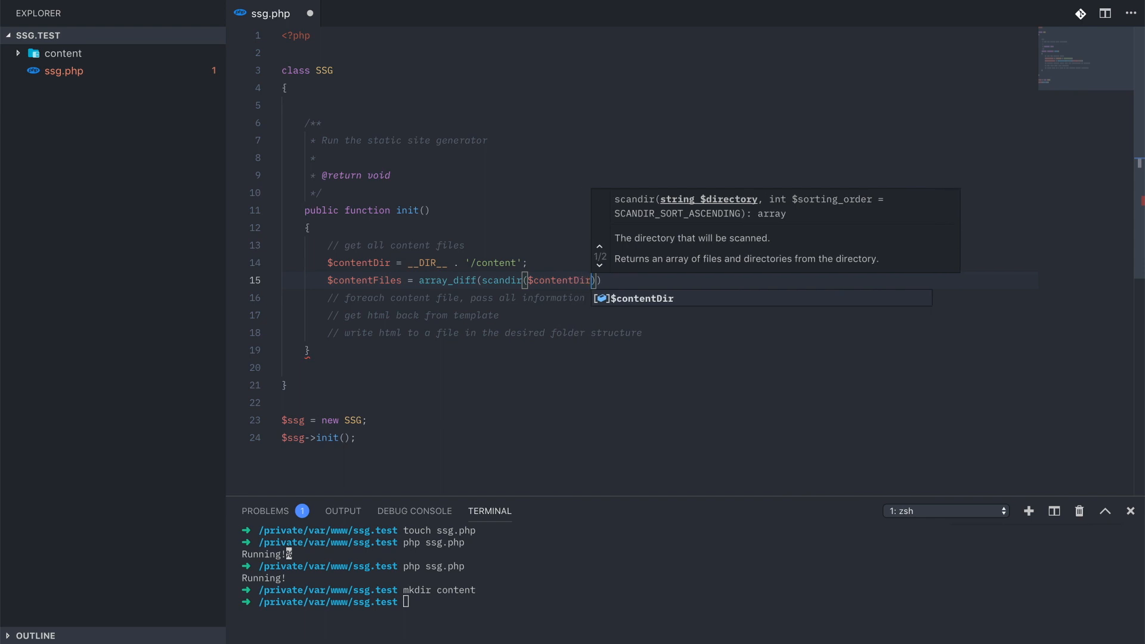
type(", array(")
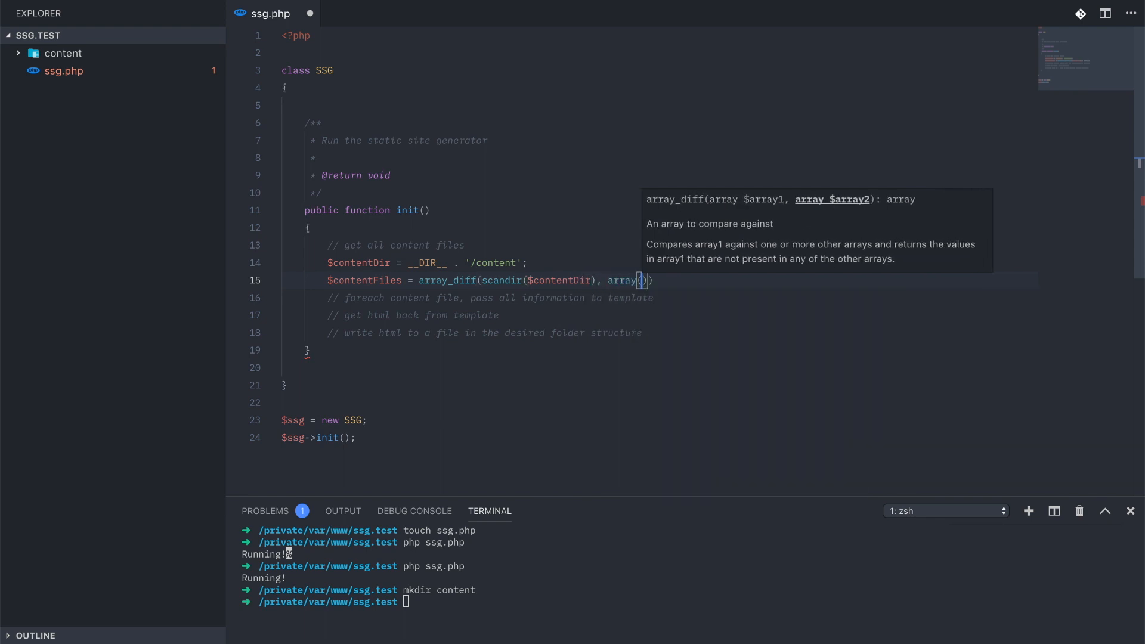
type("'.', '..'")
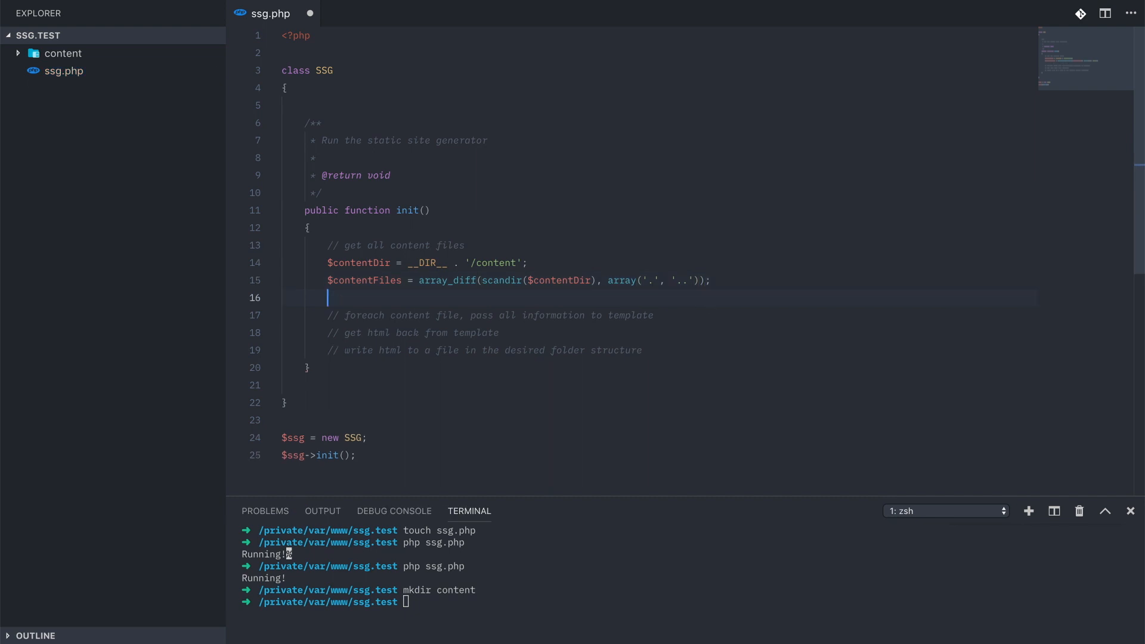
- Add an empty foreach over $contentFiles as $file inside init
key("Enter")
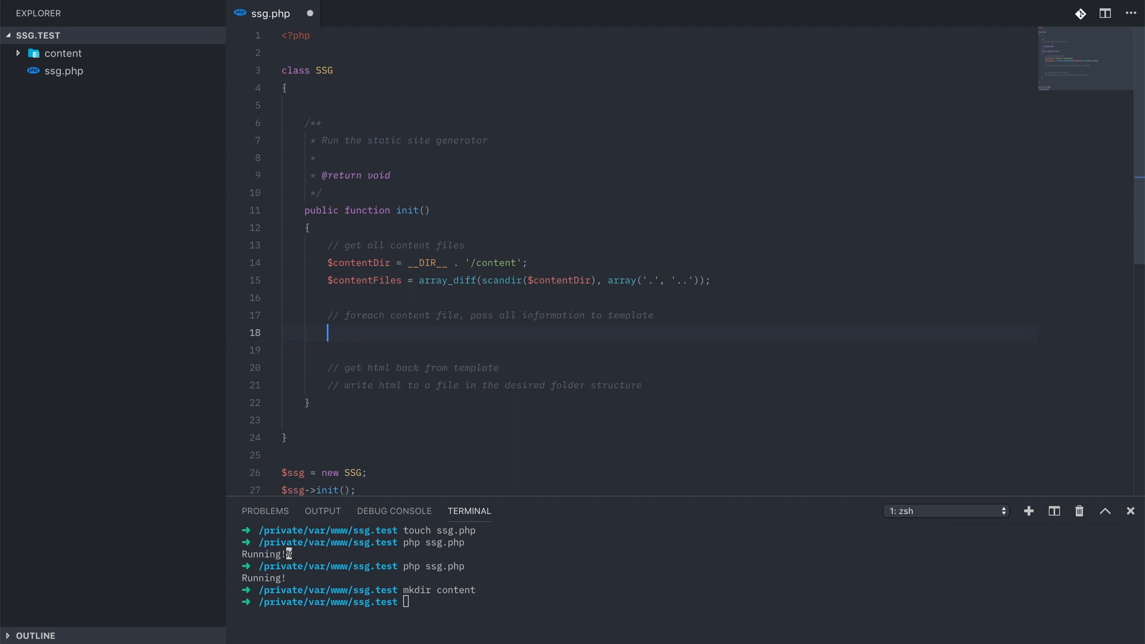
type("foreach9")
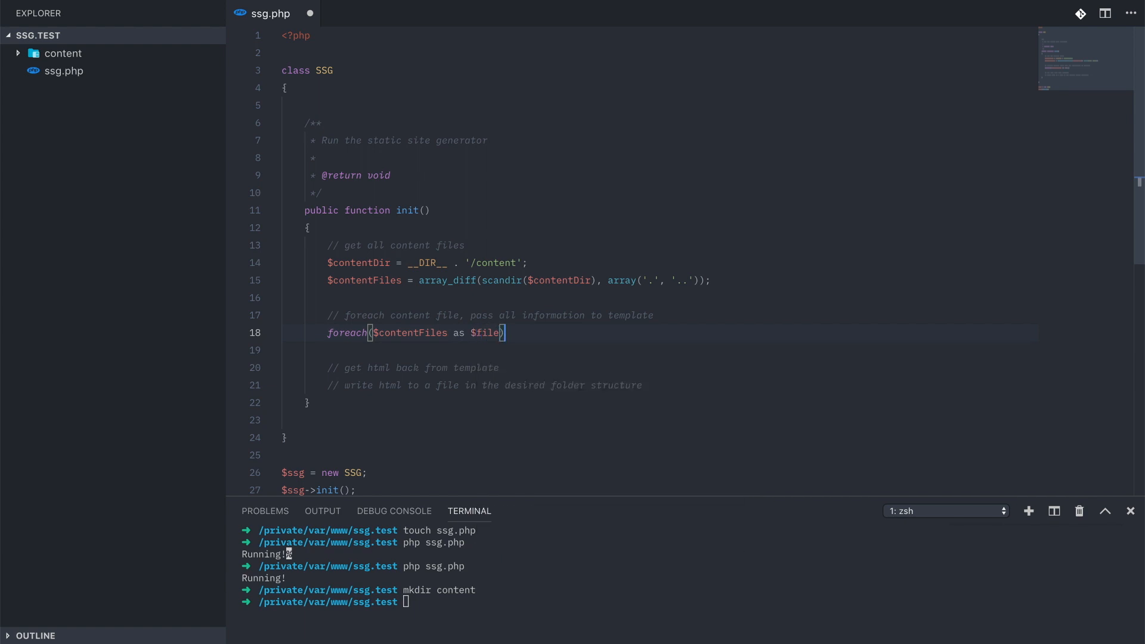
type("{")
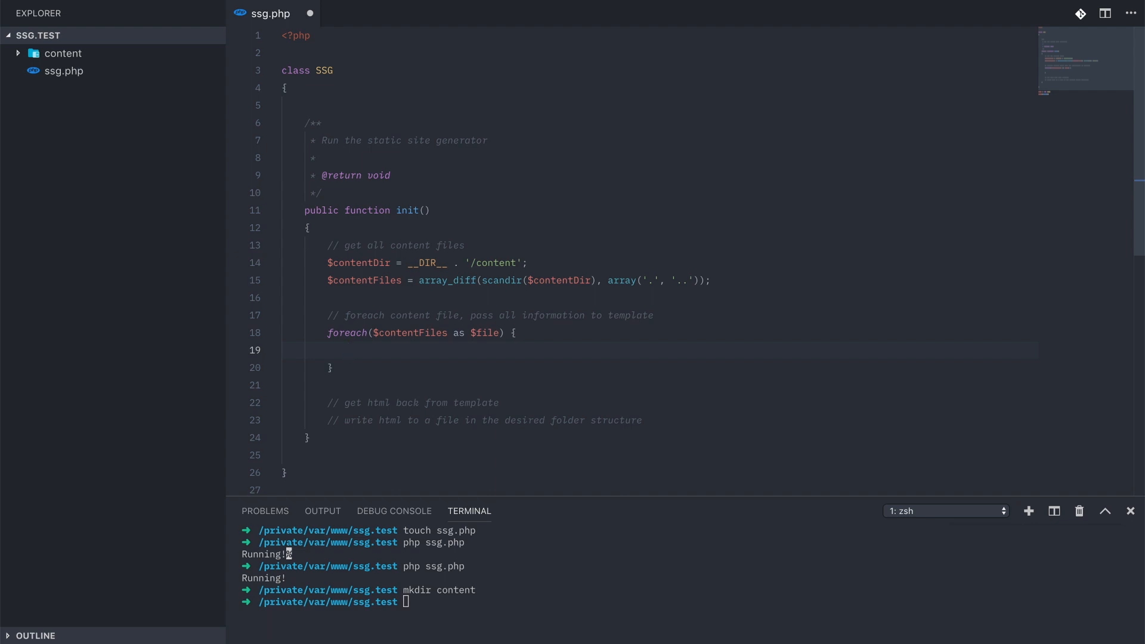
type("//")
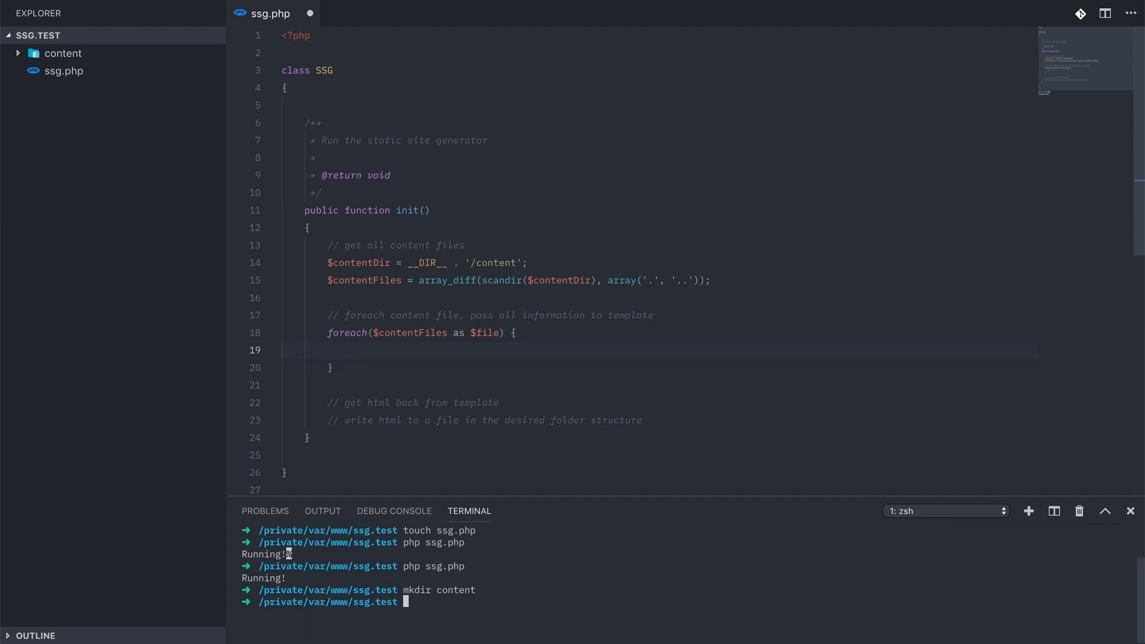
- Create content/index.json and content/about-me.json with touch in the terminal
type("touch")
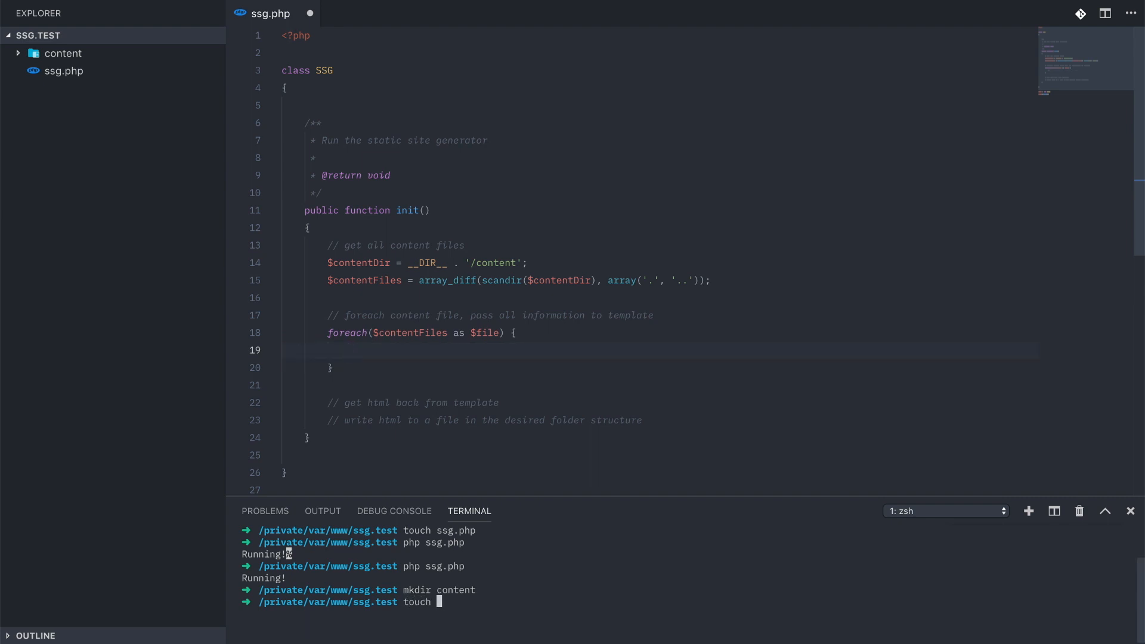
type("content/index")
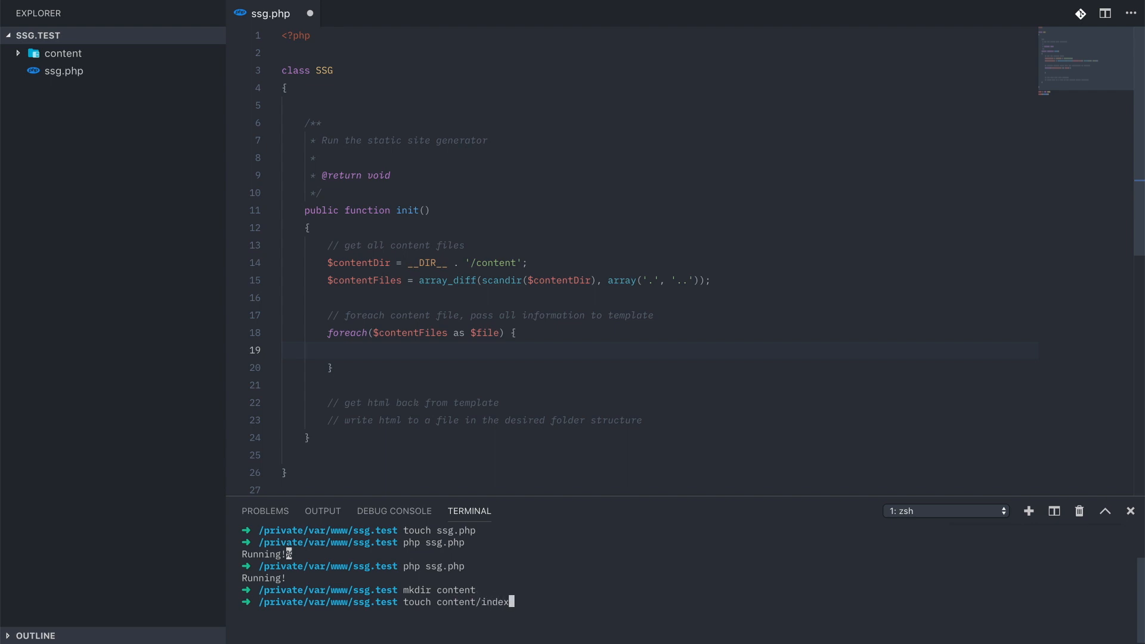
key("Return")
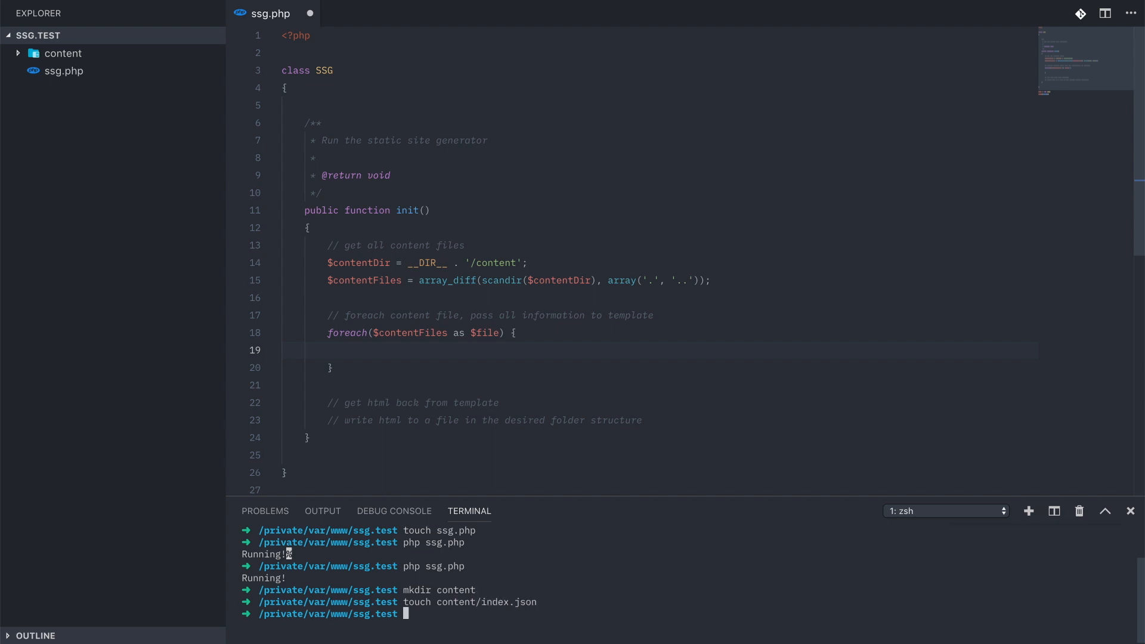
type("touch content/")
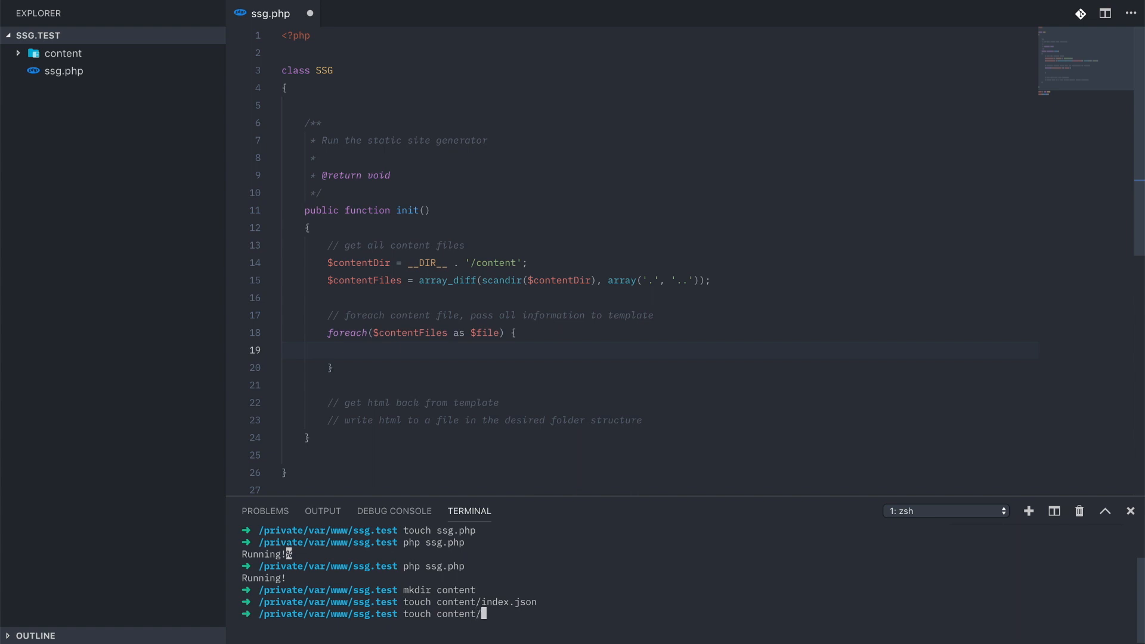
key("Return")
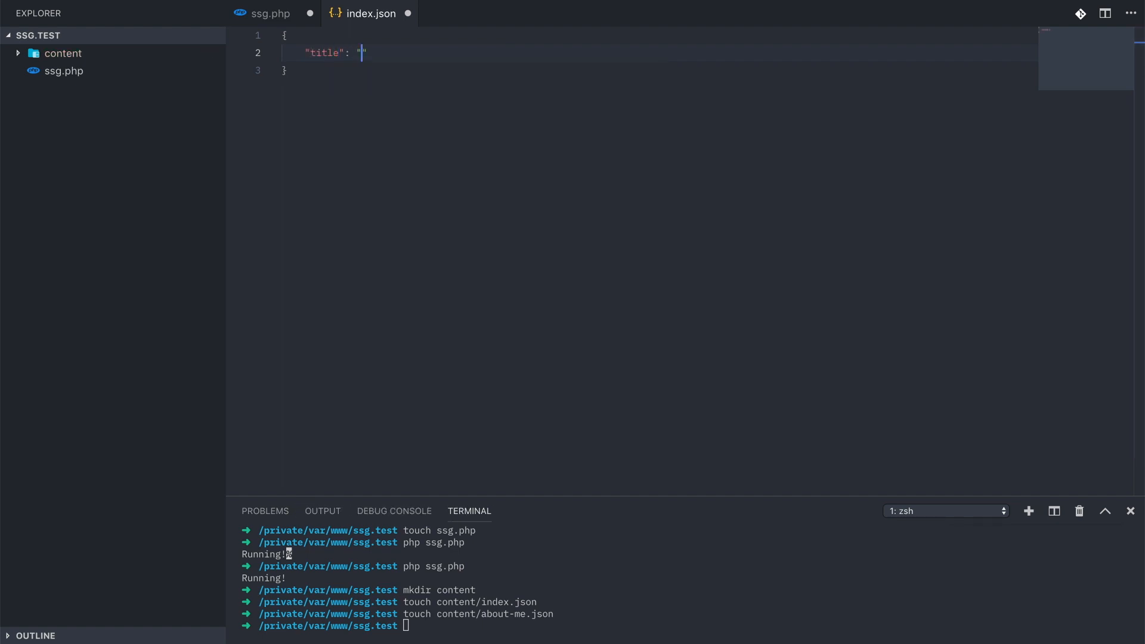
- Give index.json the title 'Landing page' and subtitle 'This is the front page, nice!'
type("Landing page")
type("\"subtitle")
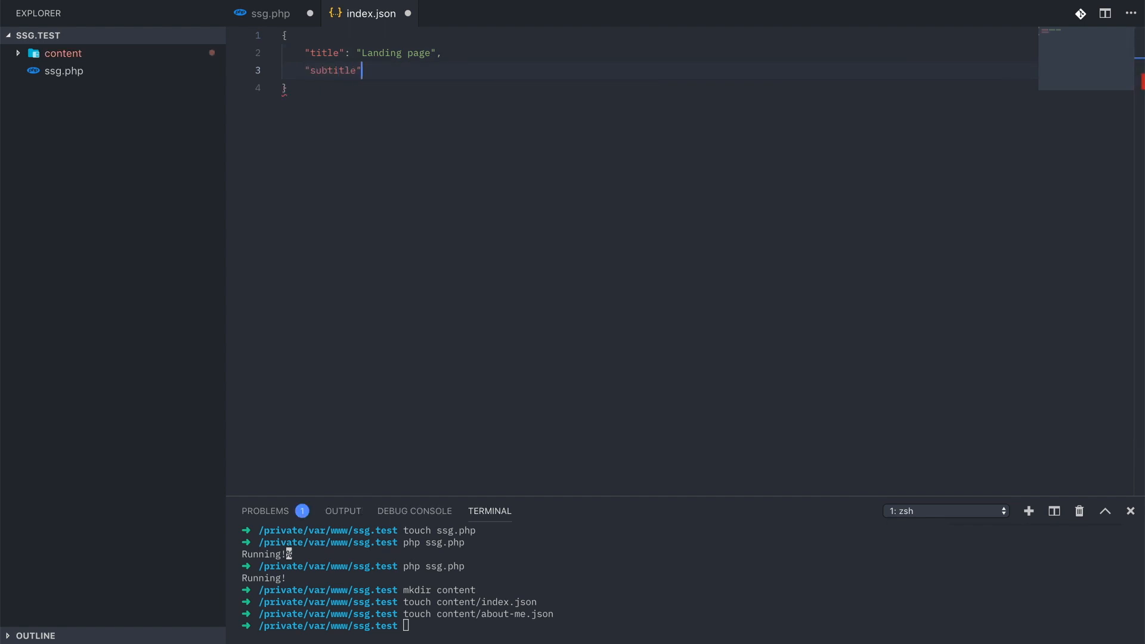
type(": \"This i")
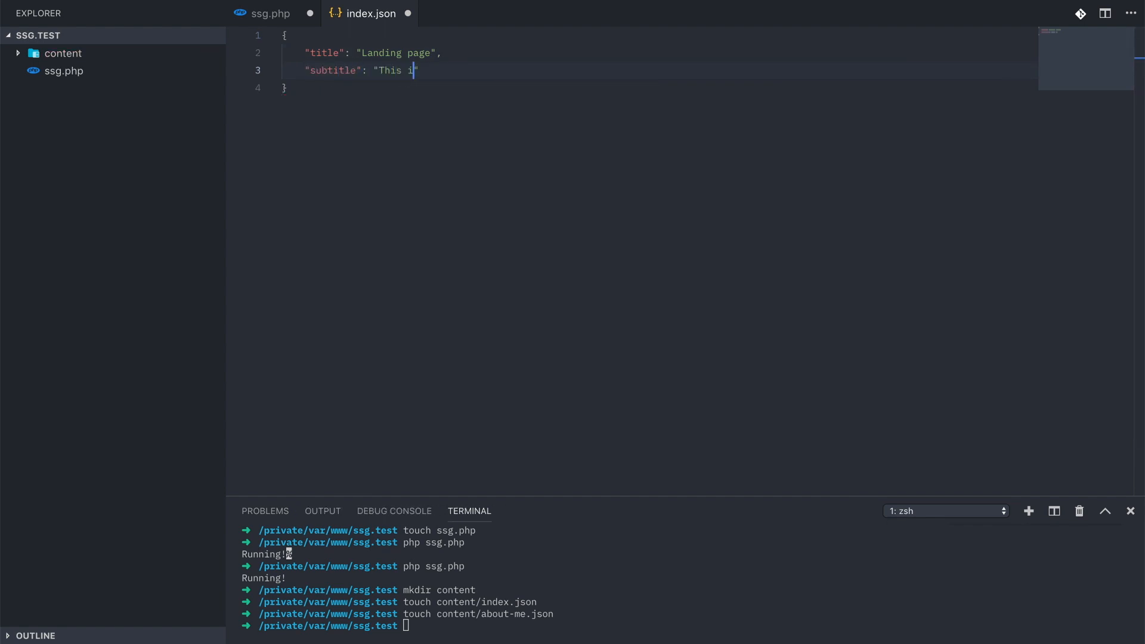
type("s the front page,")
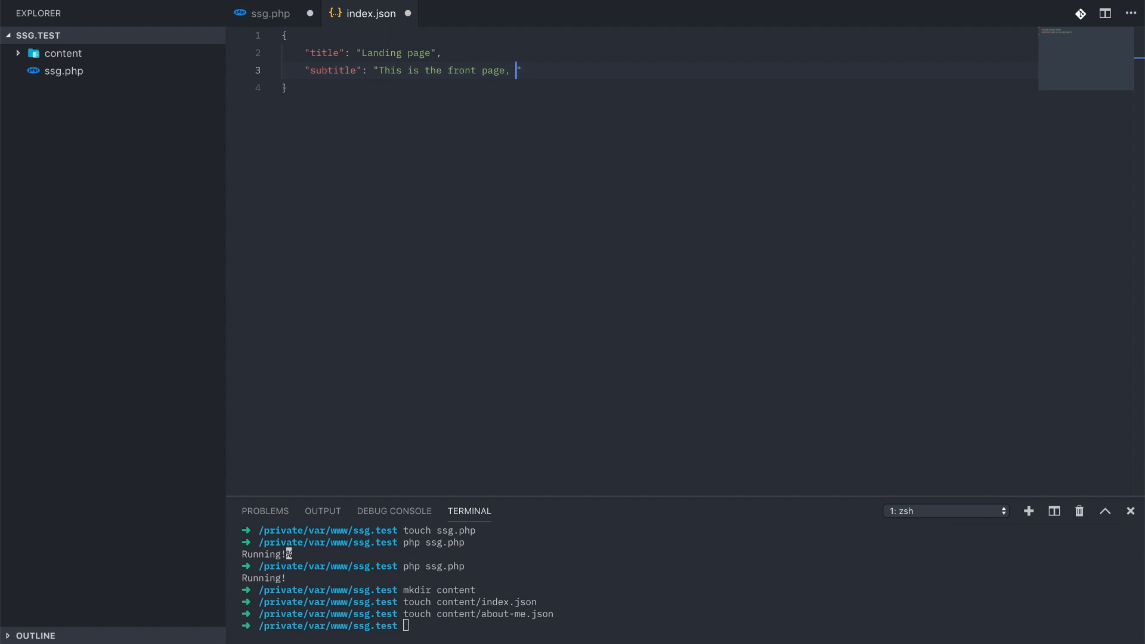
type("nice!")
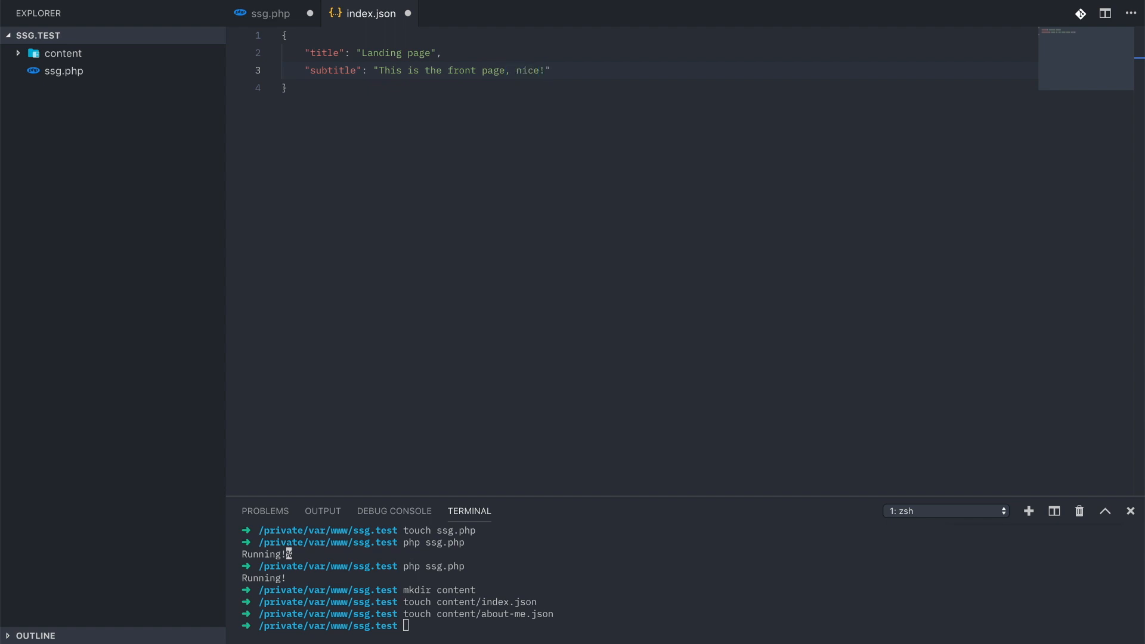
- Add Google, YouTube and Twitter link items, then close about-me.json and return to ssg.php
type("\"items\": [")
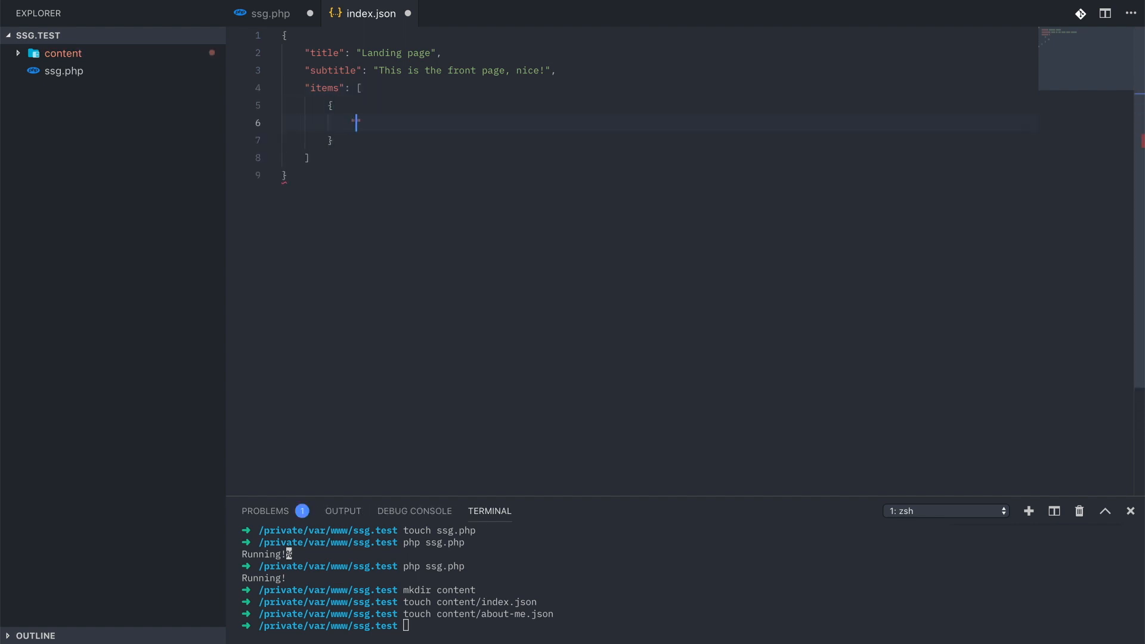
type("\"name\": \"\"")
type("\"url\": \"https://")
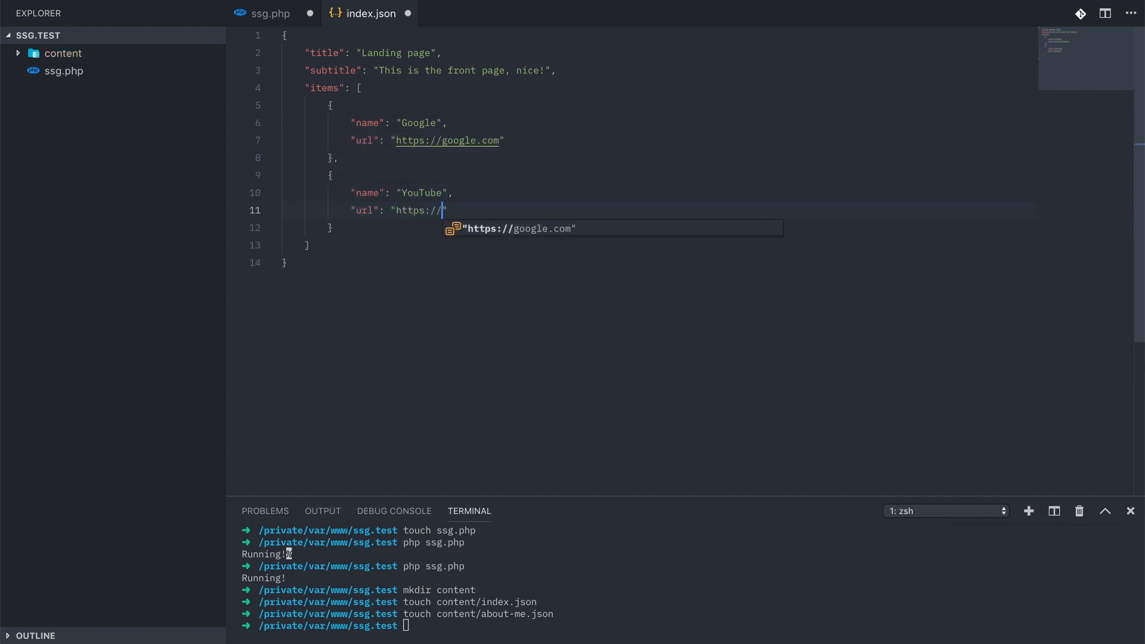
type("youtube.com\",")
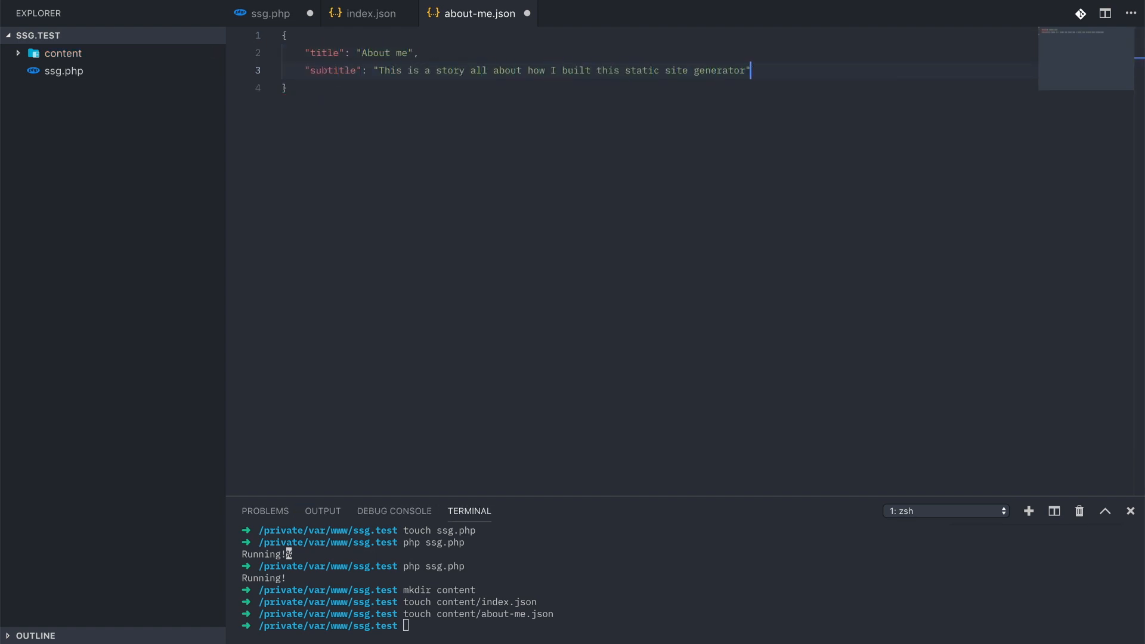
left_click(368, 14)
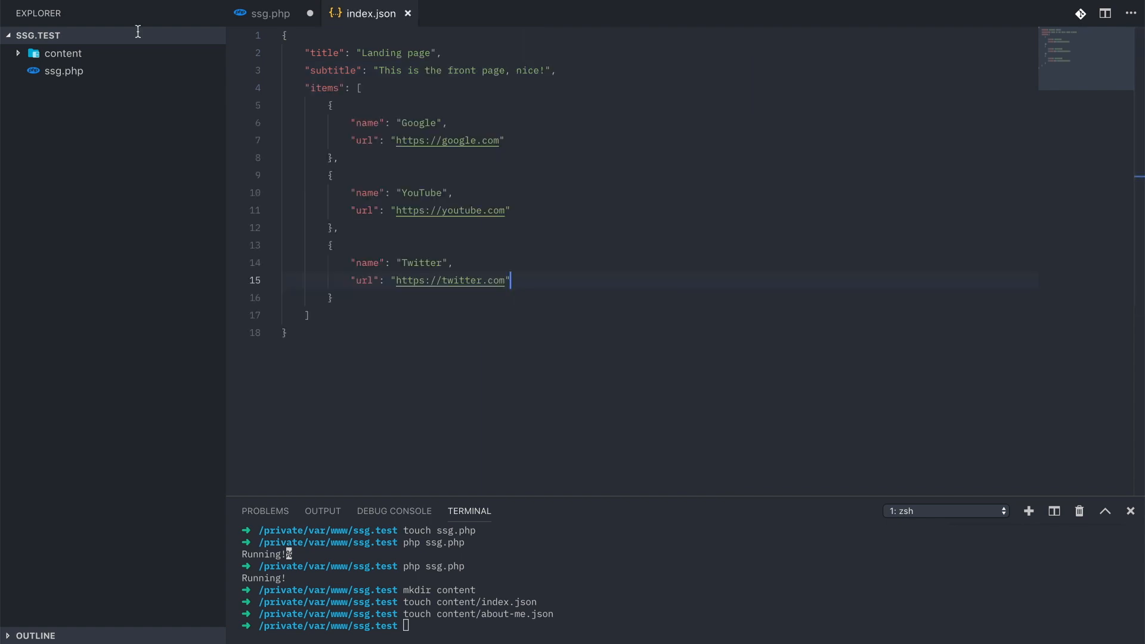
left_click(271, 13)
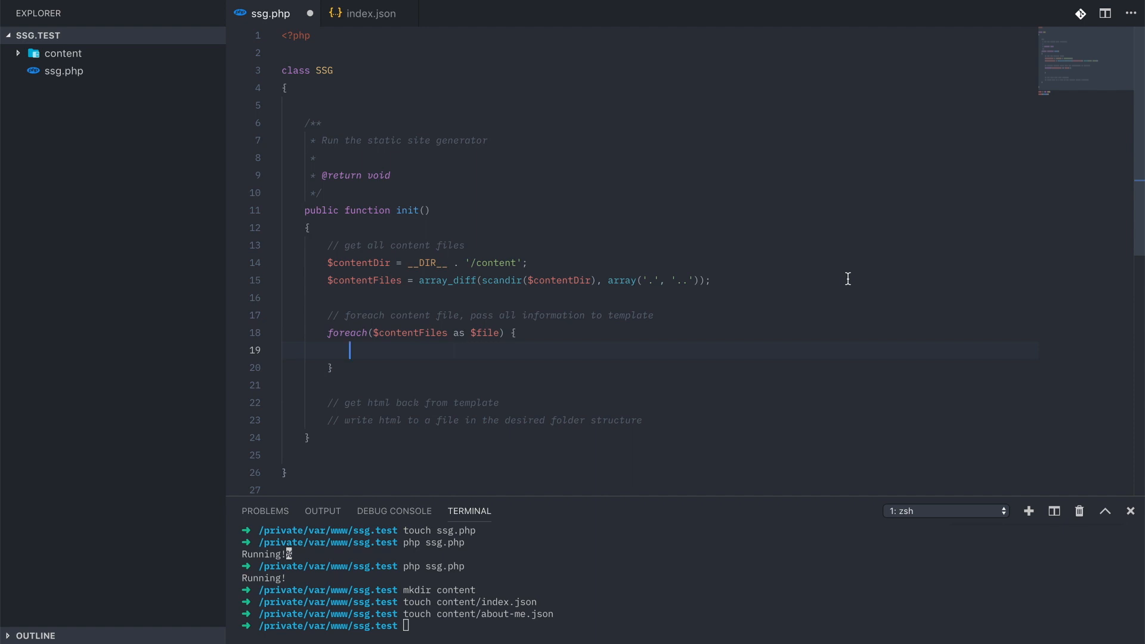
- Inside the foreach, set $data = json_decode(file_get_contents(...)) for each content file
type("$data = json_decode(")
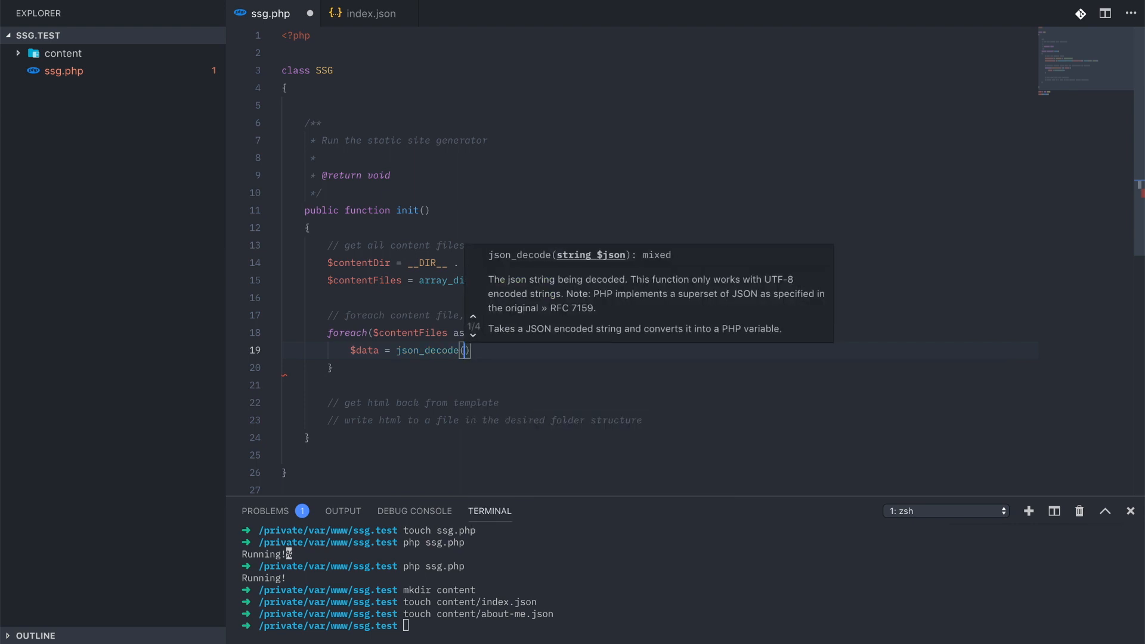
type("file_get_contents")
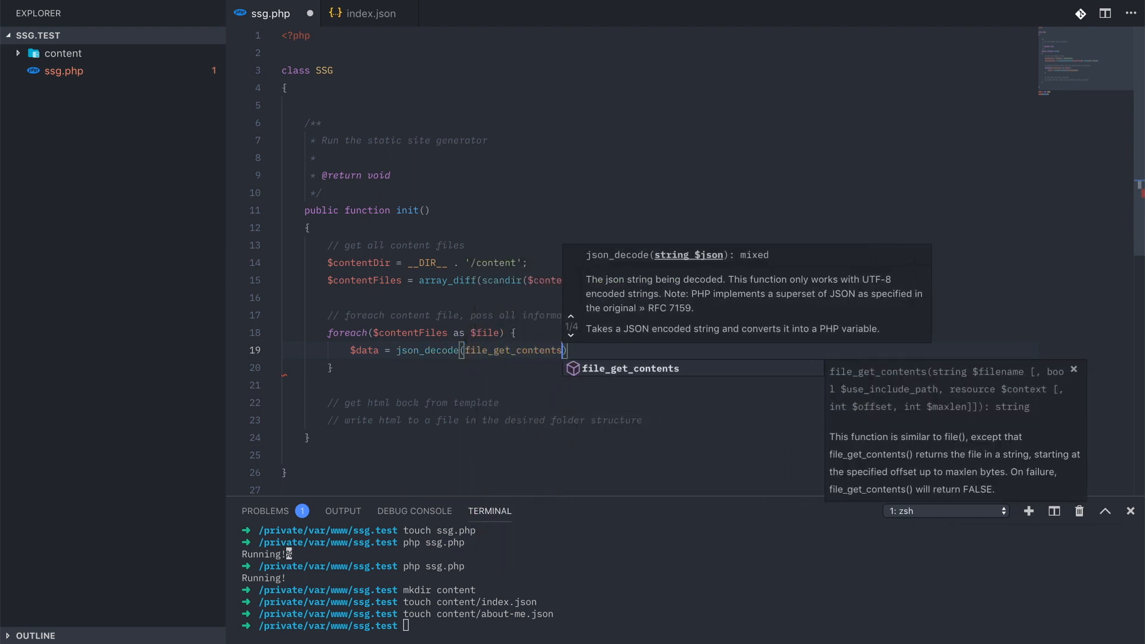
type("$contentDir . '/' . $file")
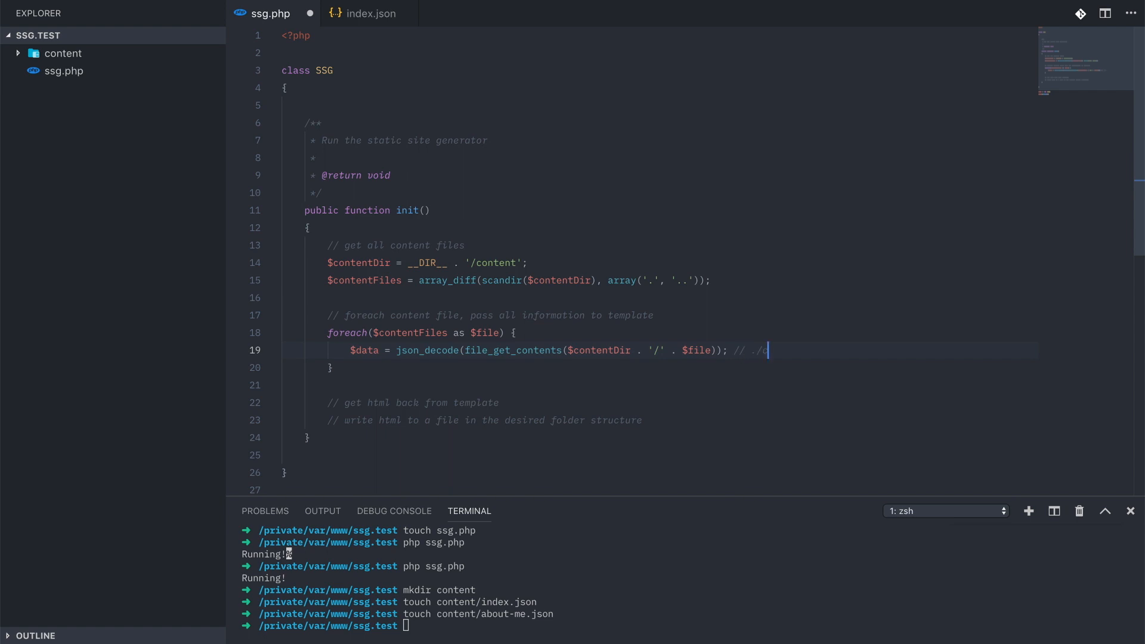
type("content/index.json")
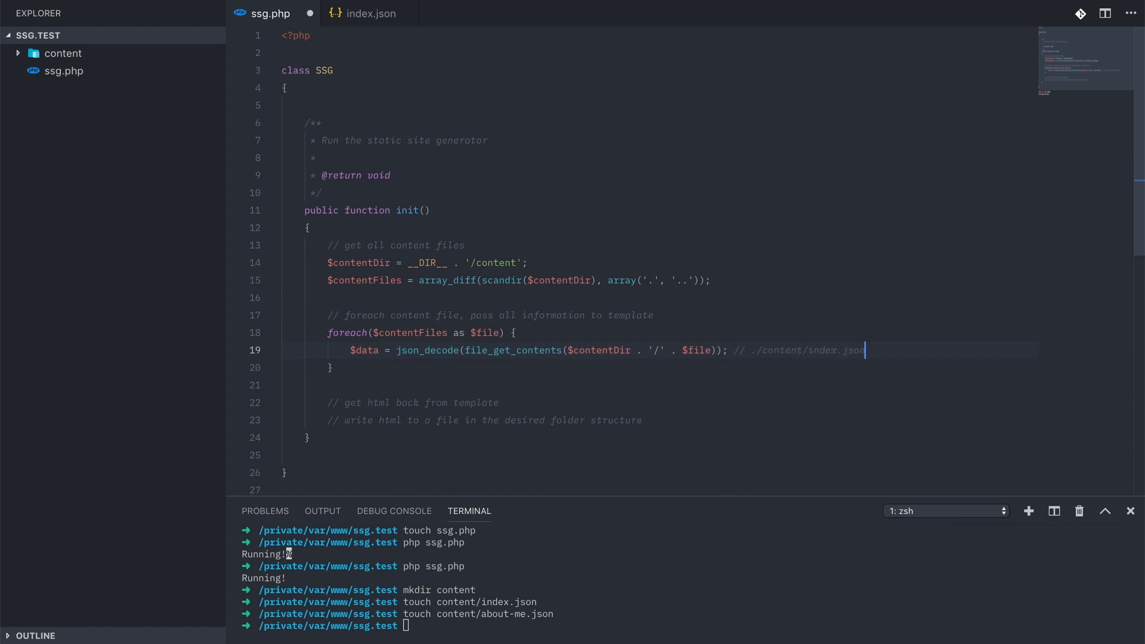
- Add the comment '// pass this data to a template engine' below the decode line
key("Enter")
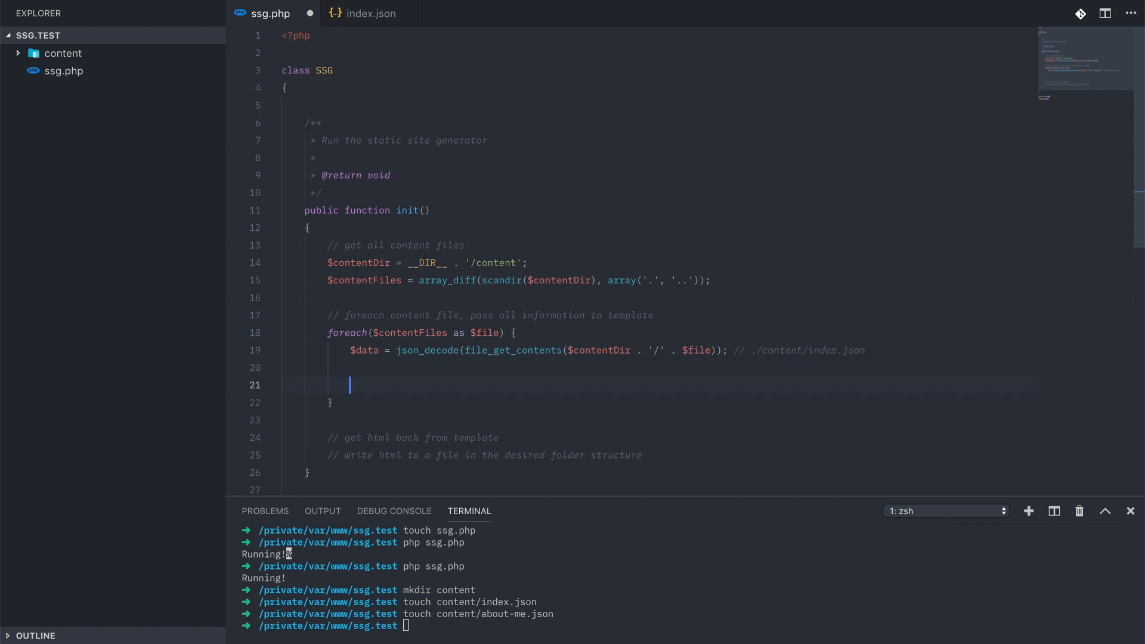
type("// pas")
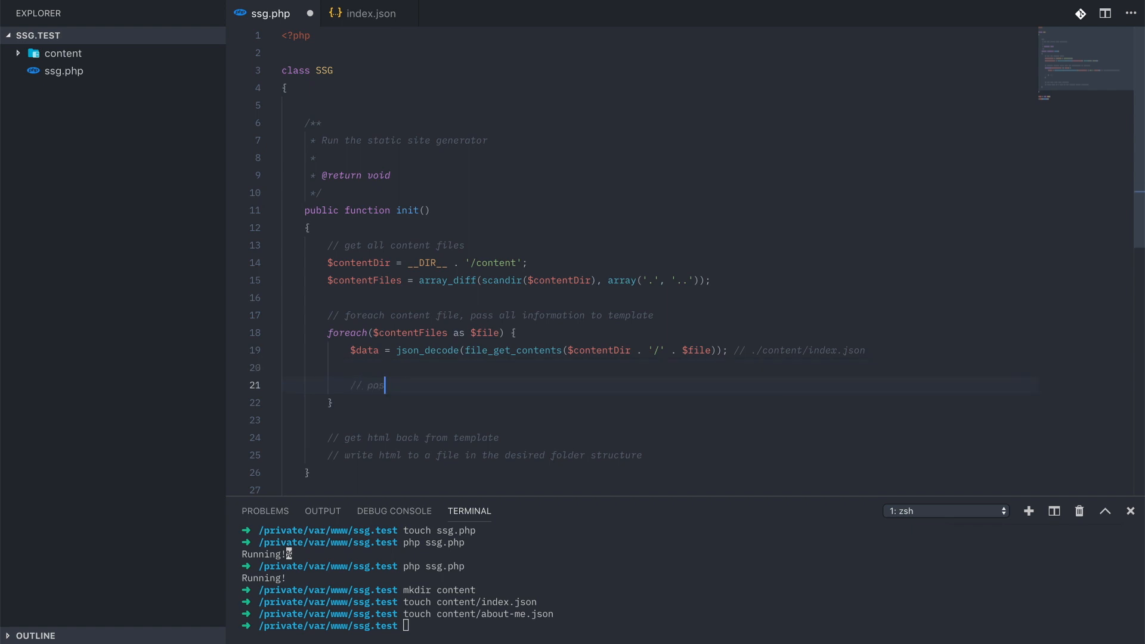
type("s this data to")
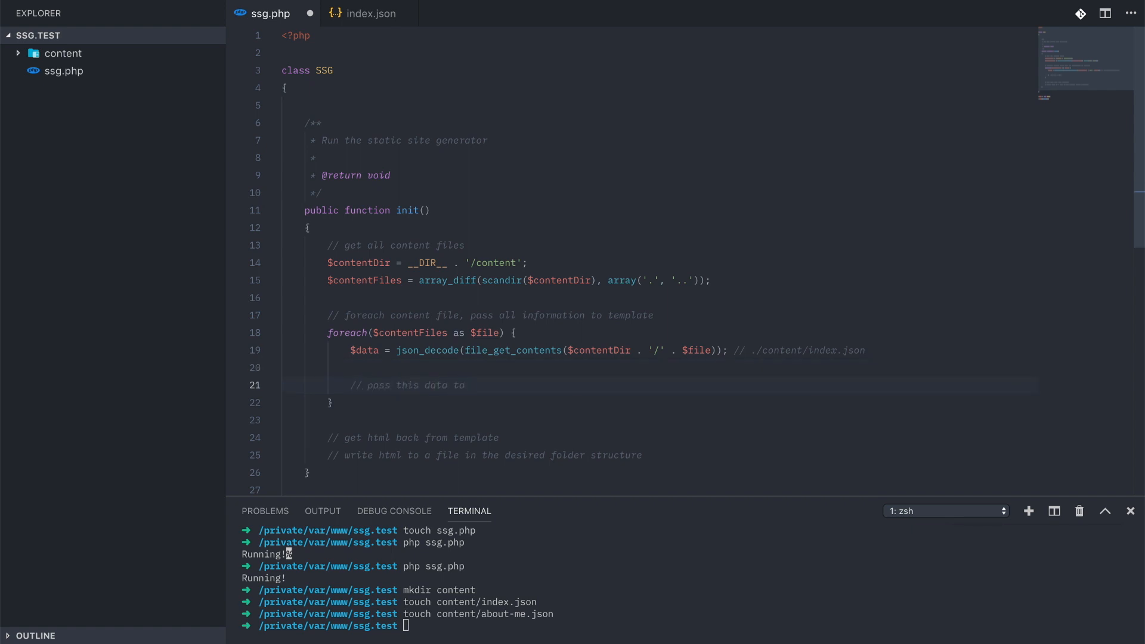
type("a template engine")
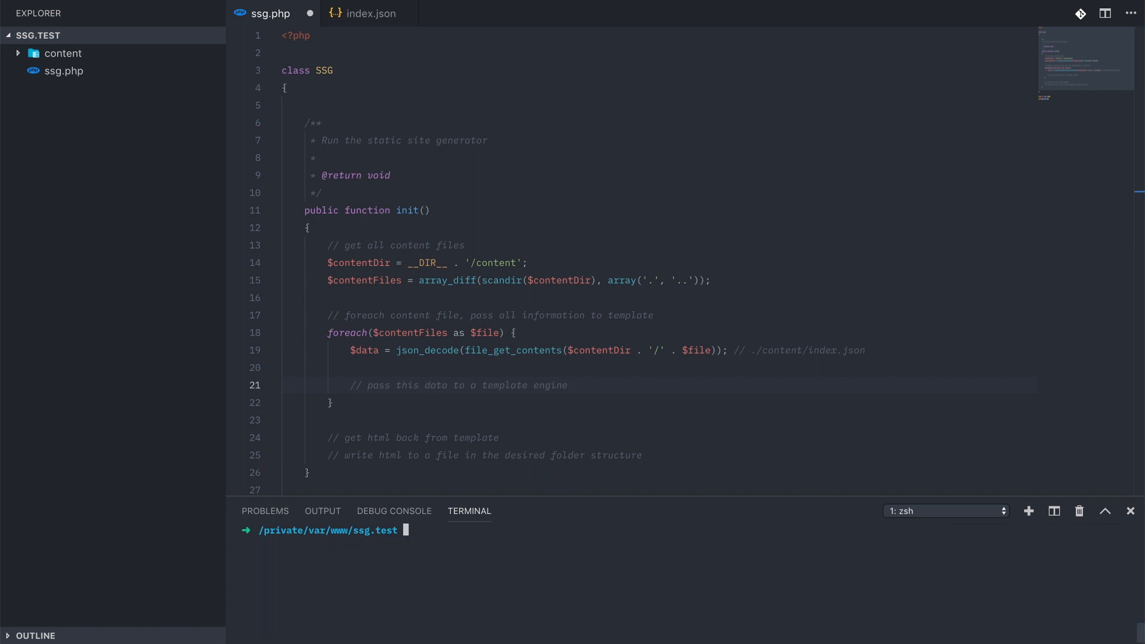
- Run composer require philo/laravel-blade in the terminal to install Blade
type("composer require")
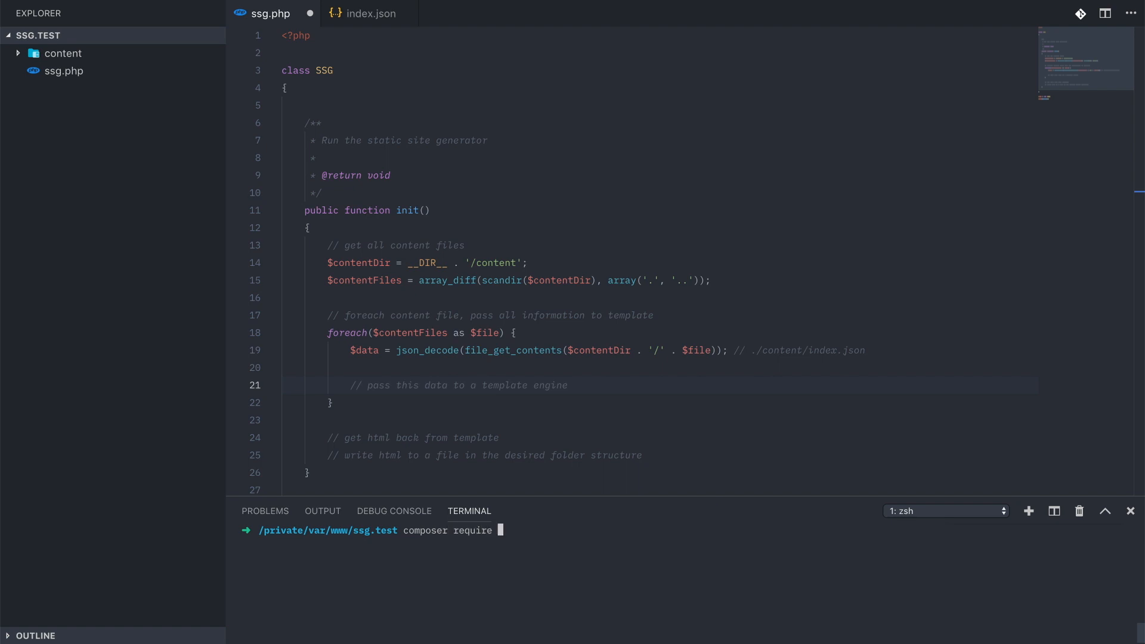
type("philo/laravel-b")
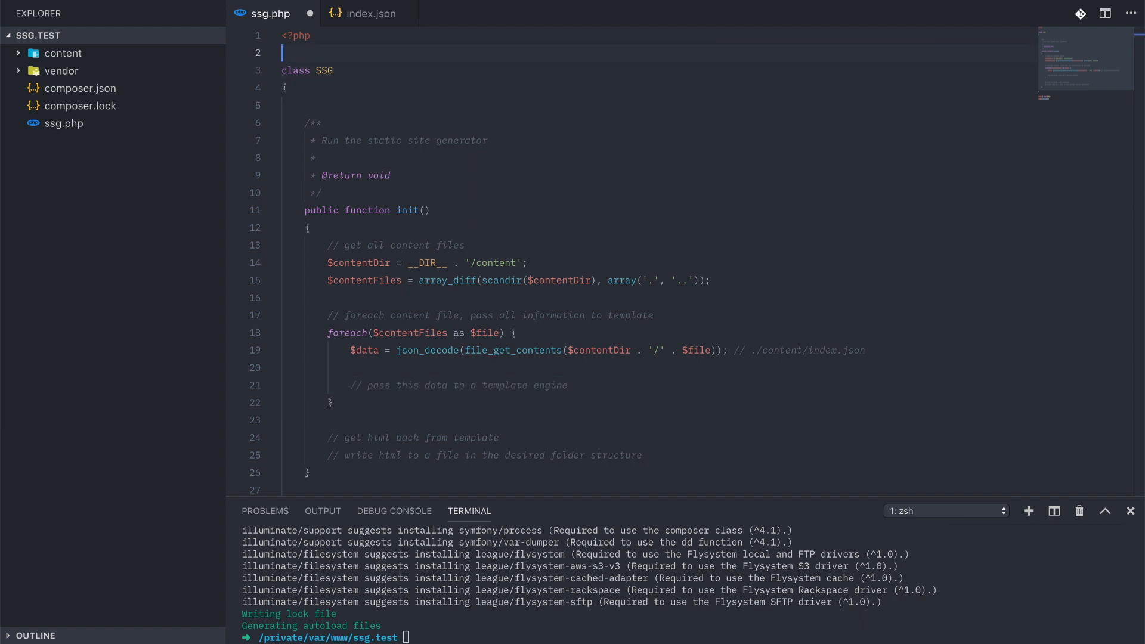
- Add require 'vendor/autoload.php'; and use Philo\Blade\Blade; below <?php
type("require 'vendor/au")
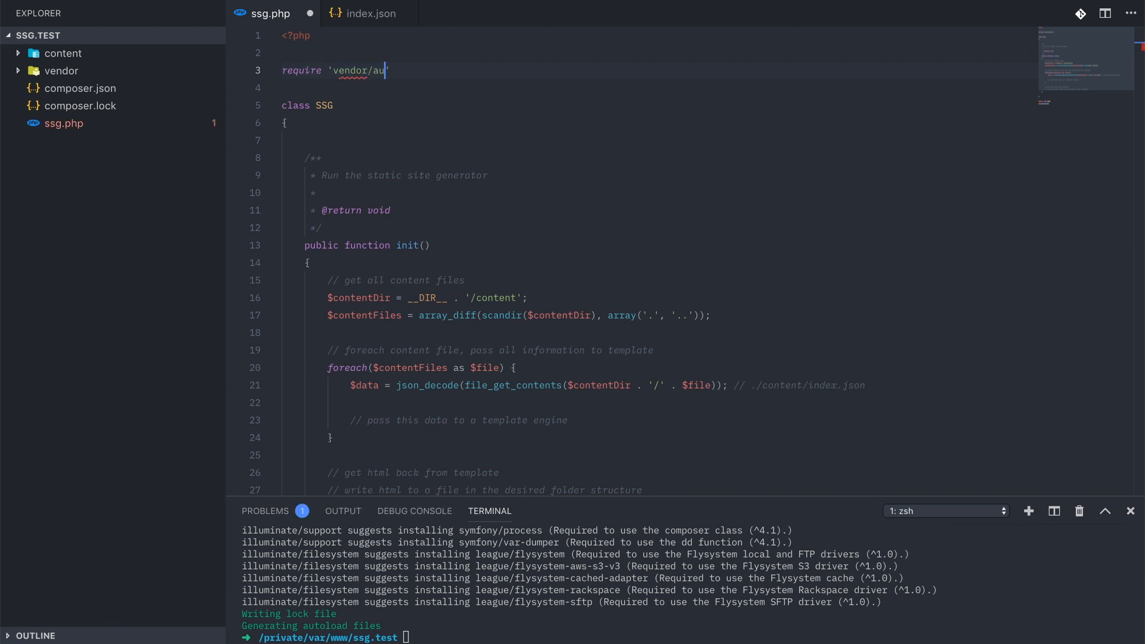
type("toload.php';")
type("use Philo\\Blad")
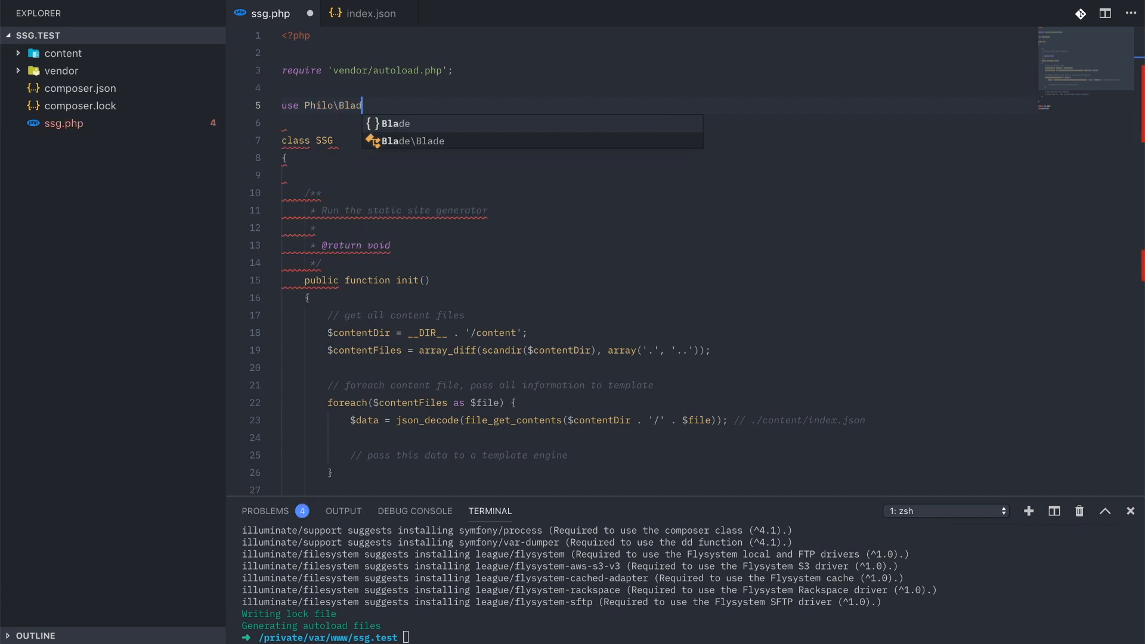
left_click(412, 141)
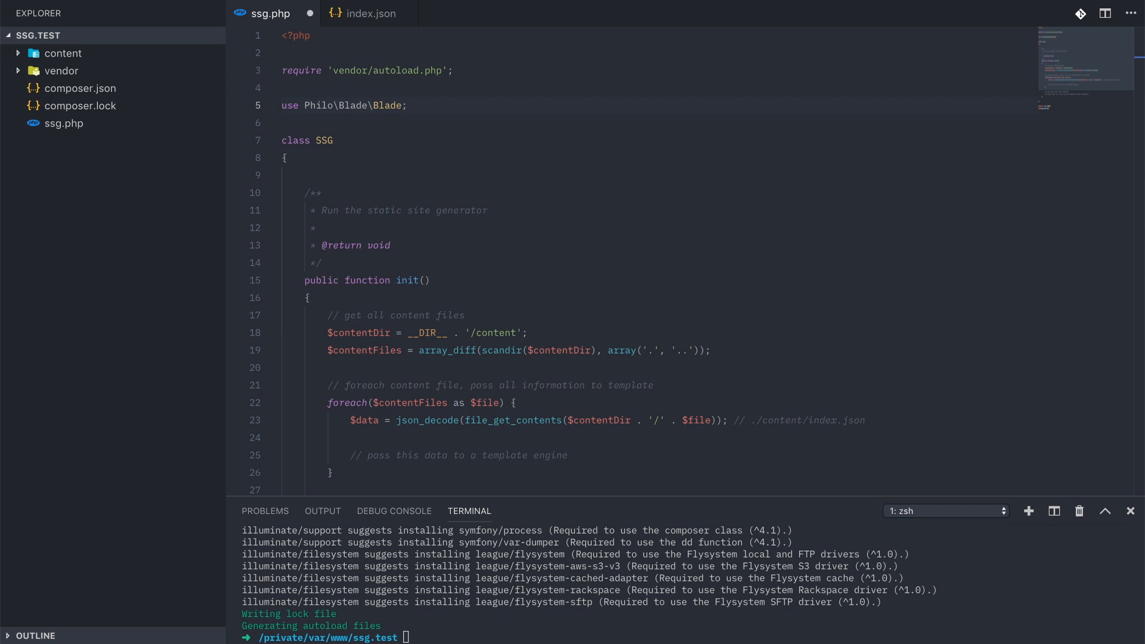
left_click(408, 350)
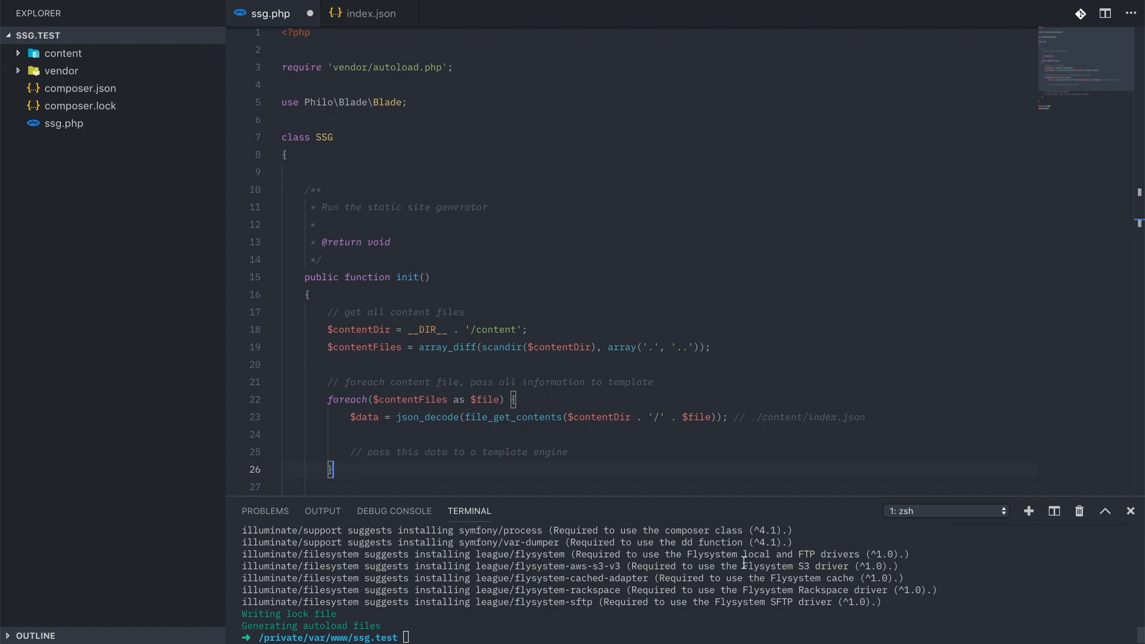
- Instantiate $blade with __DIR__-based resources/views and cache directory paths
scroll("down", 3)
type("$blade =")
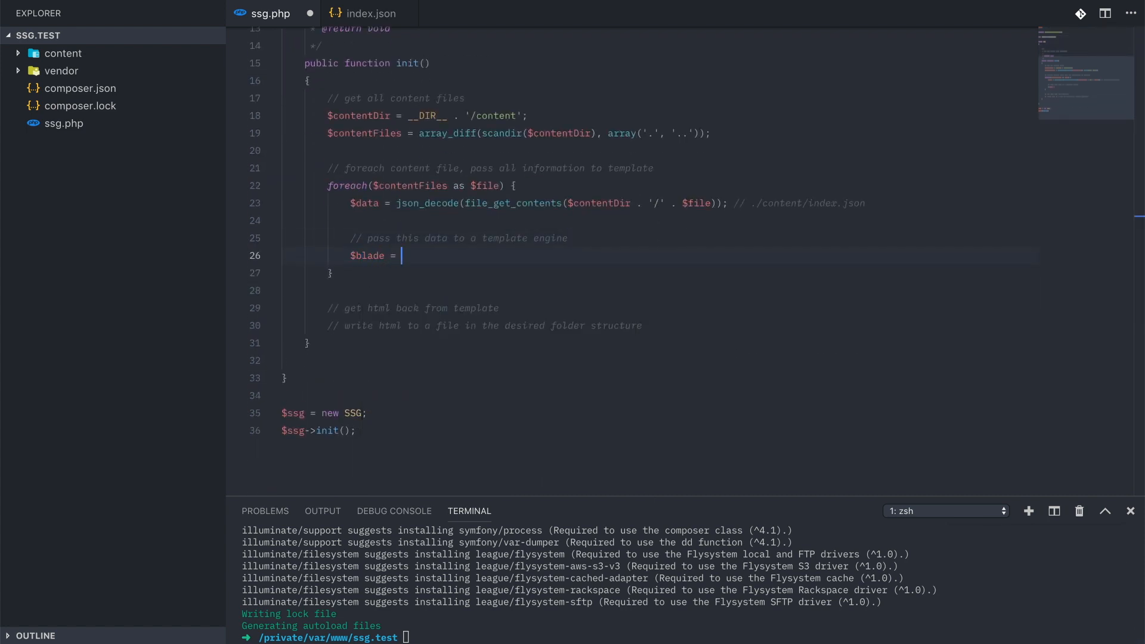
type("new Blade()")
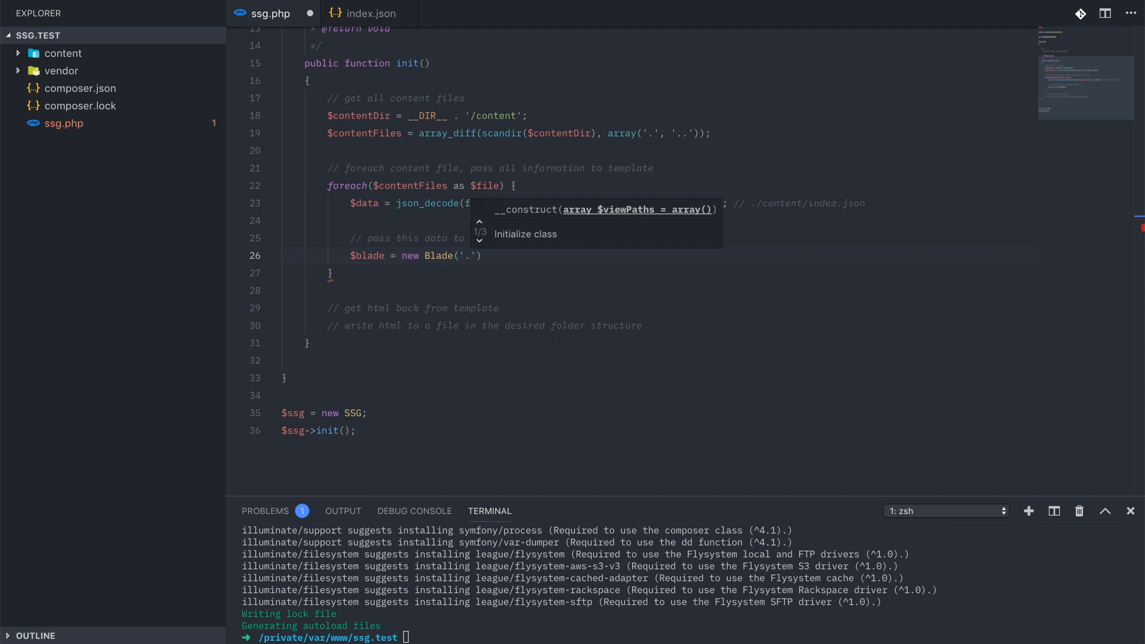
type("reou")
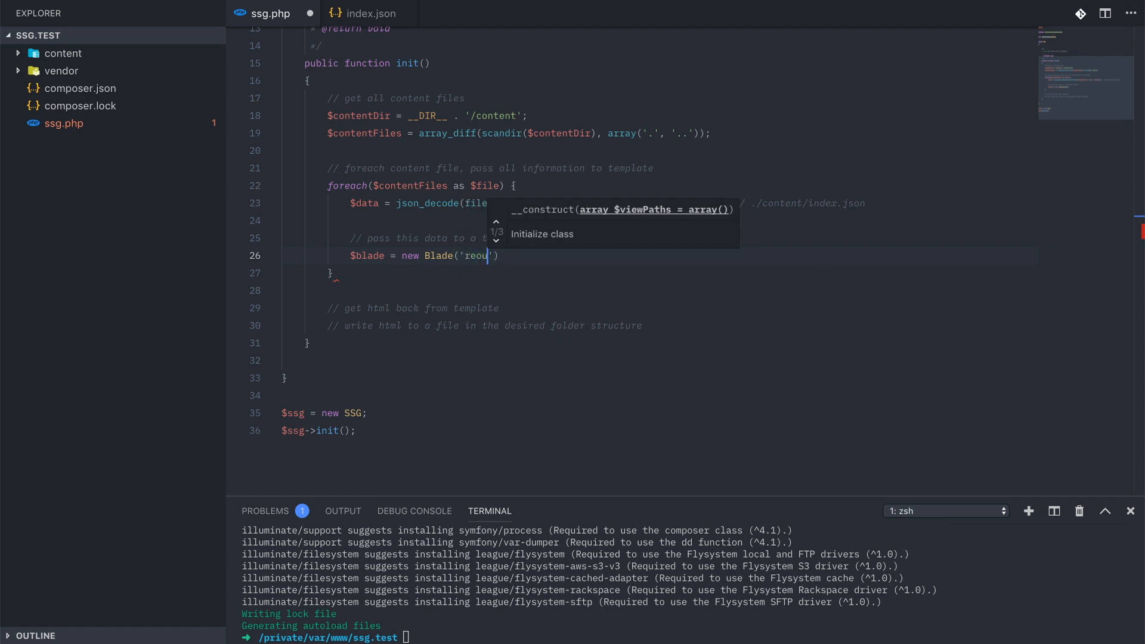
type("resources/views")
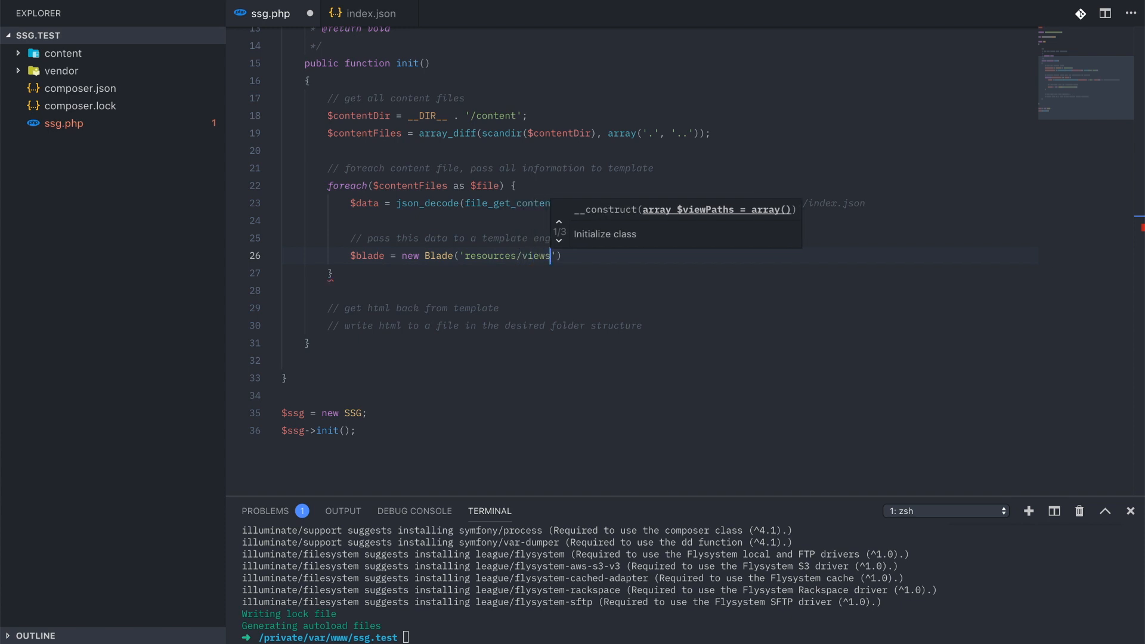
type(", 'cache")
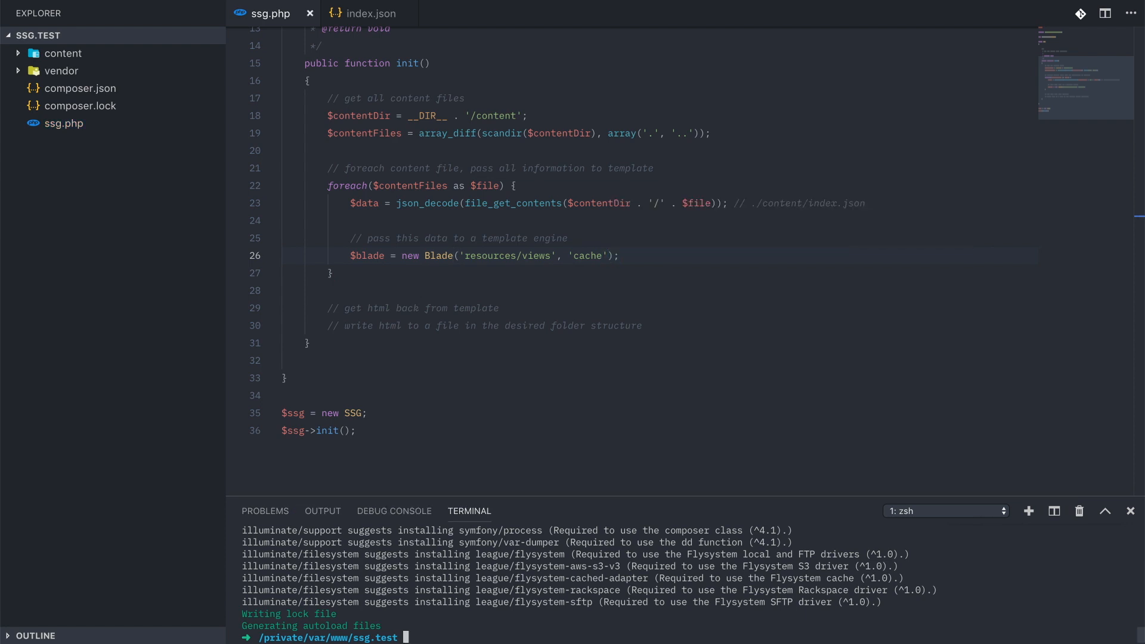
- Create the resources/views and cache folders in the terminal and make cache writable
type("mkdir -p resour")
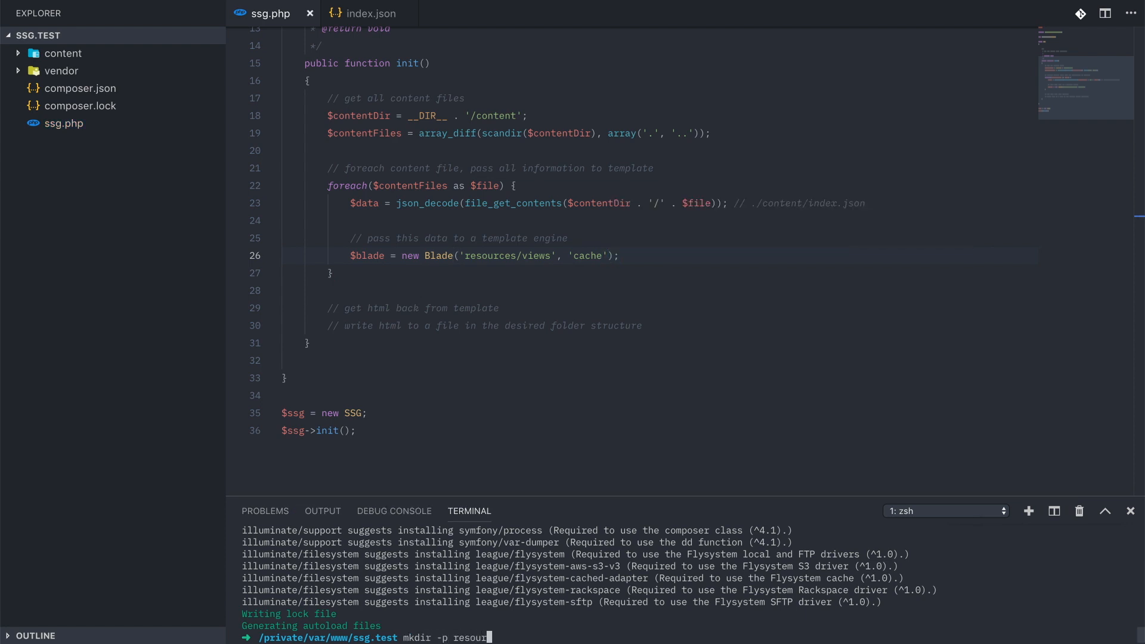
key("Return")
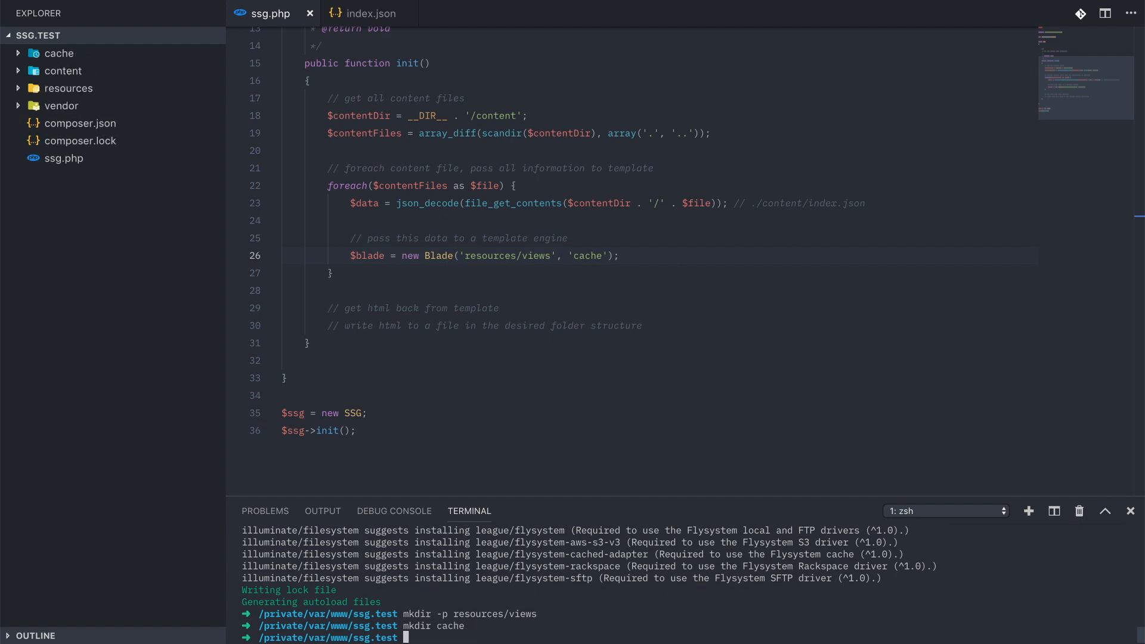
type("chmod -R 777 cache")
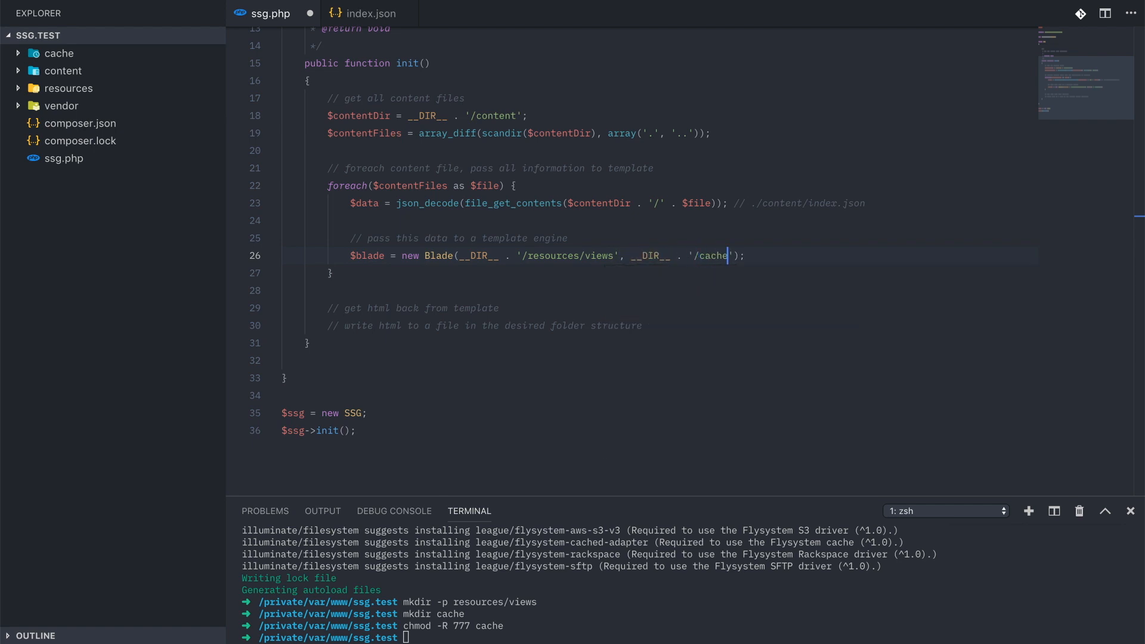
- Set $content to render the 'default' view with get_object_vars($data), and save ssg.php
type("$content = $blade-")
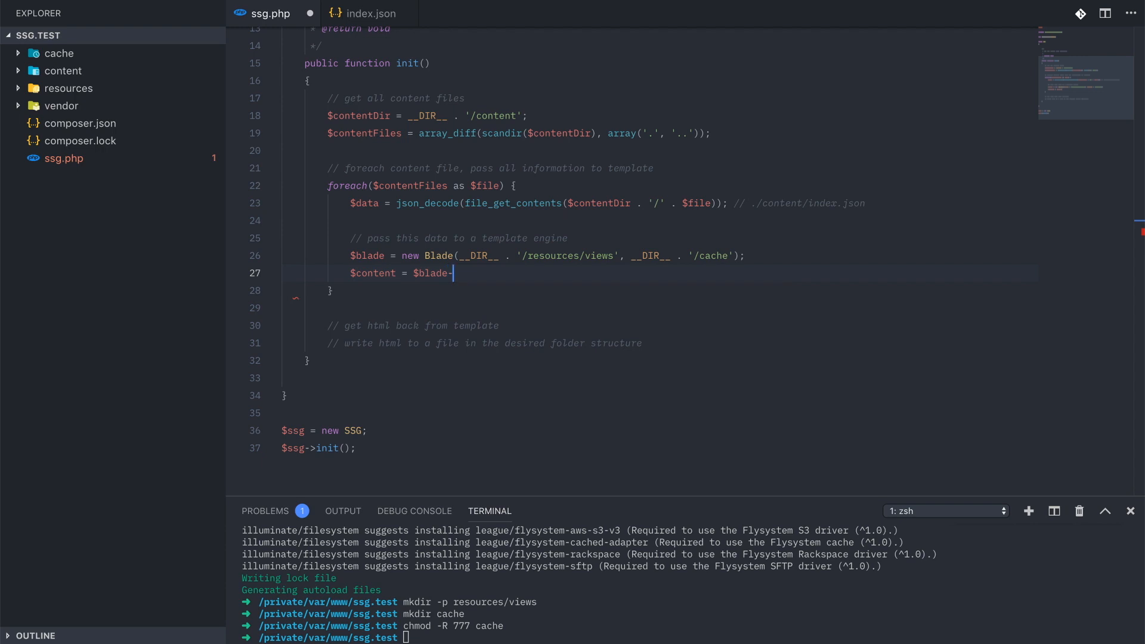
type("view()")
type("->make(")
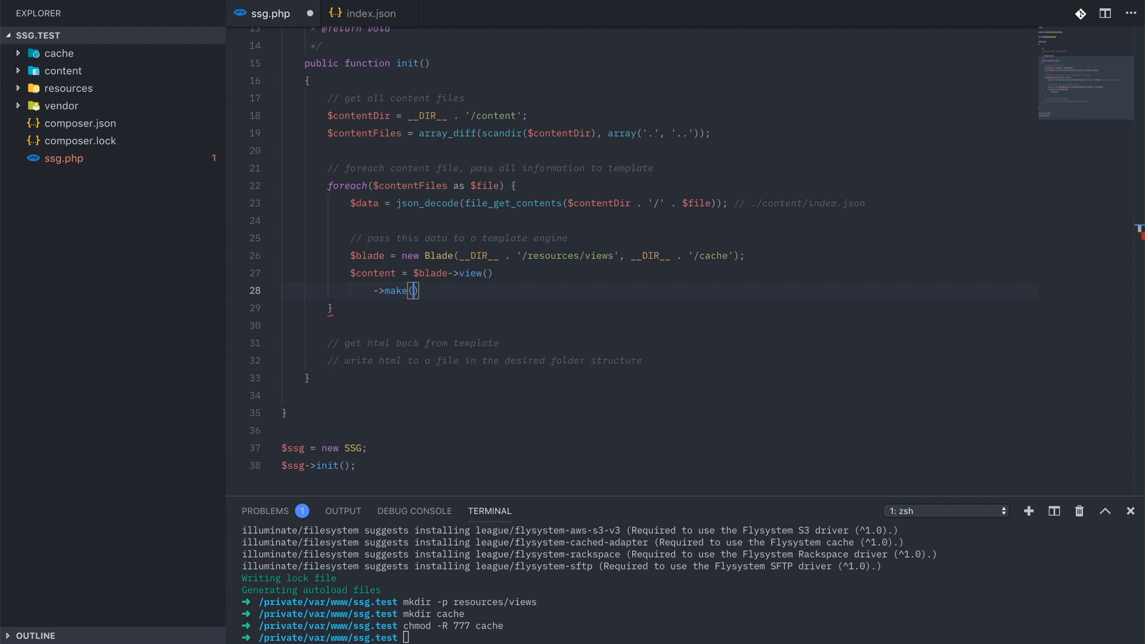
type("'default', g")
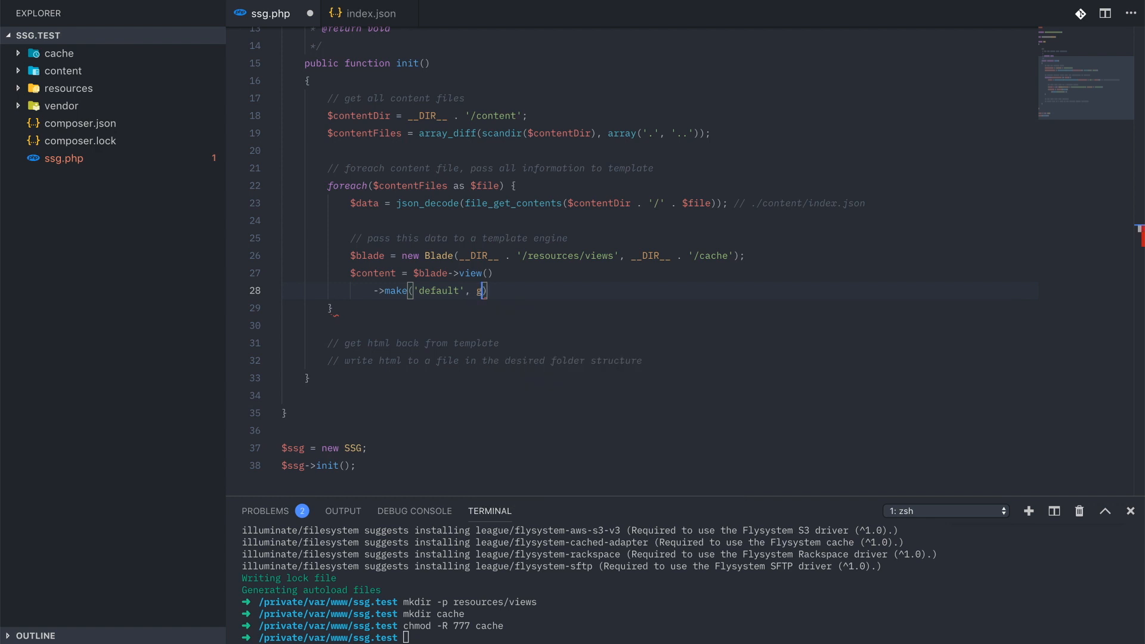
type("et_object_vars($data")
type("->rend")
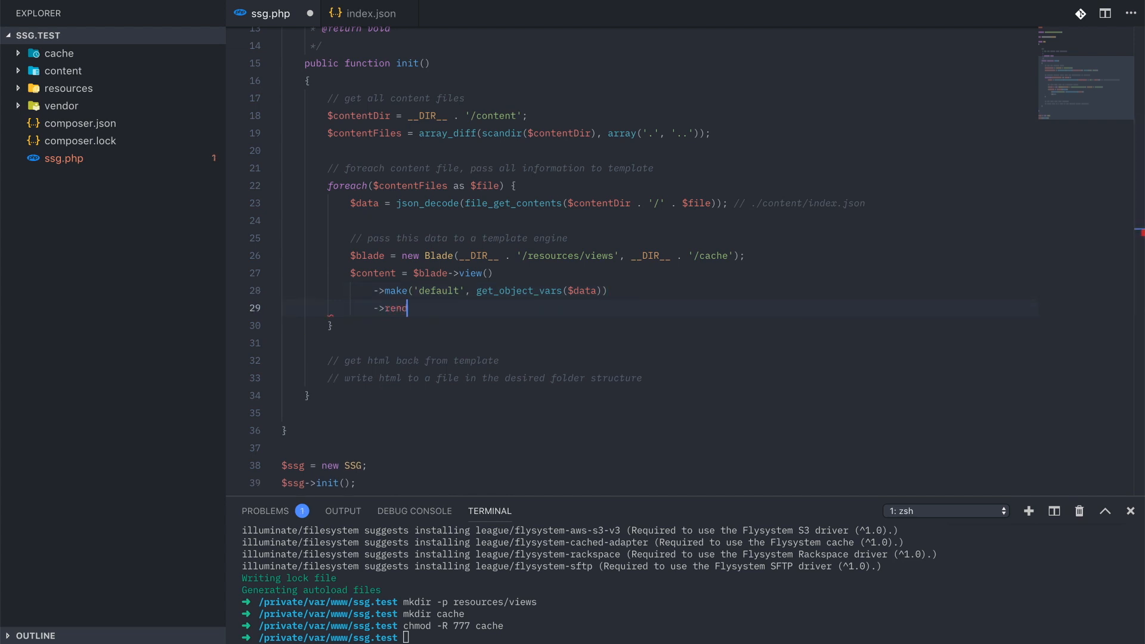
type("er();")
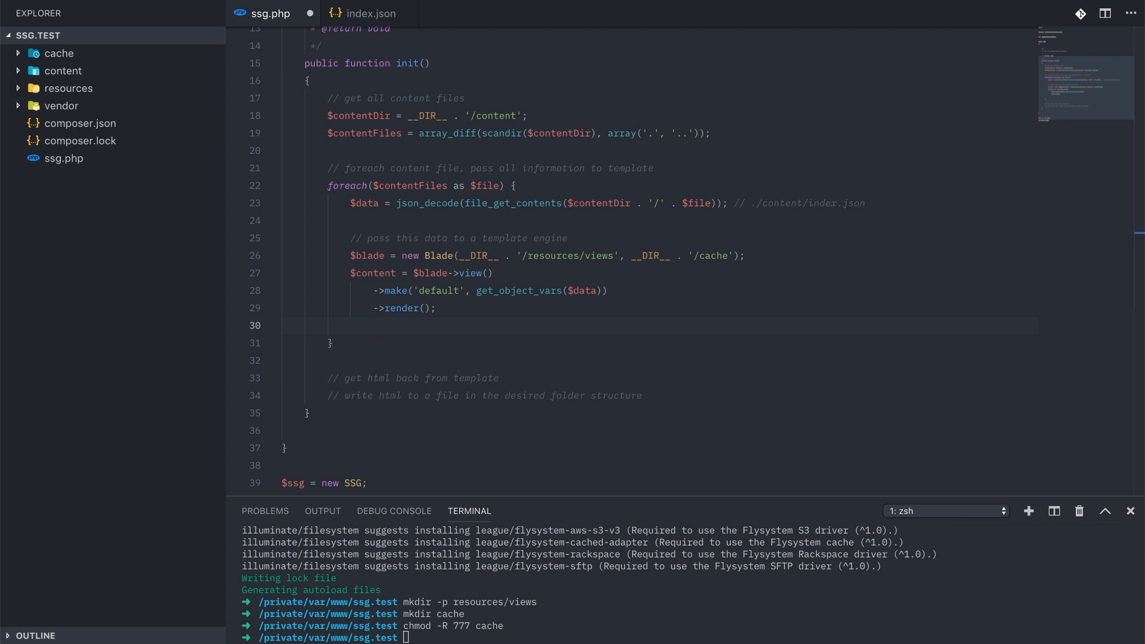
left_click(374, 325)
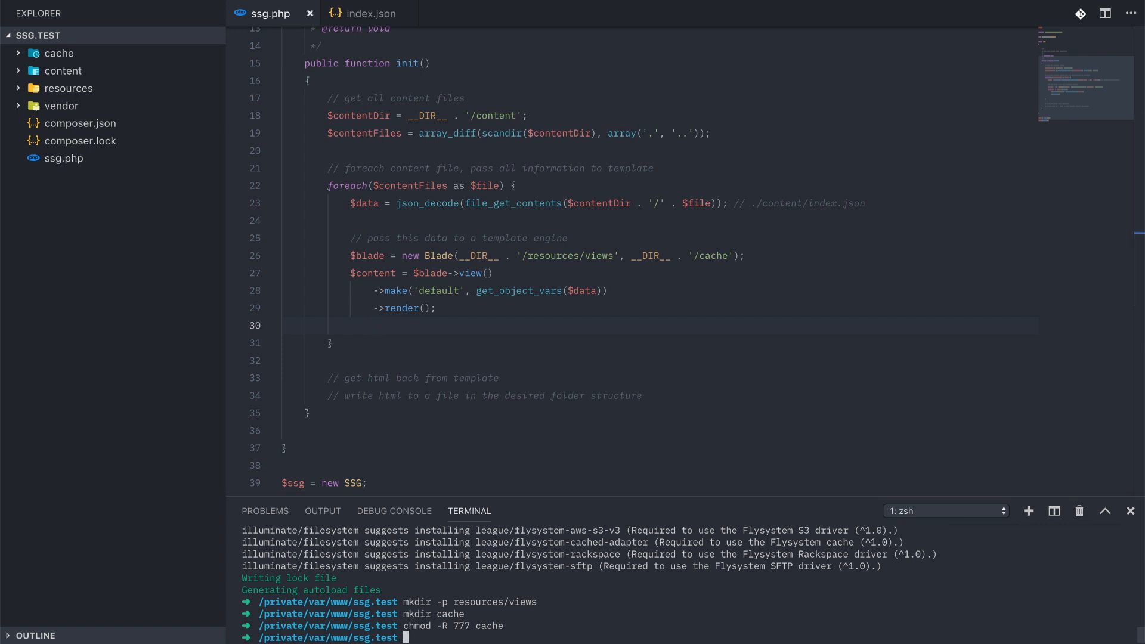
type("touch resources/views/default.blad")
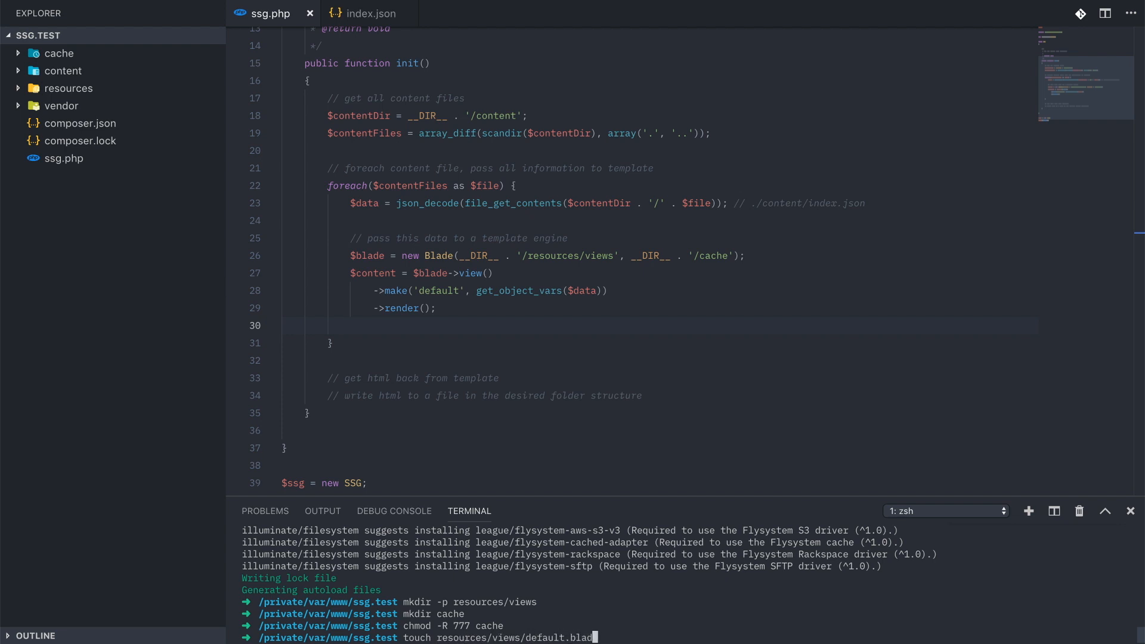
- Create default.blade.php with an HTML skeleton, 'Welcome' fallback title and wrapper div
key("ctrl+p")
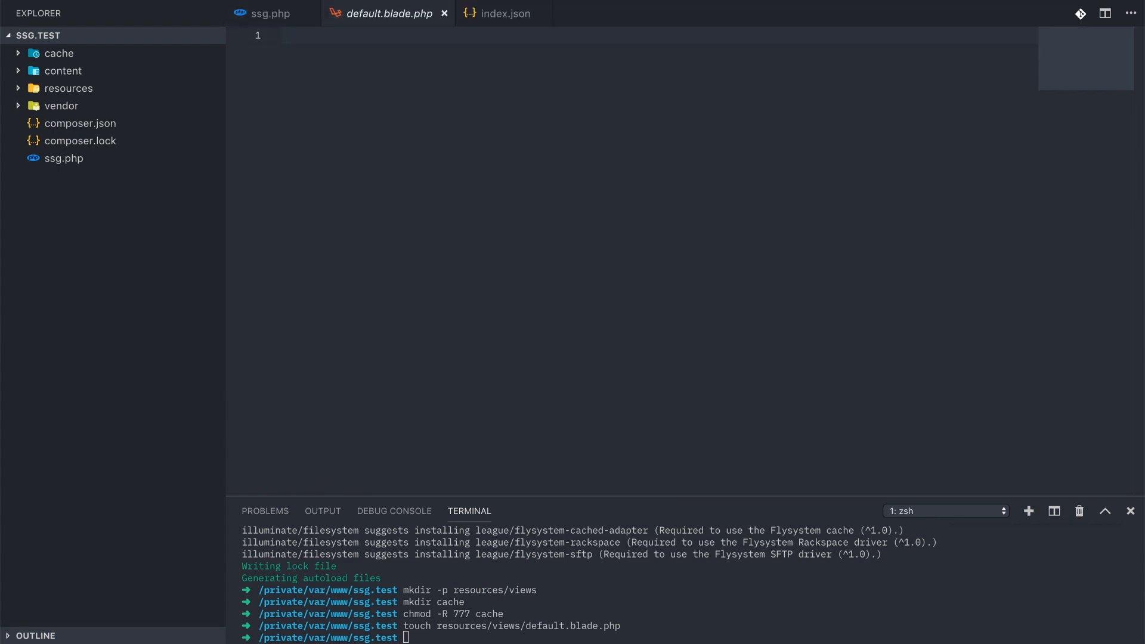
type("<!DOCTYPE html>")
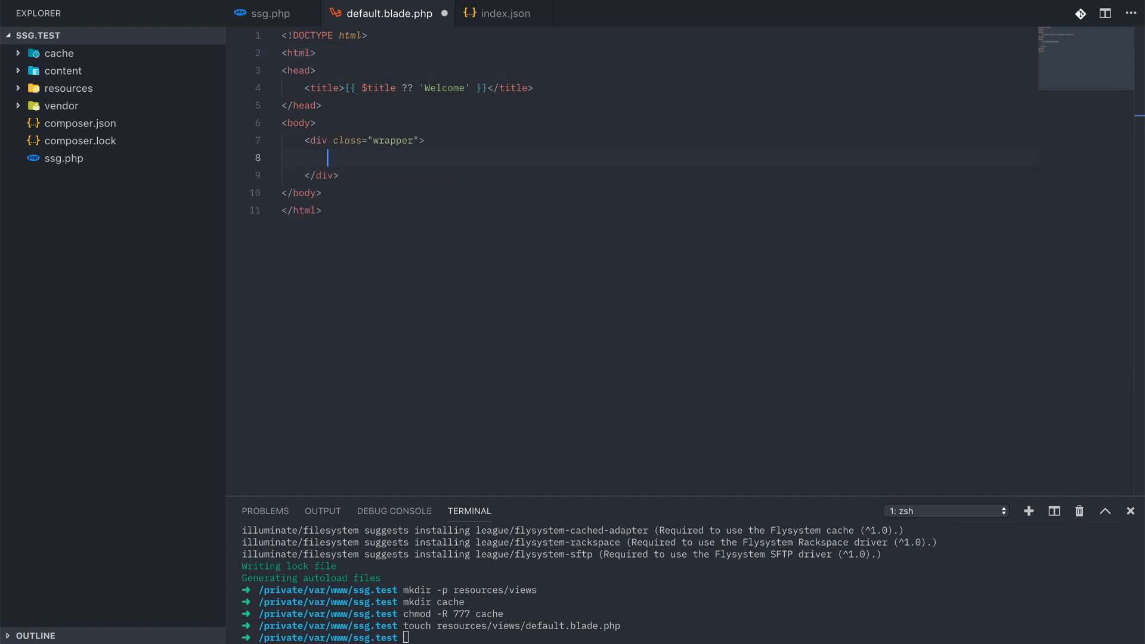
left_click(271, 13)
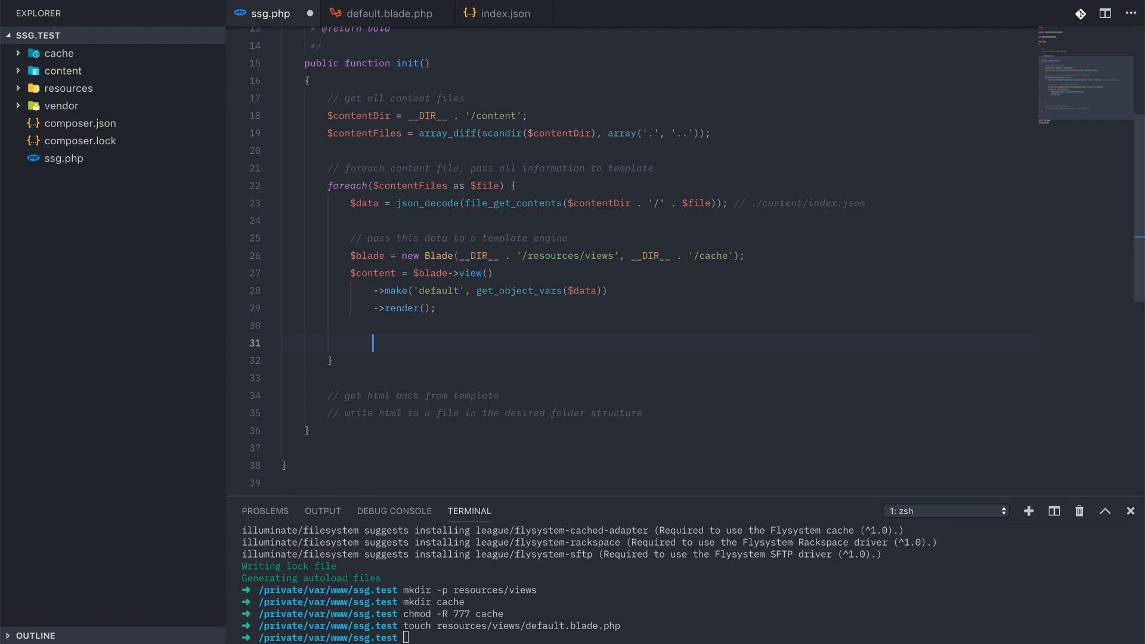
- Comment that the landing page saves as index.html and others as page-name/index.html
type("// r")
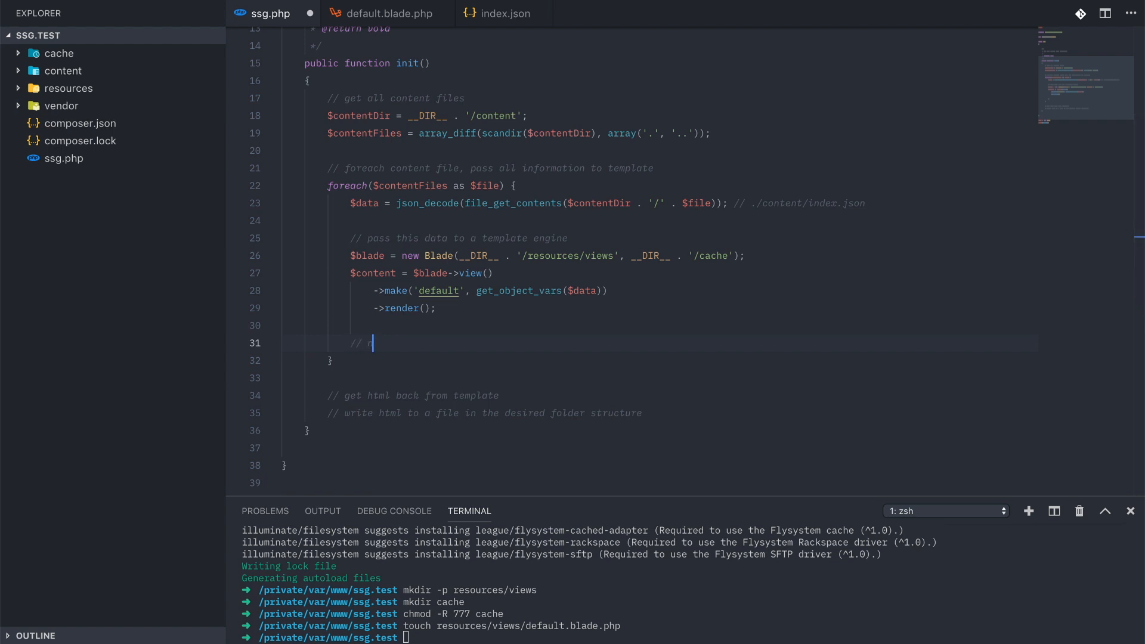
type("now that we have html, save it to the correct pa")
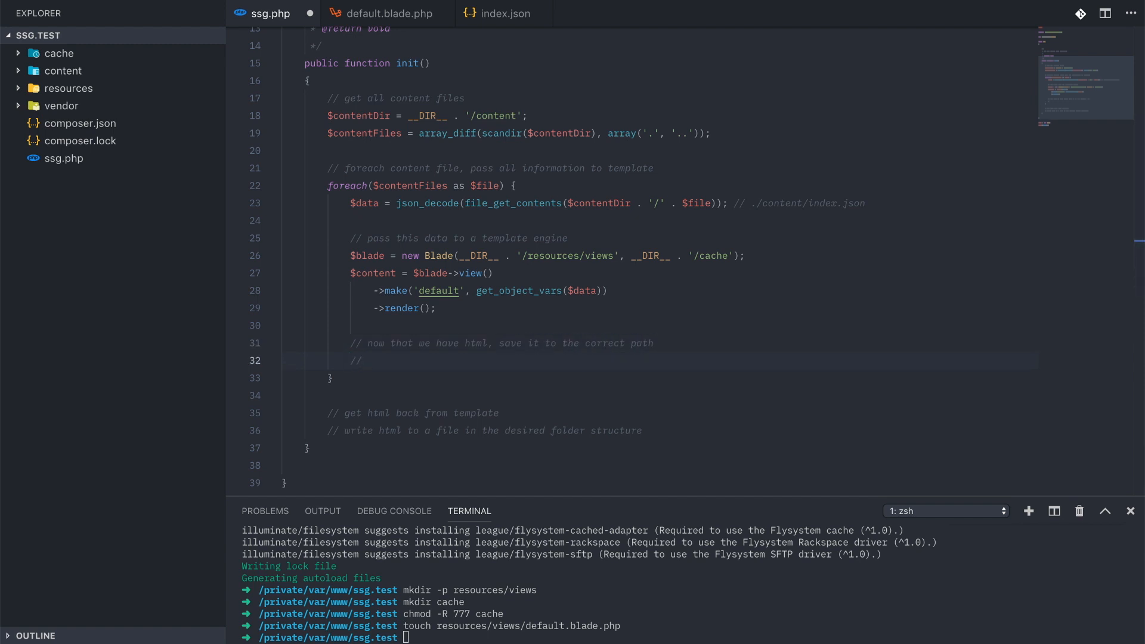
type("the")
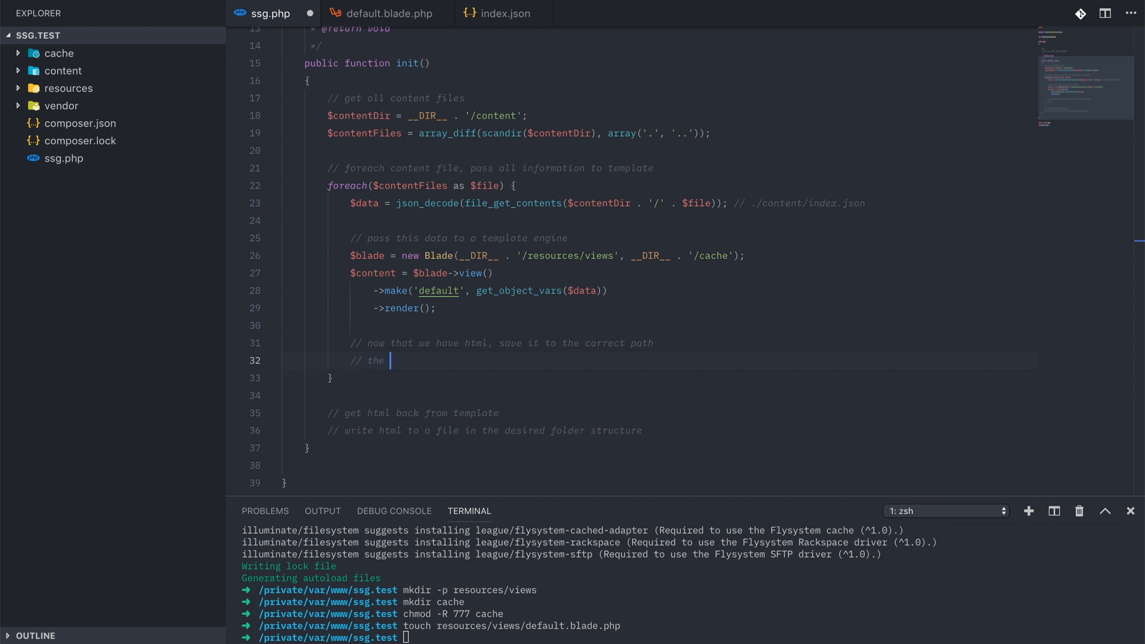
type("landing page should be index.html")
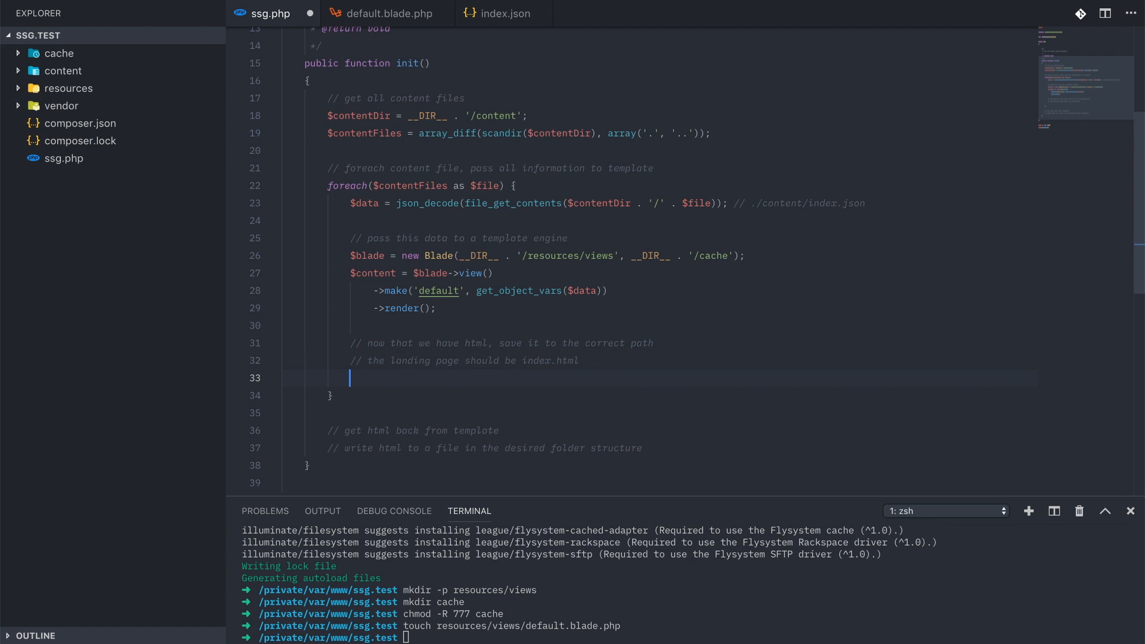
type("// any other pag")
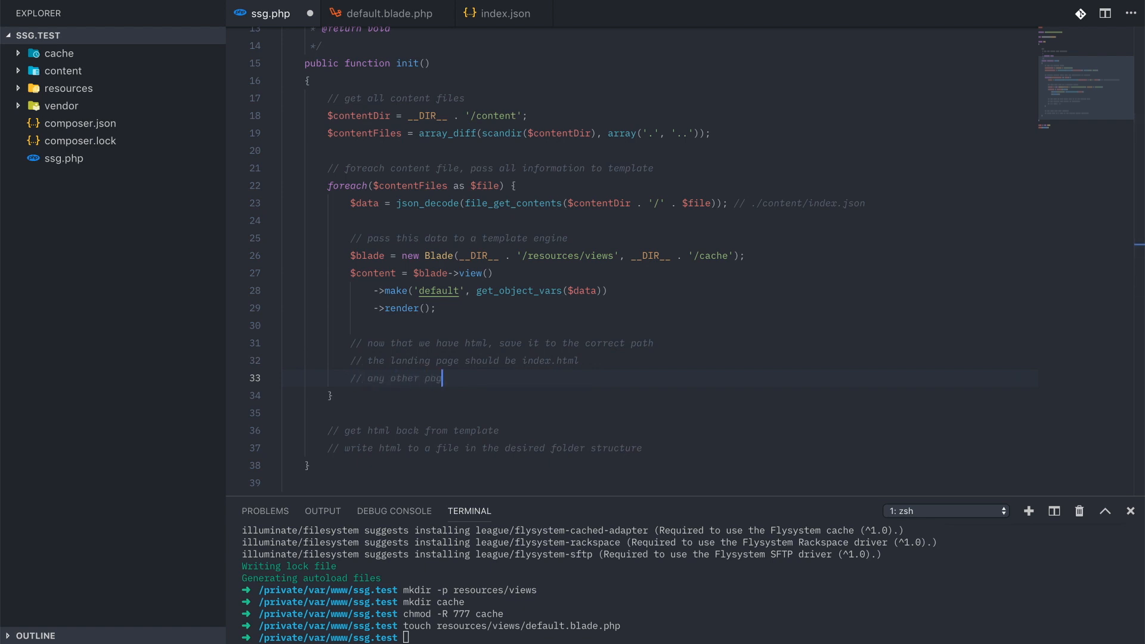
type("es should")
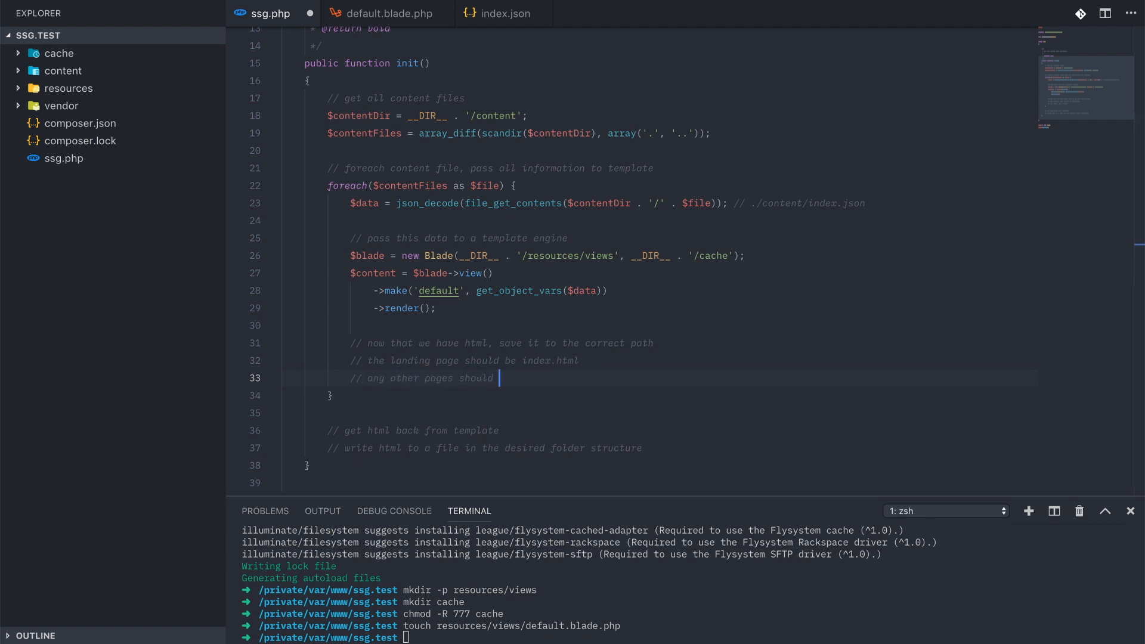
type("be saved")
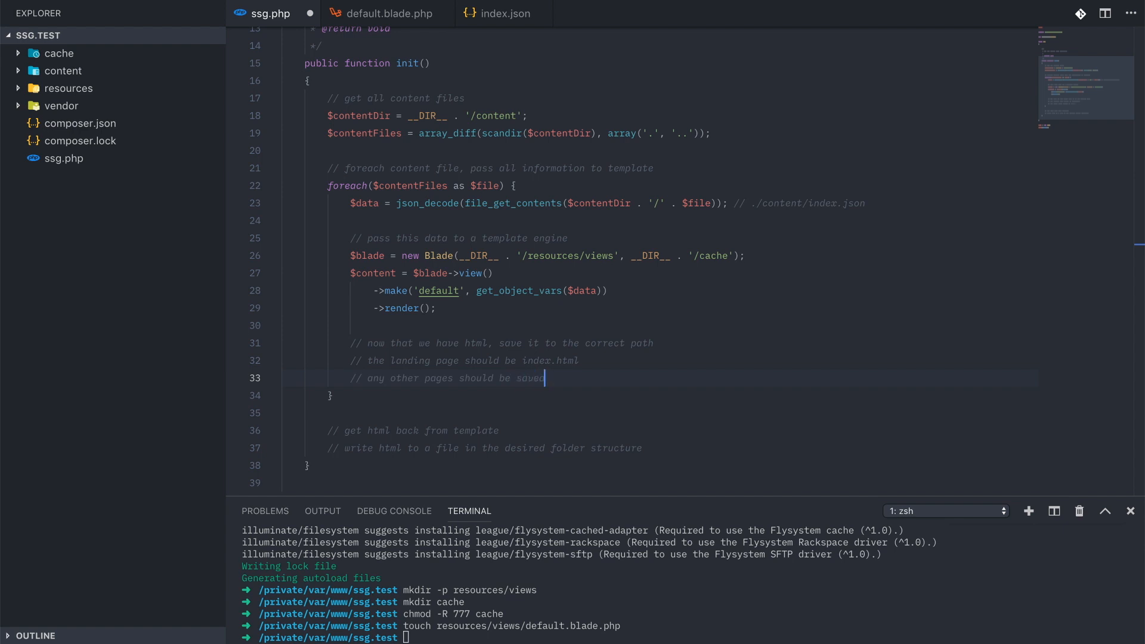
type("as page-name")
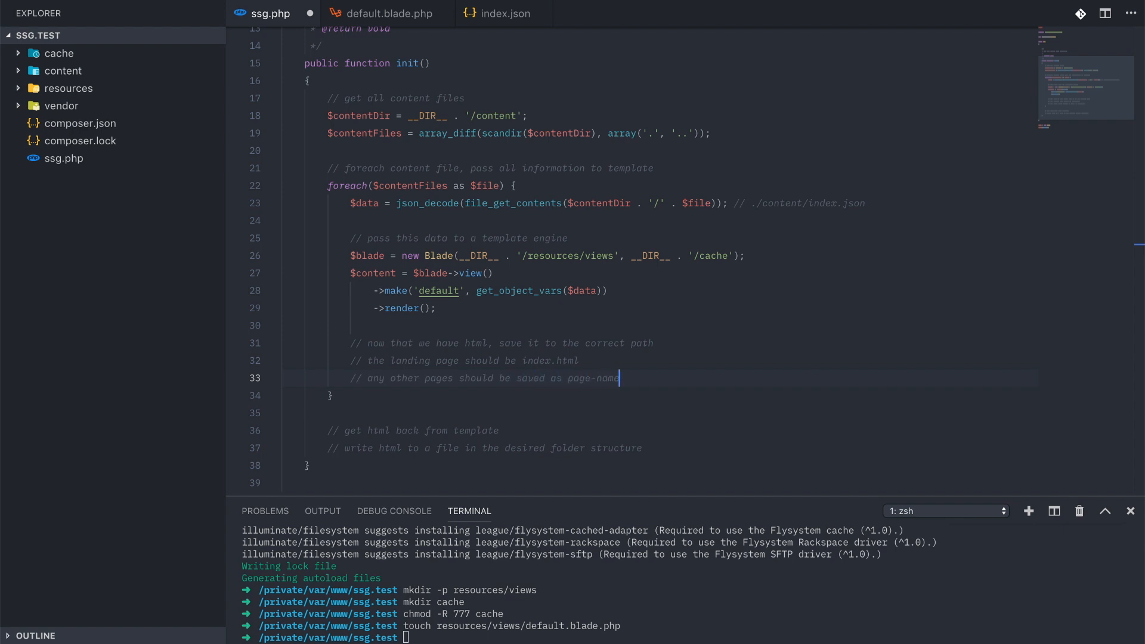
type("/index.html")
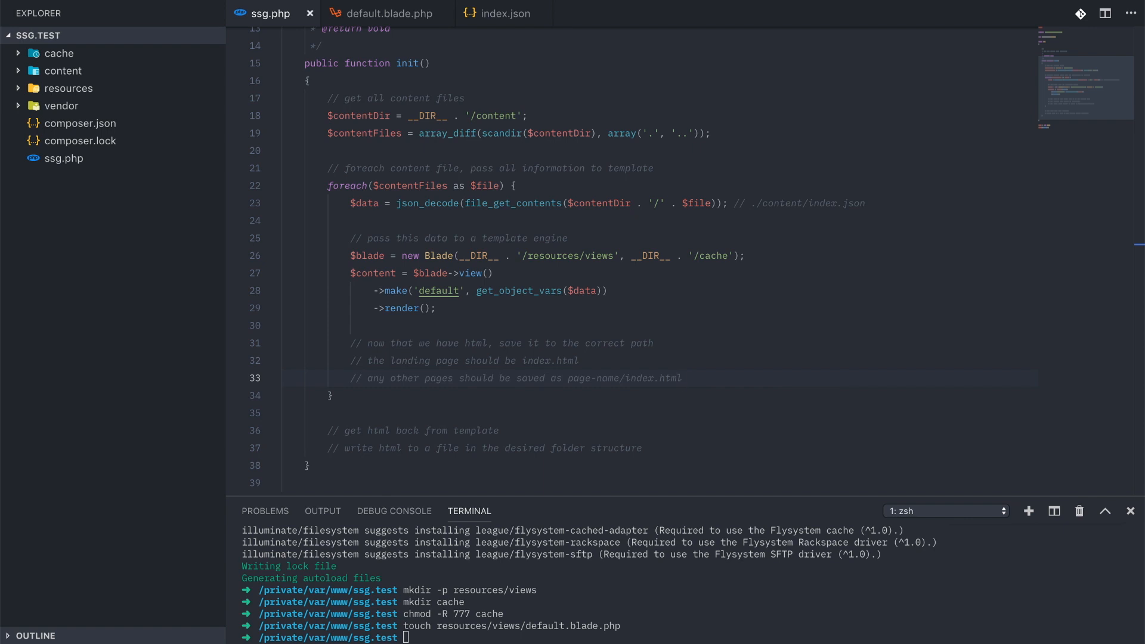
left_click(679, 378)
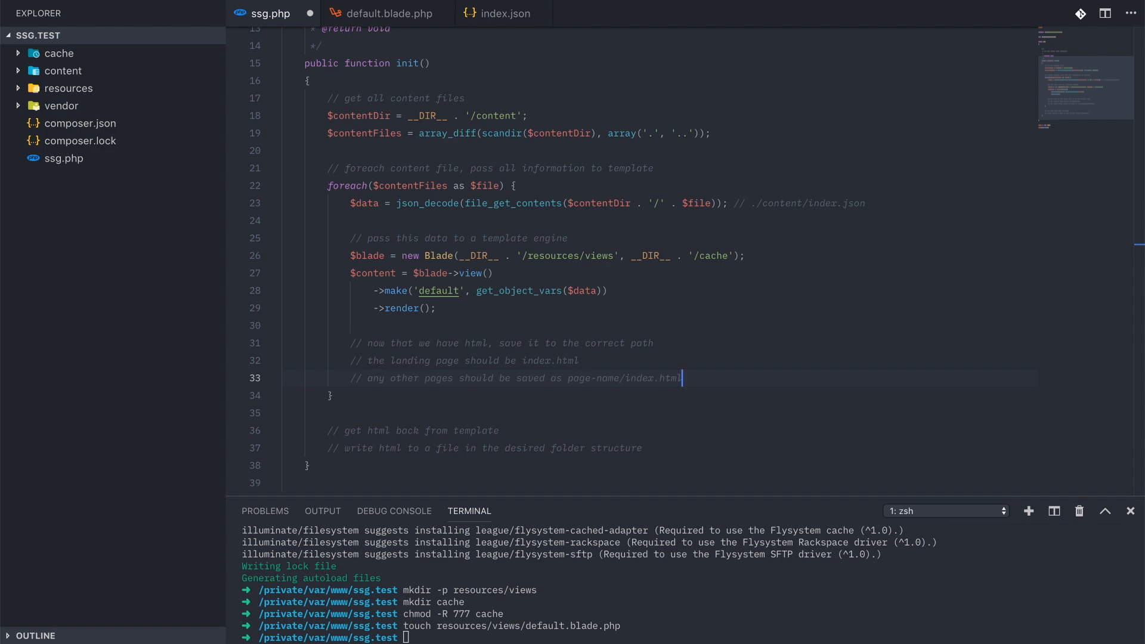
key("ctrl+p")
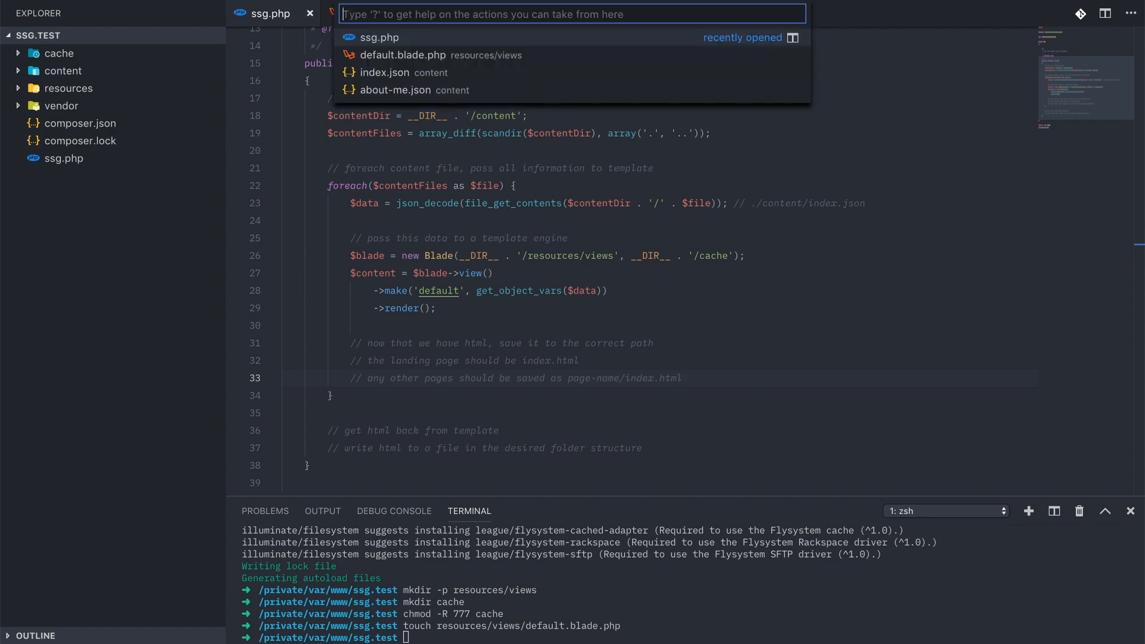
- Add "slug": "/" to index.json
left_click(384, 73)
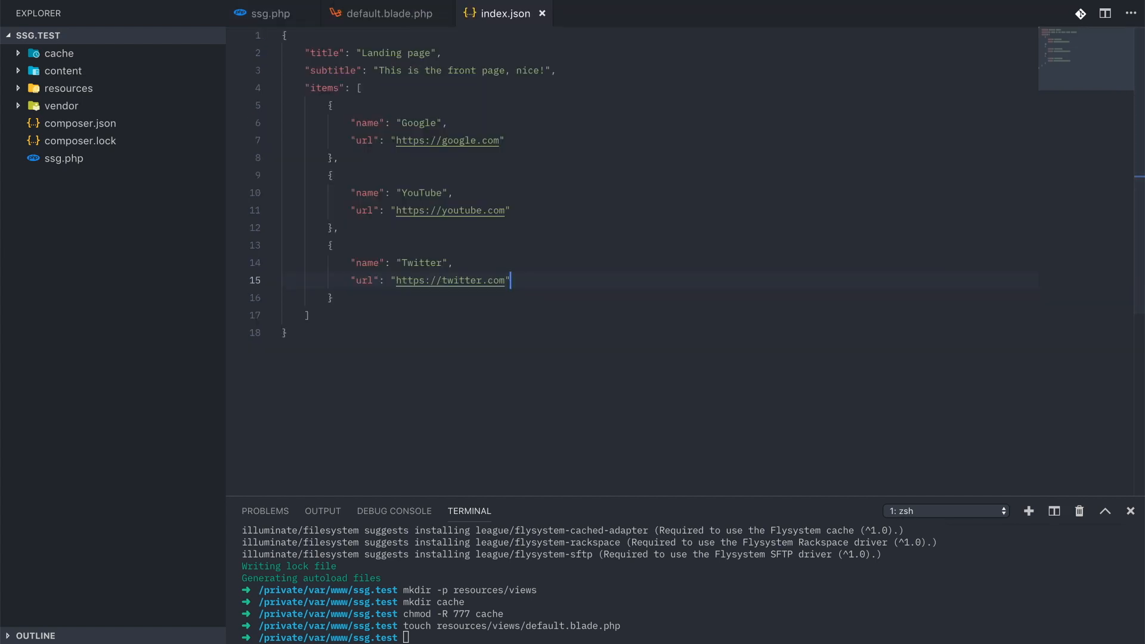
left_click(511, 71)
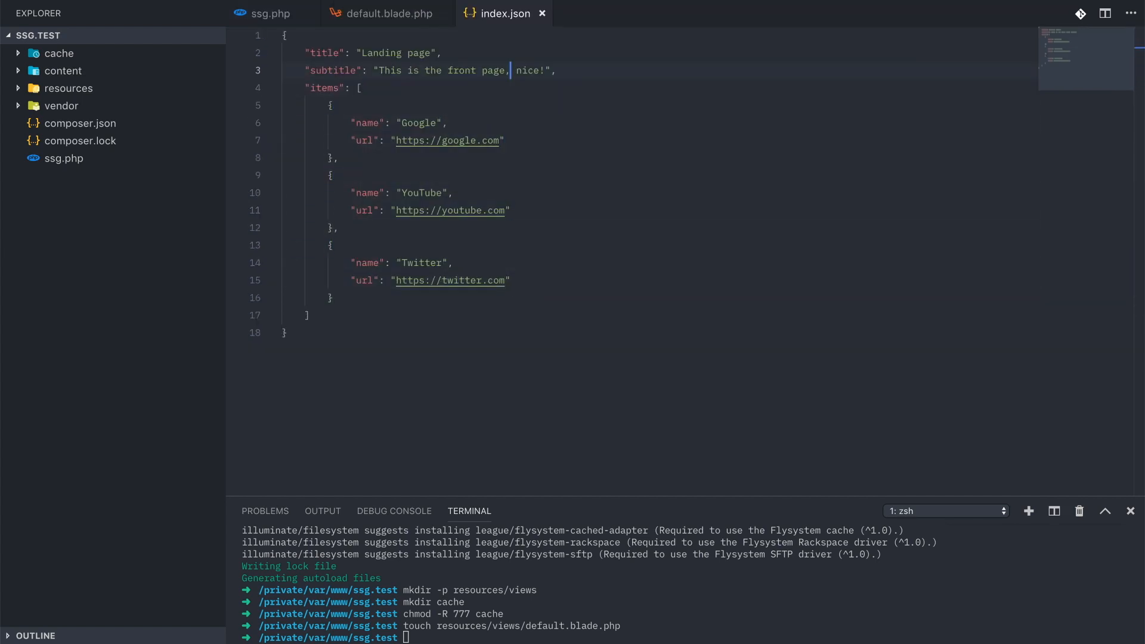
type("\"slug\"")
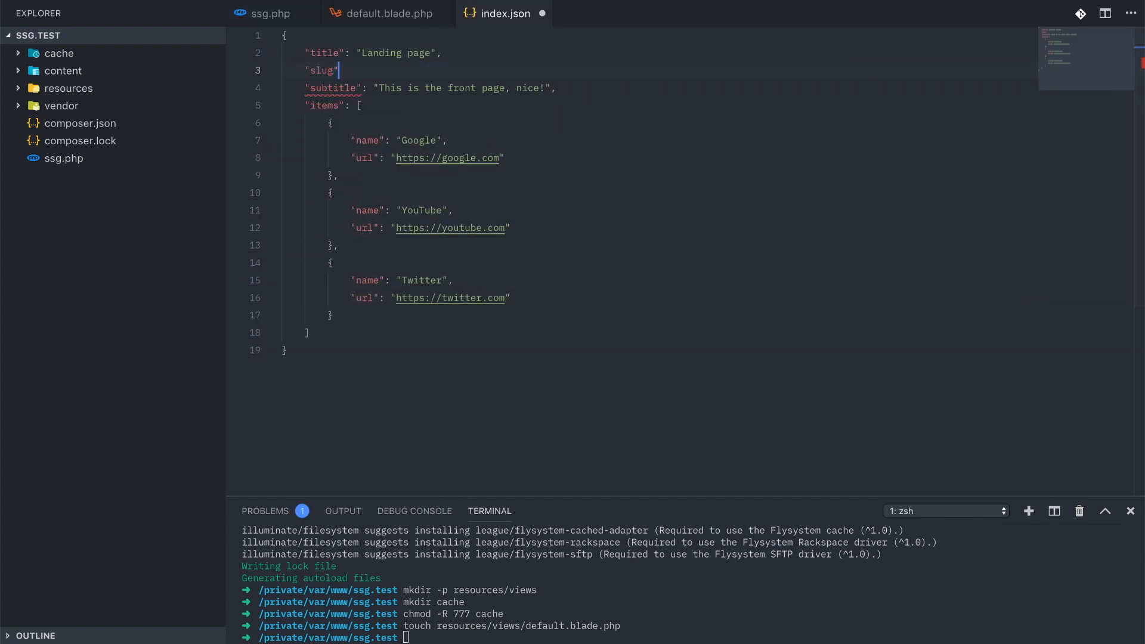
type(": \"/\"")
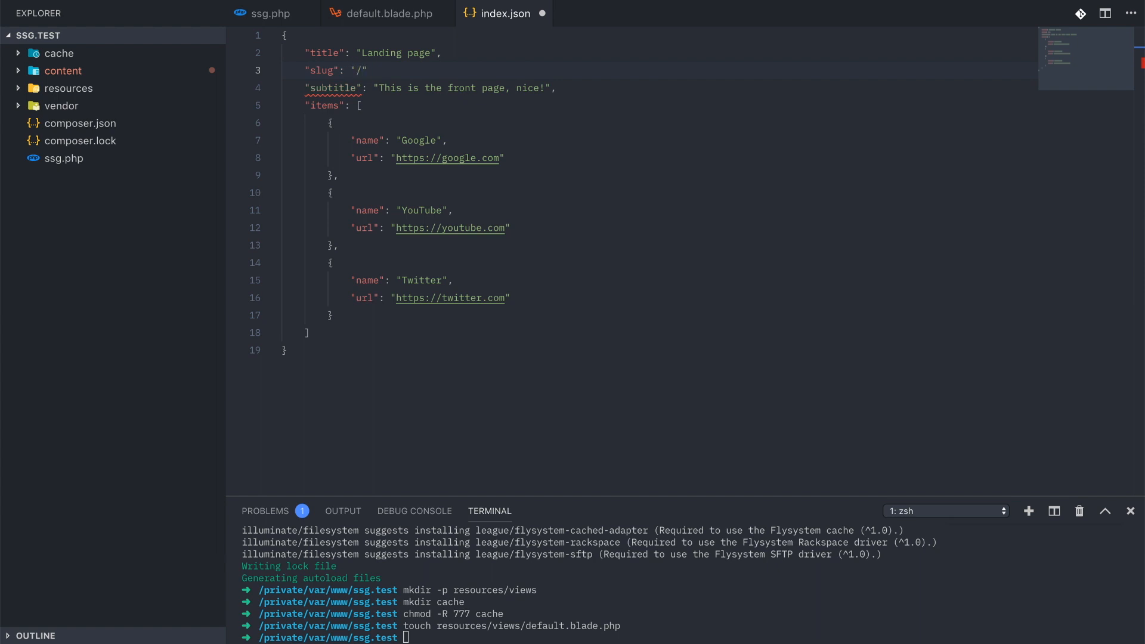
- Add "slug": "about-me" to about-me.json and return to ssg.php
type("abou")
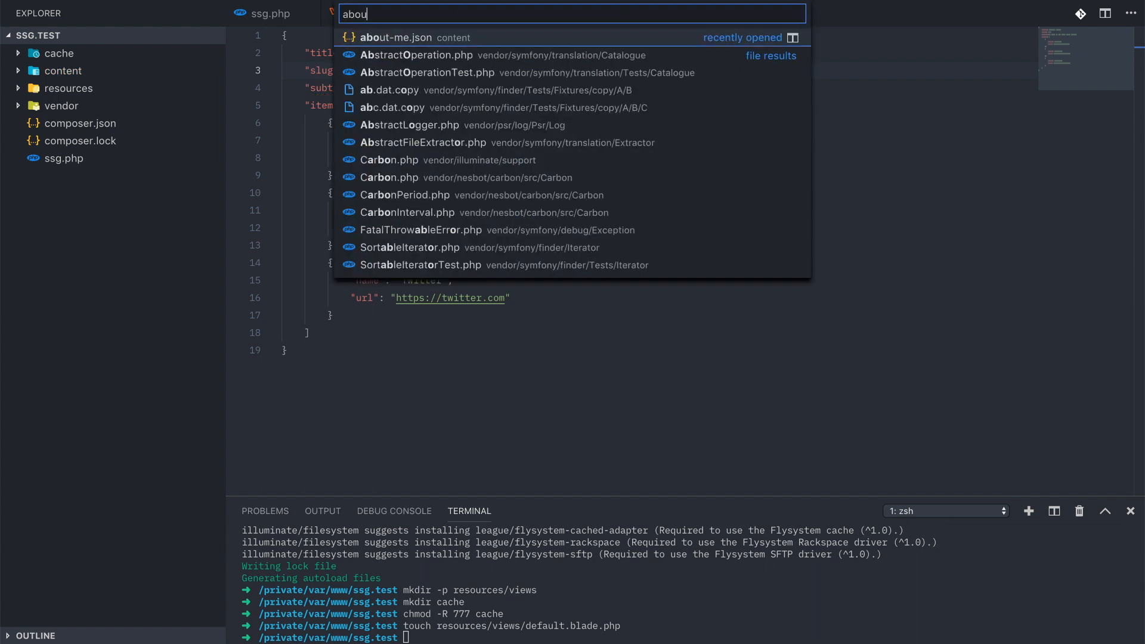
left_click(394, 37)
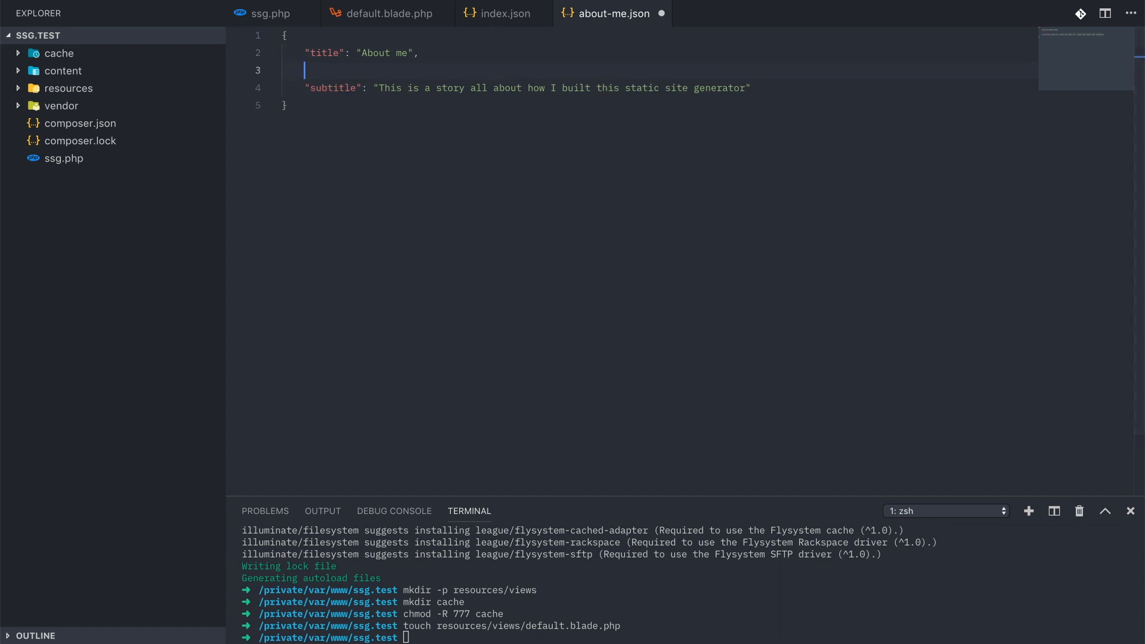
type("\"slug\": \"\"")
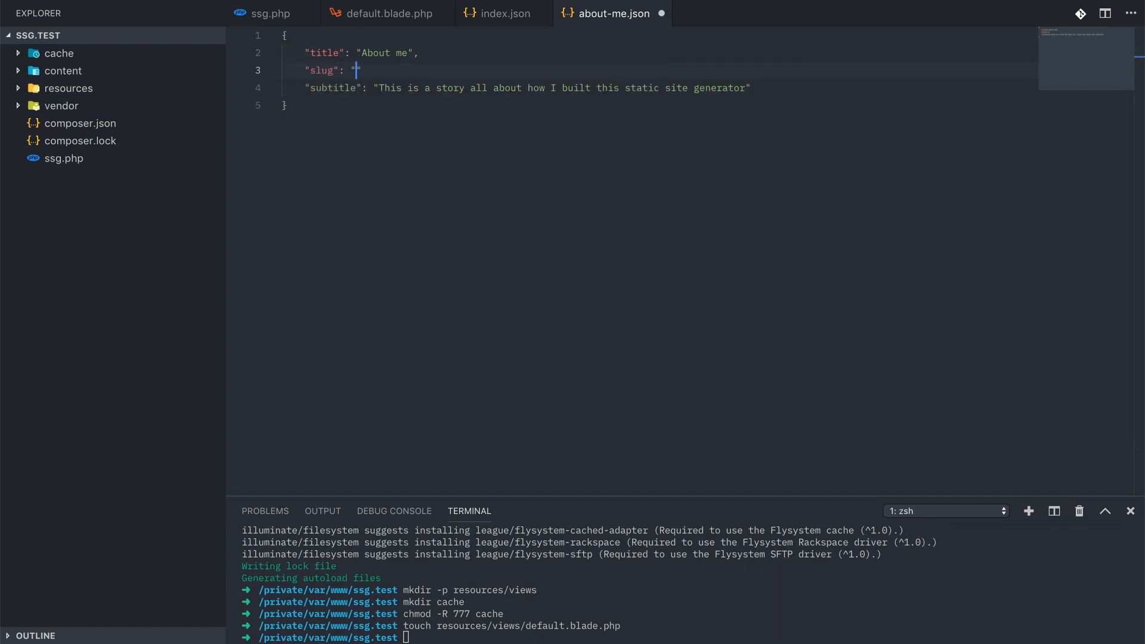
type("about-me")
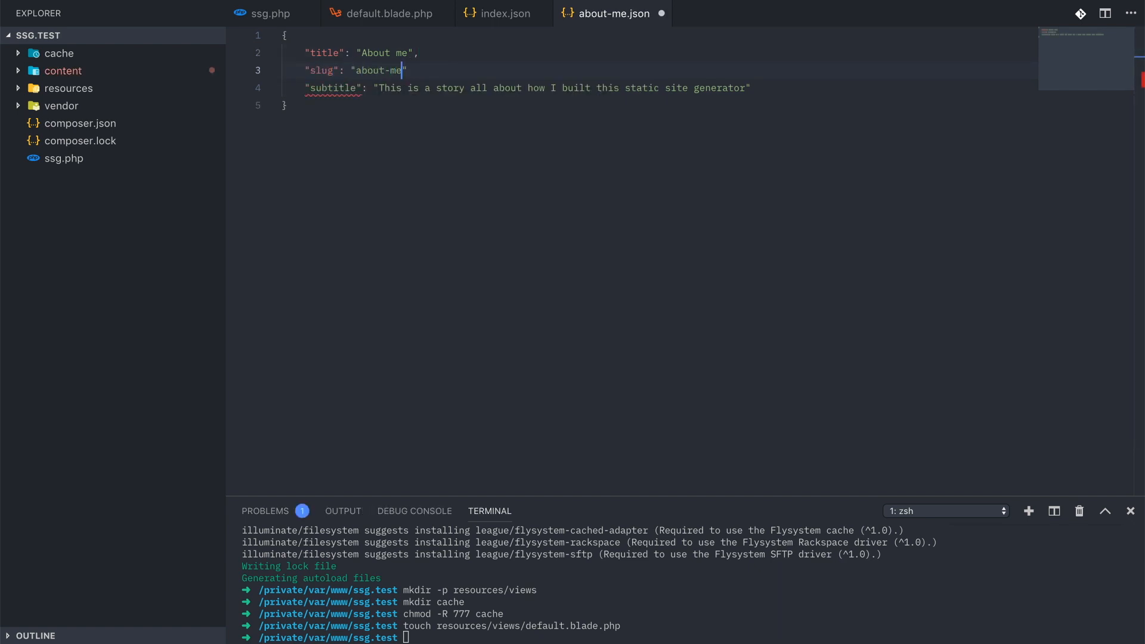
type(",")
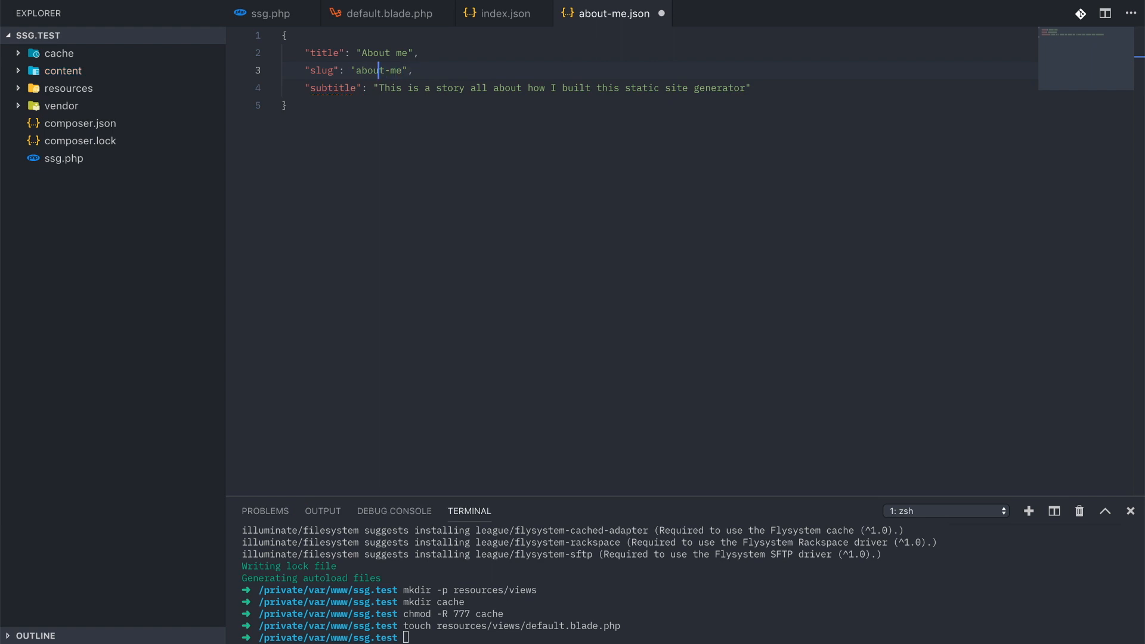
left_click(504, 13)
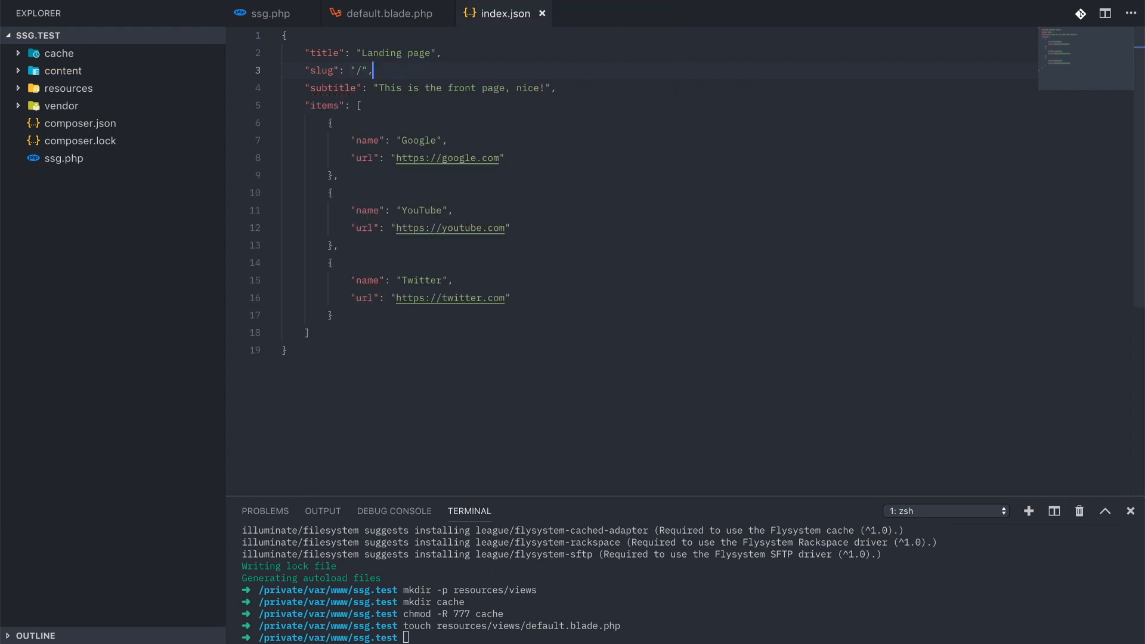
left_click(271, 13)
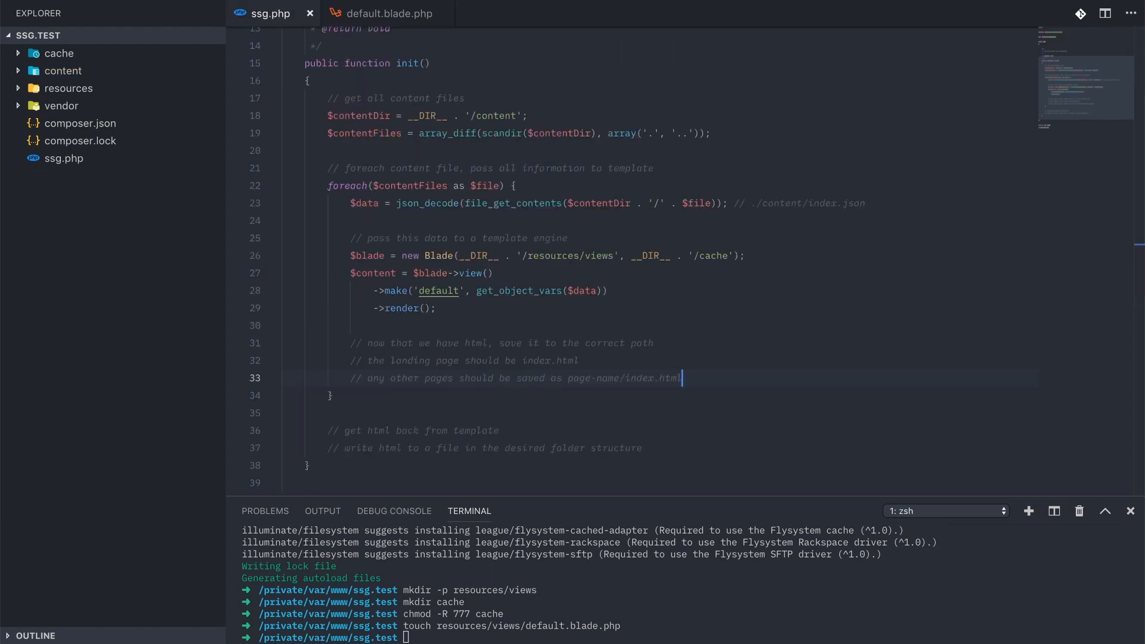
- Set $outputDir to __DIR__ . '/dist' . $data->slug
type("$outputDir =")
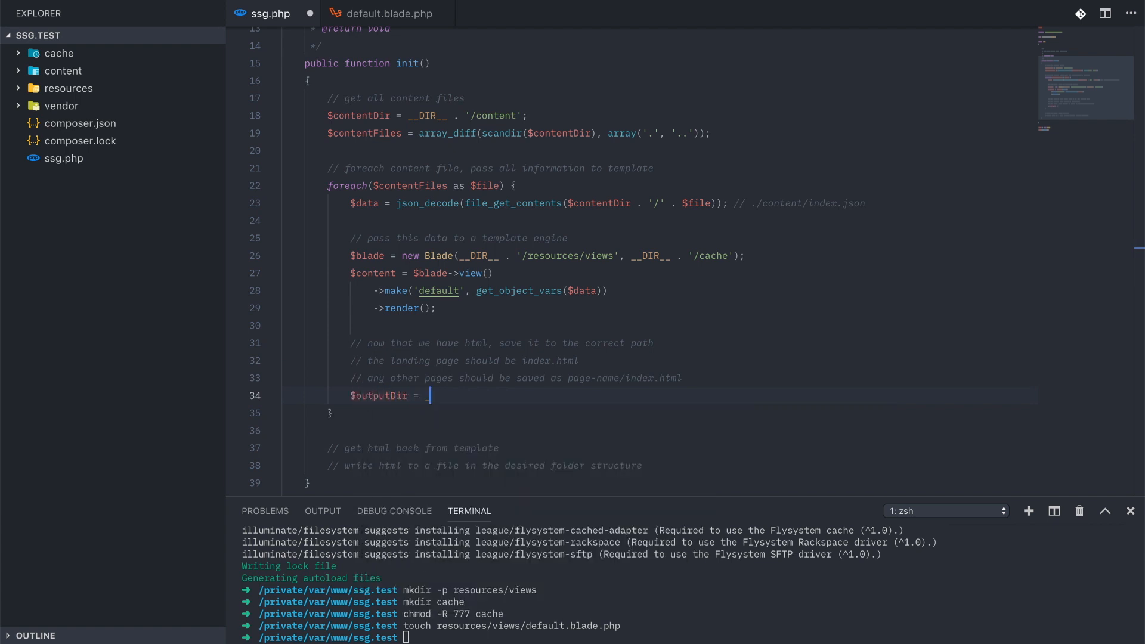
type("__DIR__ . '/dist")
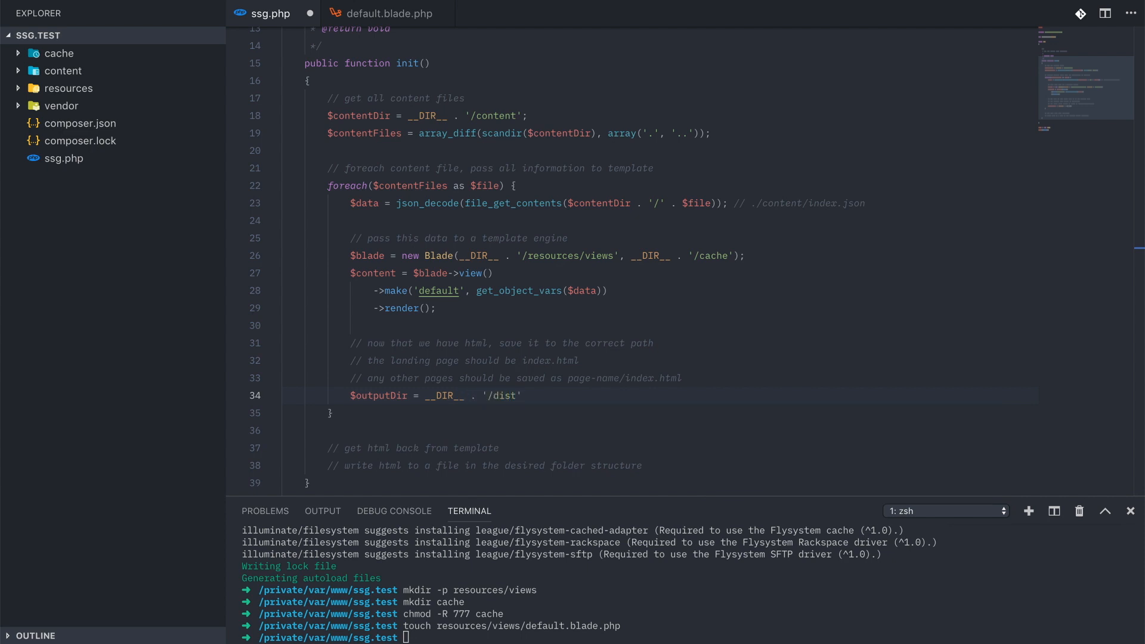
left_click(523, 395)
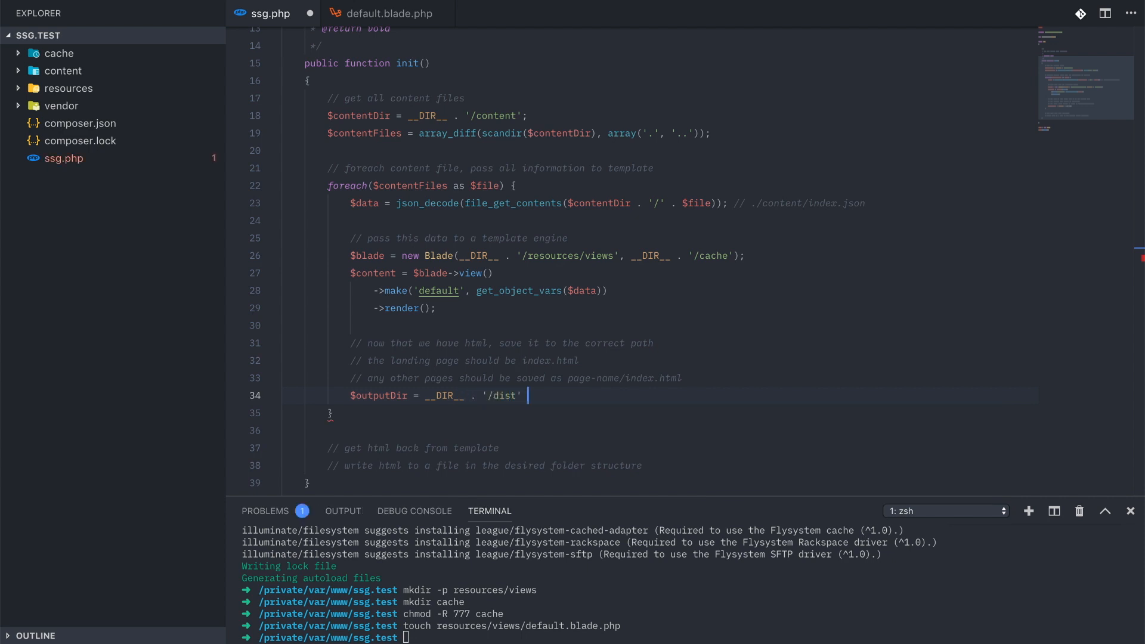
type(". $data->slug")
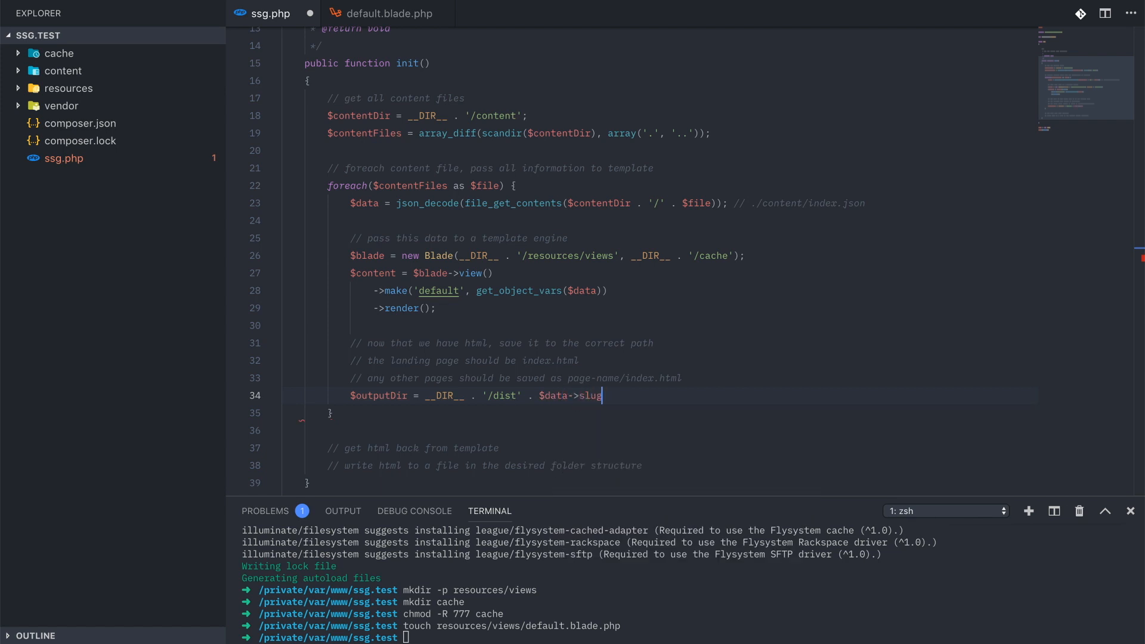
type(";")
type("if(!i")
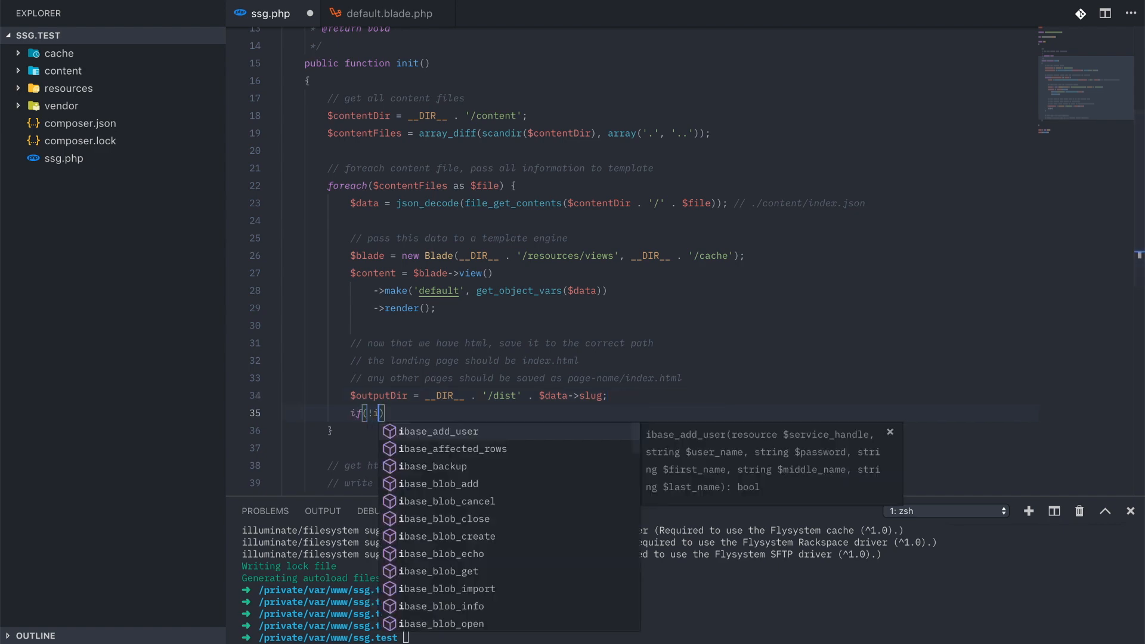
- Recursively create $outputDir with mkdir 0755 when is_dir finds it missing
type("is_dir")
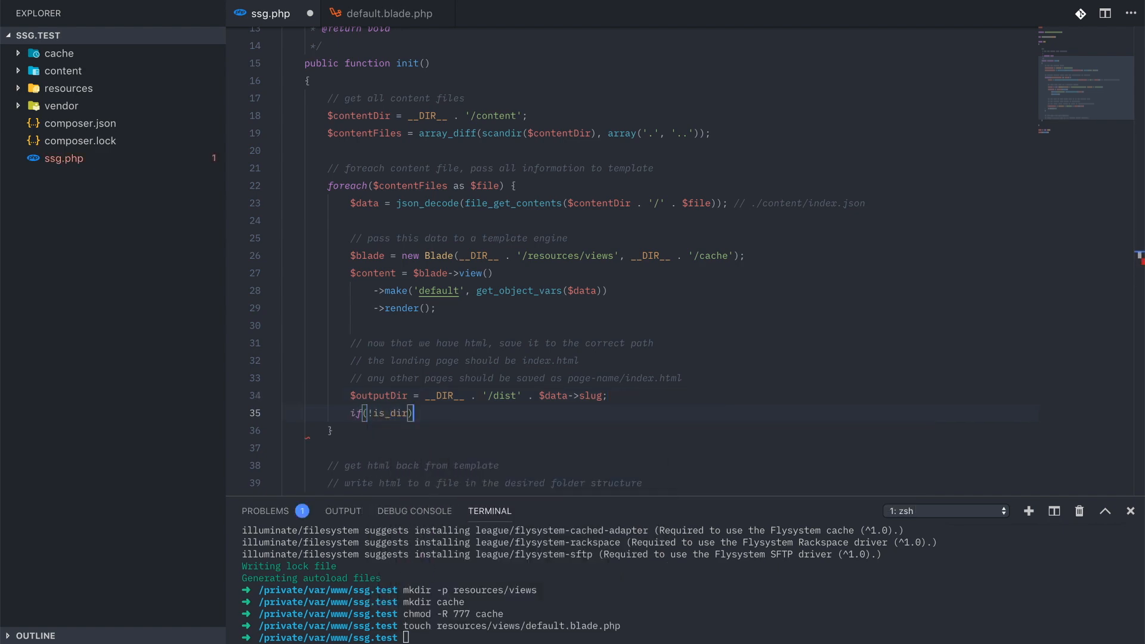
type("($outputDir")
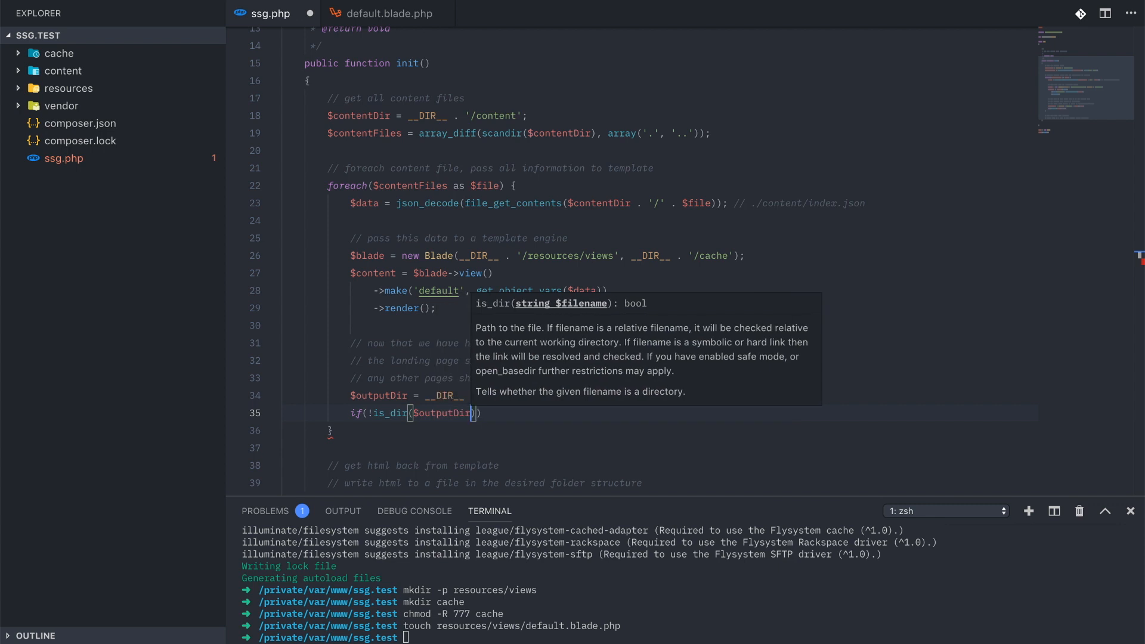
type("mkdir($outputDir, 0755,")
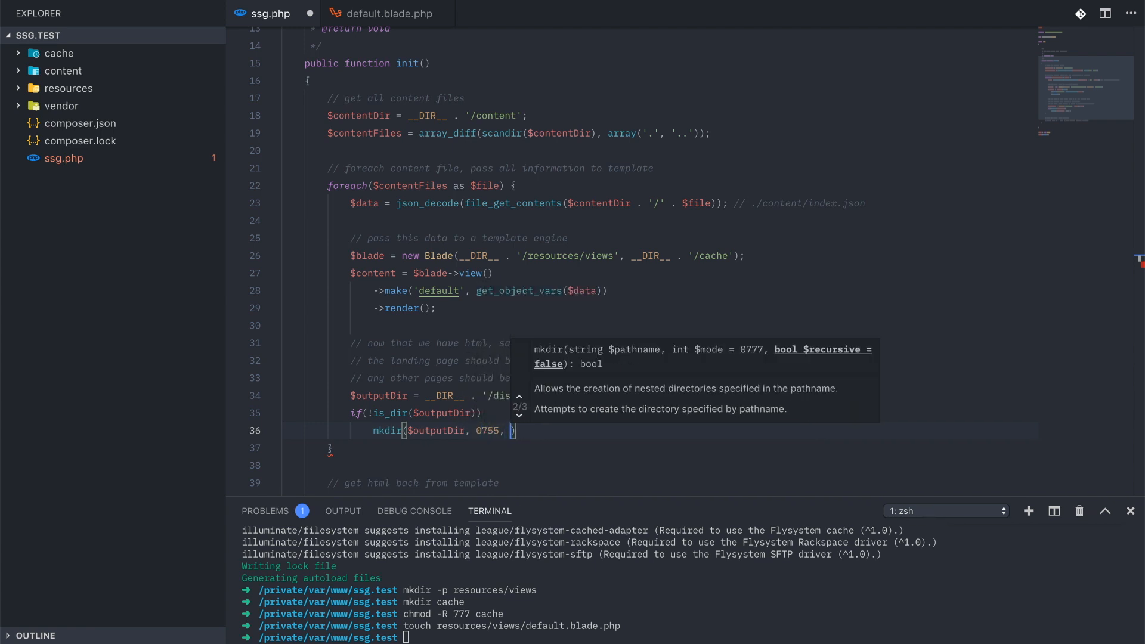
type("true);")
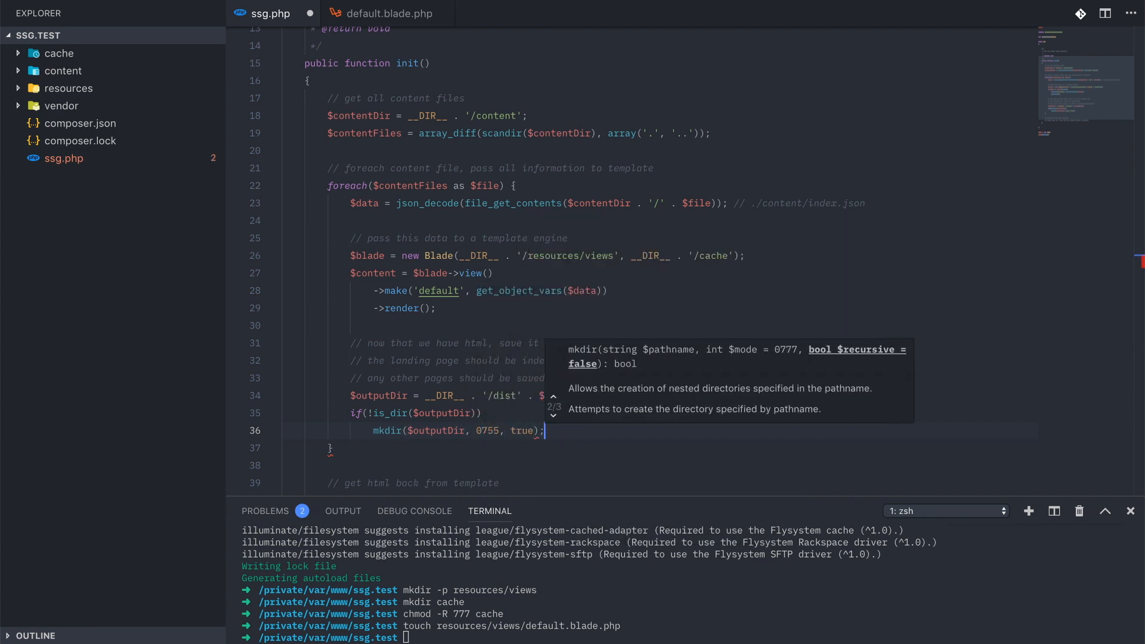
key("Enter")
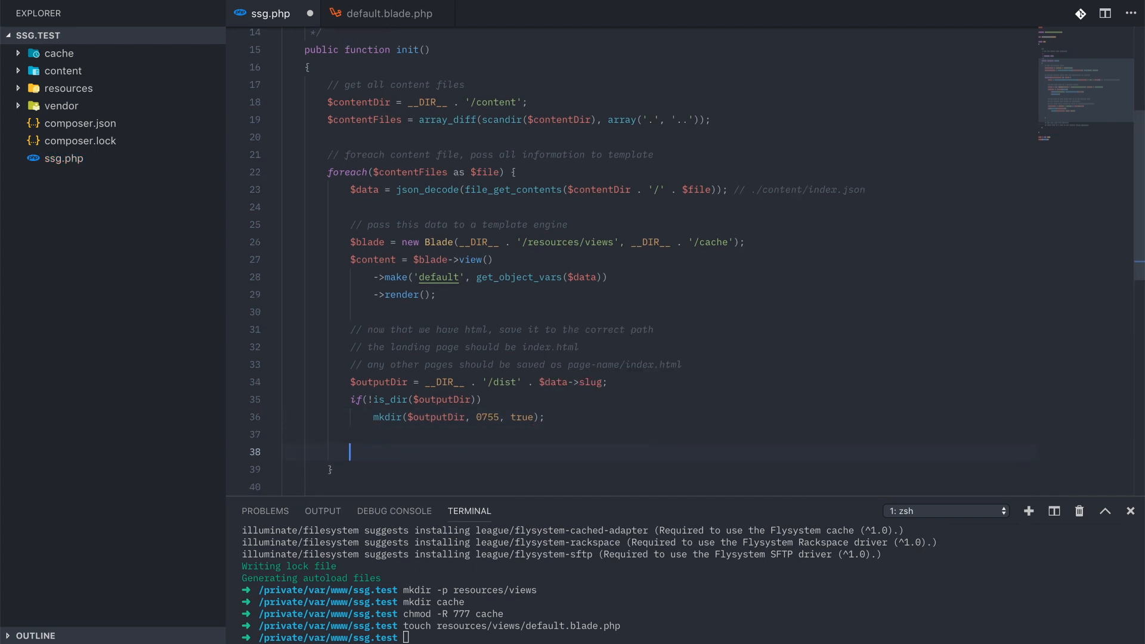
- Write $content to $outputPath, echo "Built page" with the path, and run php ssg.php
type("$outputPath = $outputDir . '/index.html';")
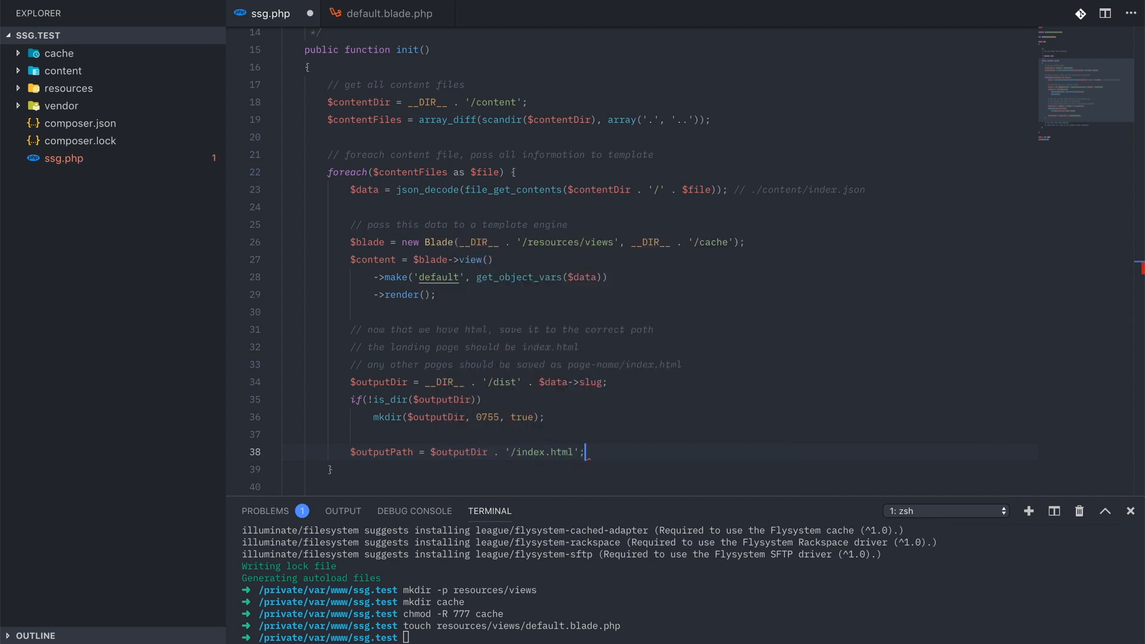
type("file_put_contents($outputPath,")
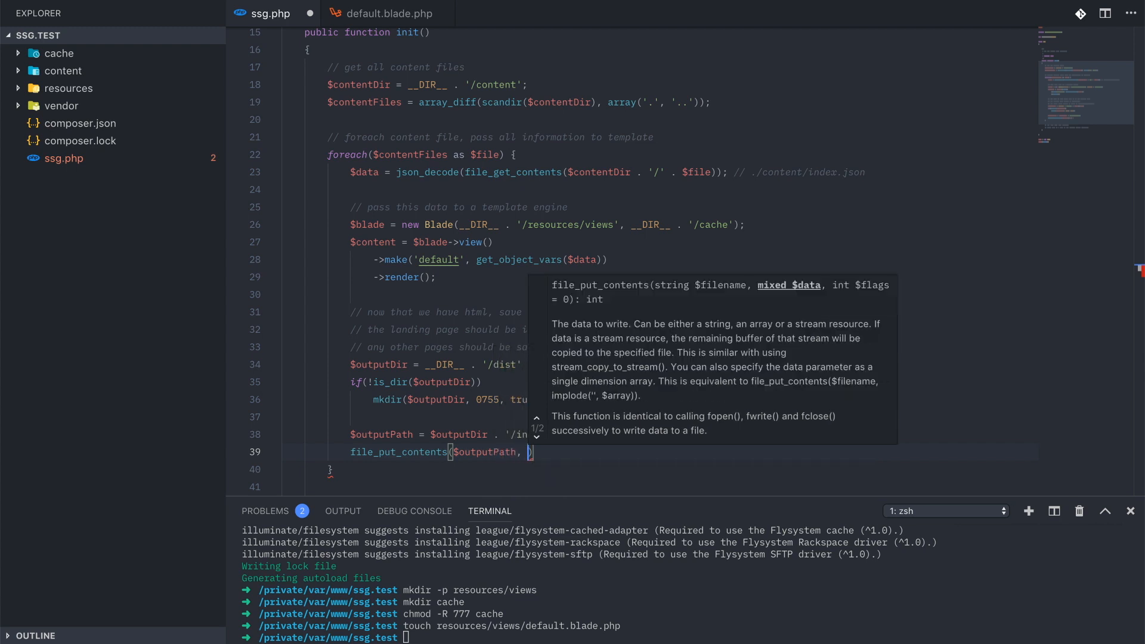
type("$content")
type("echo \"B")
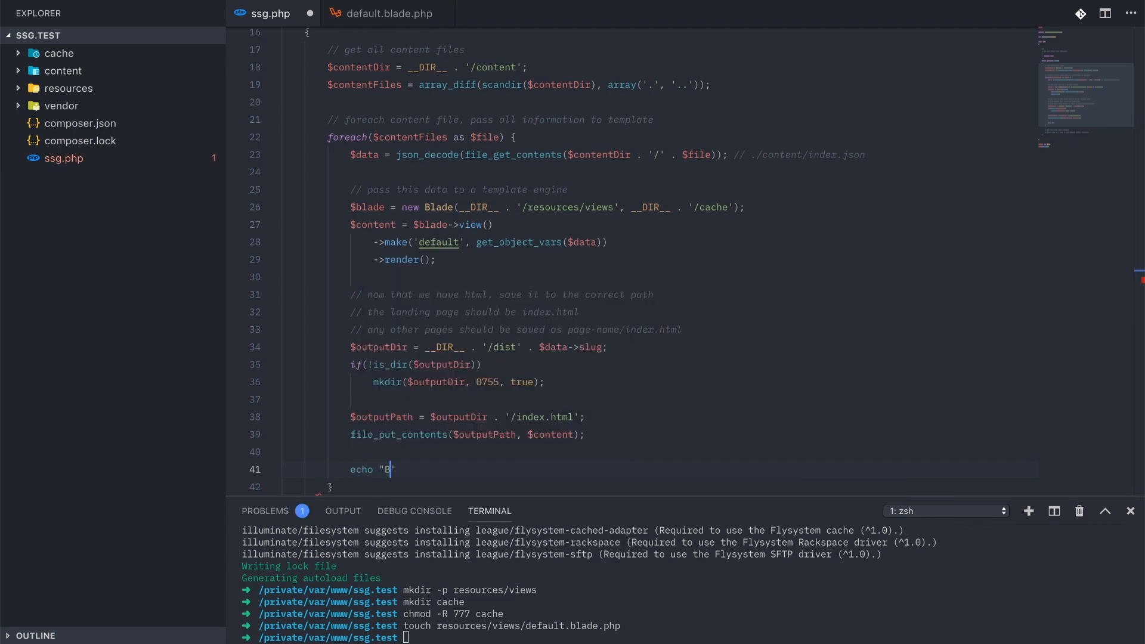
type("uilt page \" . $")
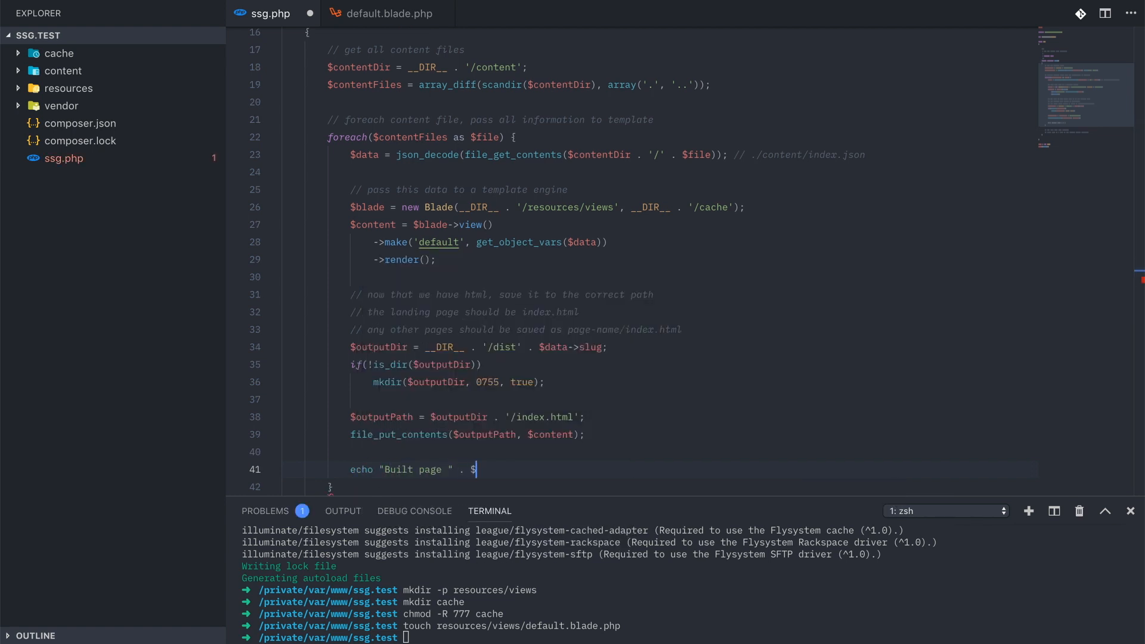
type("outputPath")
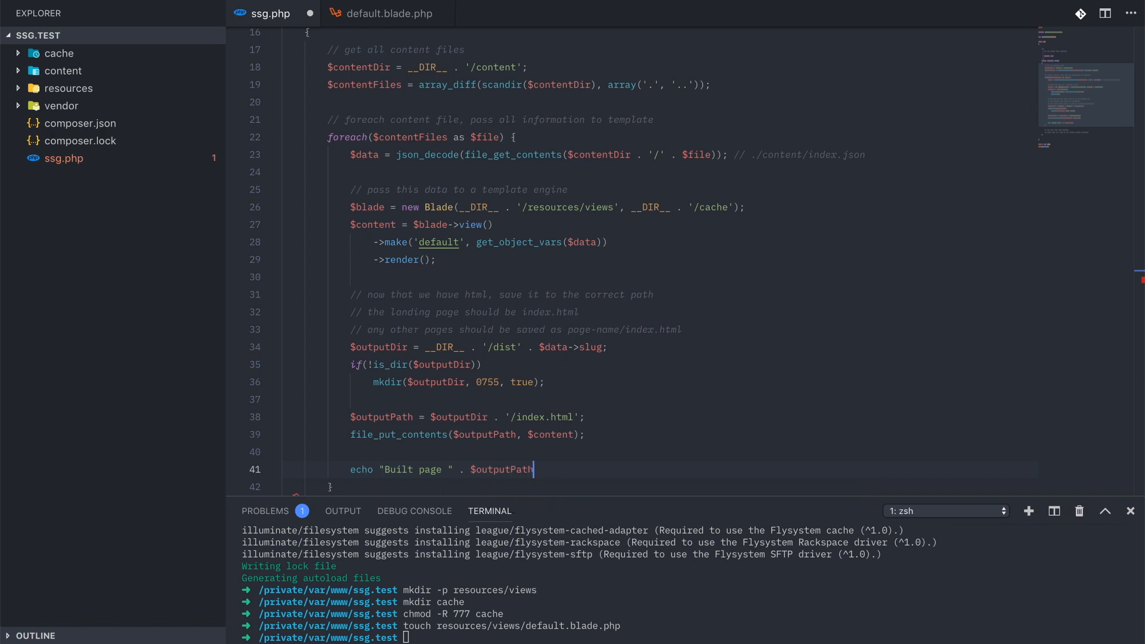
type(". PH")
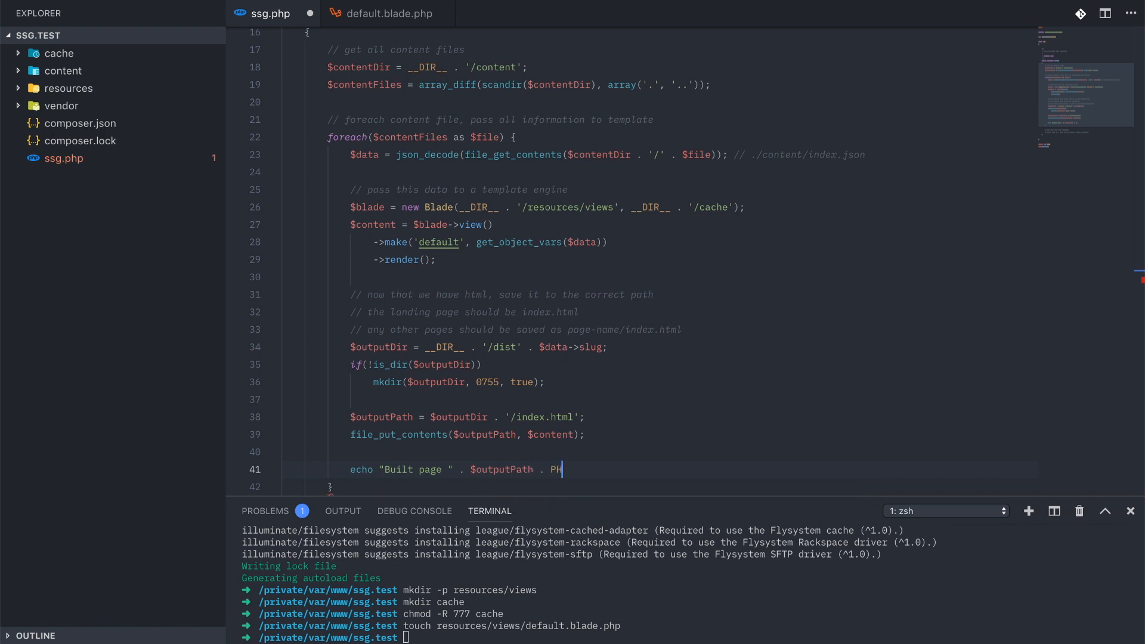
type("P_EOL;")
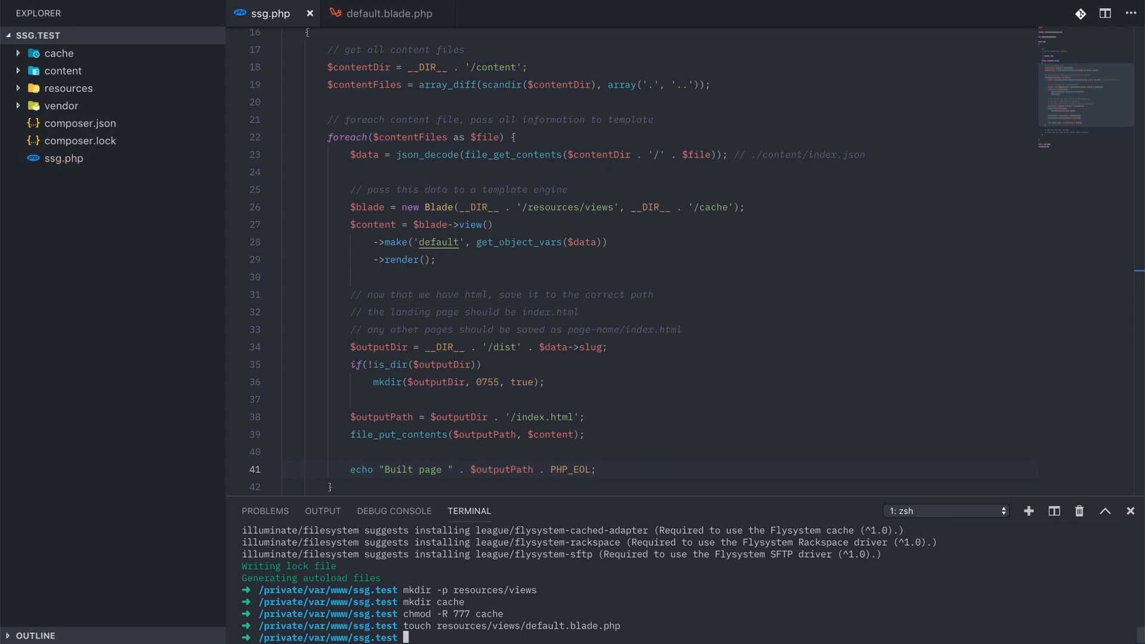
type("php ssg.php")
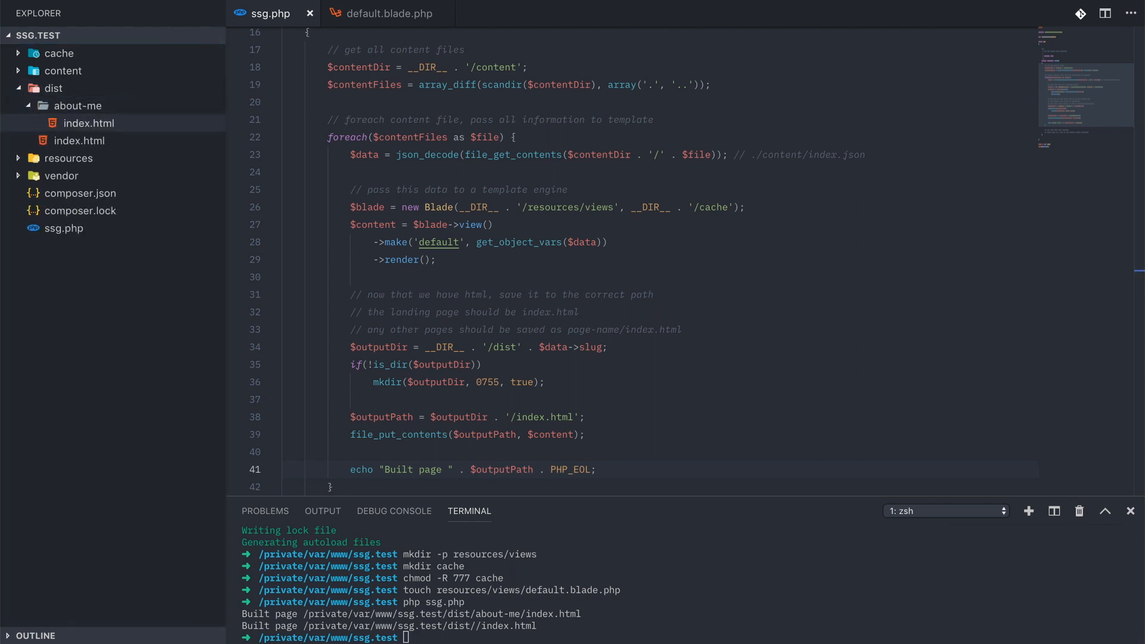
- Scroll through ssg.php to review the comments beside the render and file-write code
scroll("down", 3)
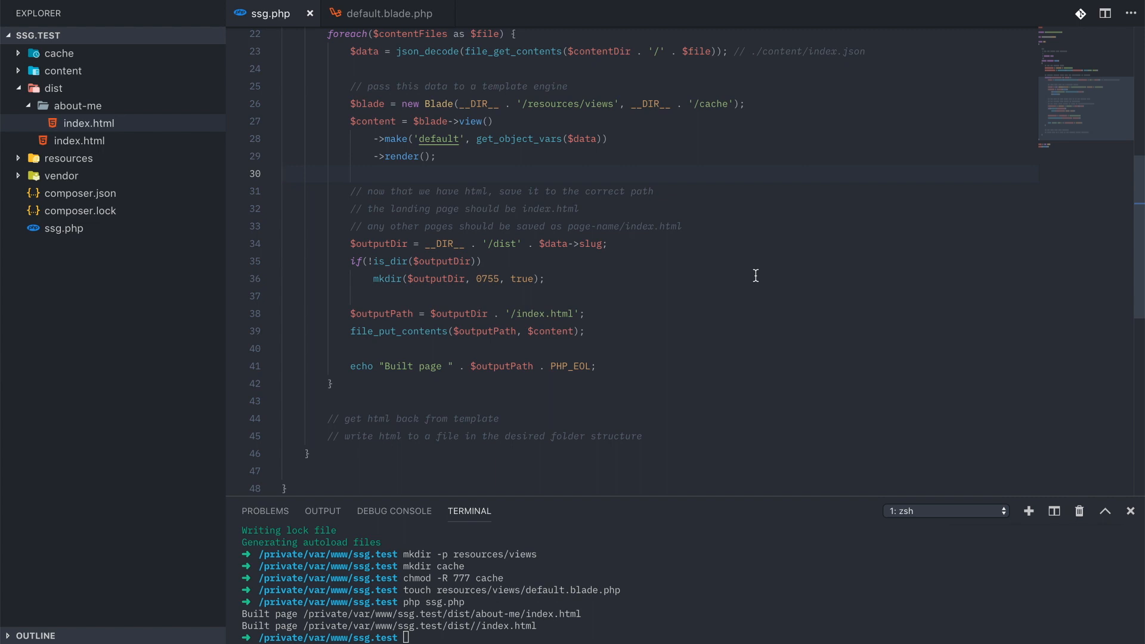
scroll("down", 3)
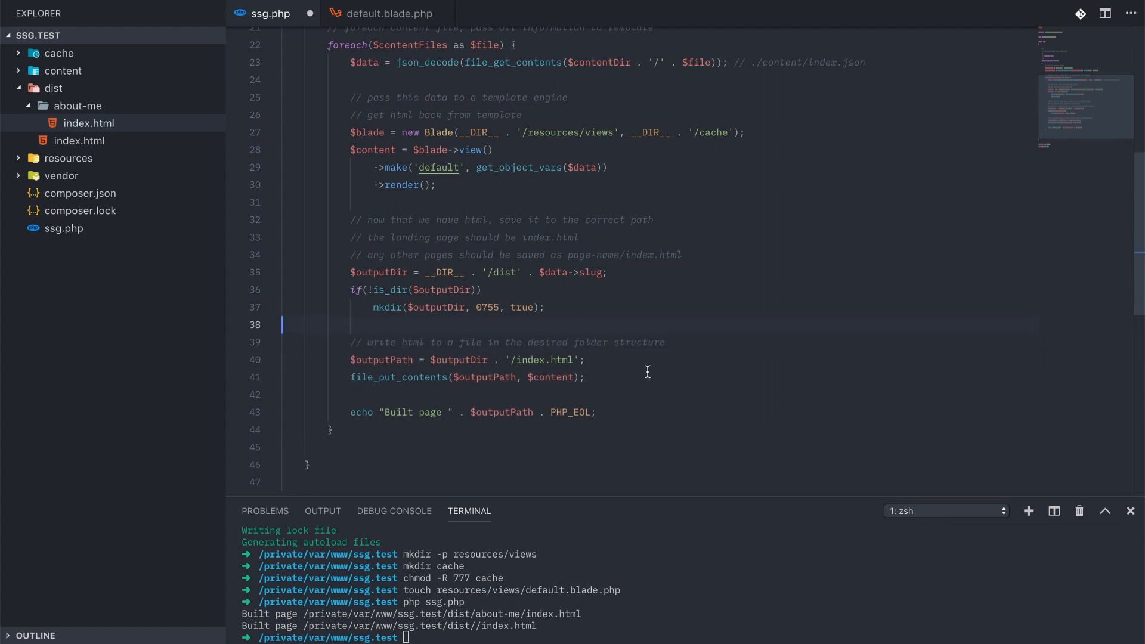
scroll("up", 3)
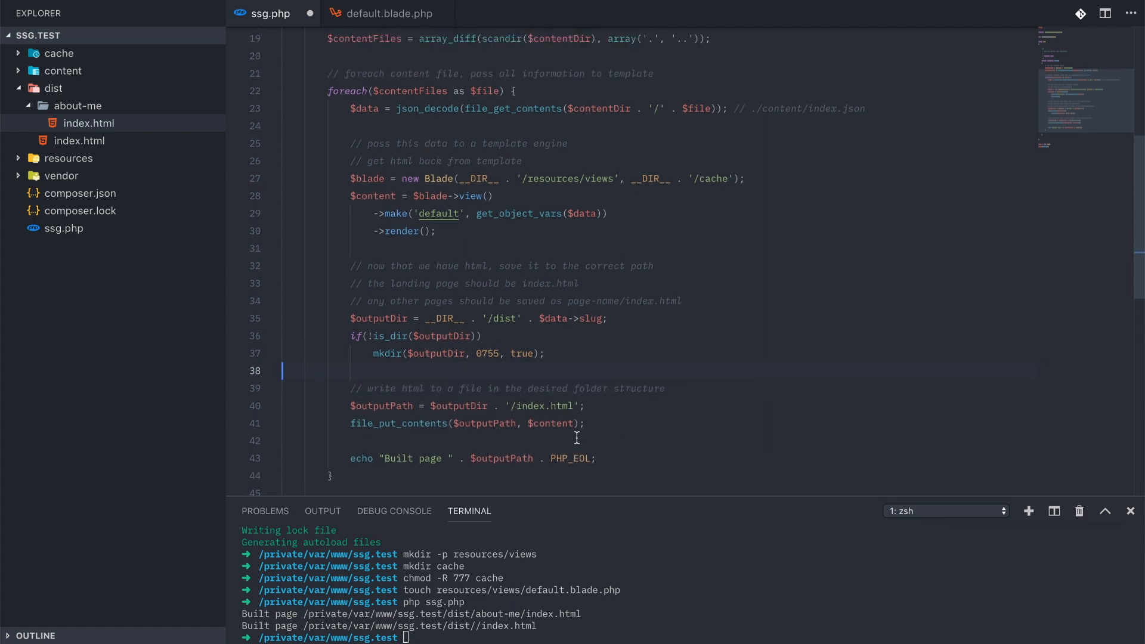
scroll("up", 3)
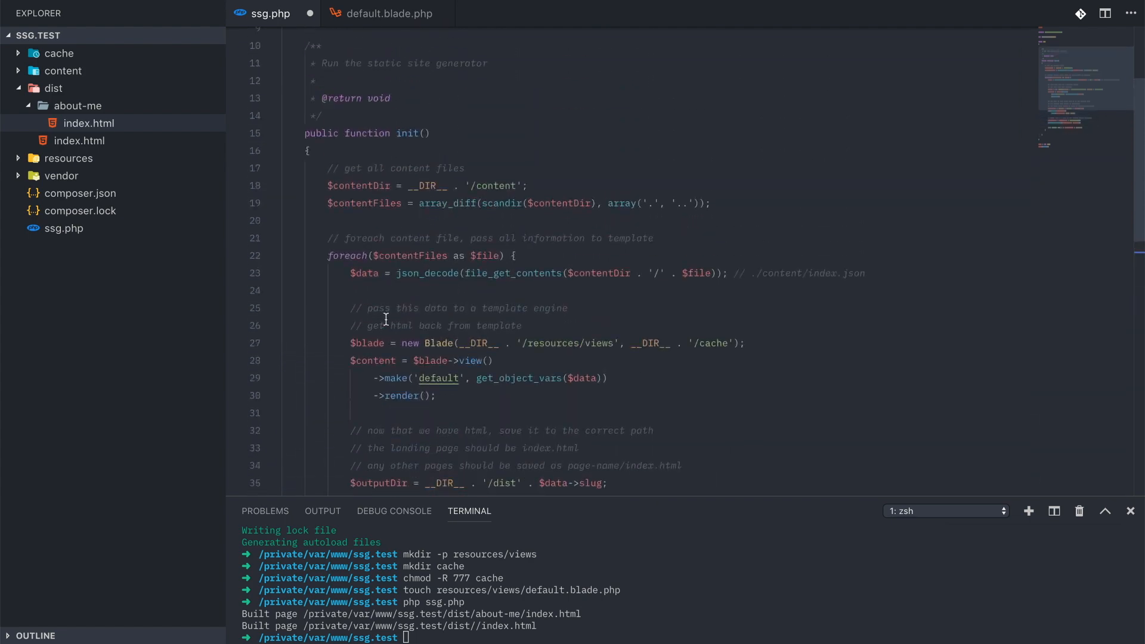
scroll("up", 3)
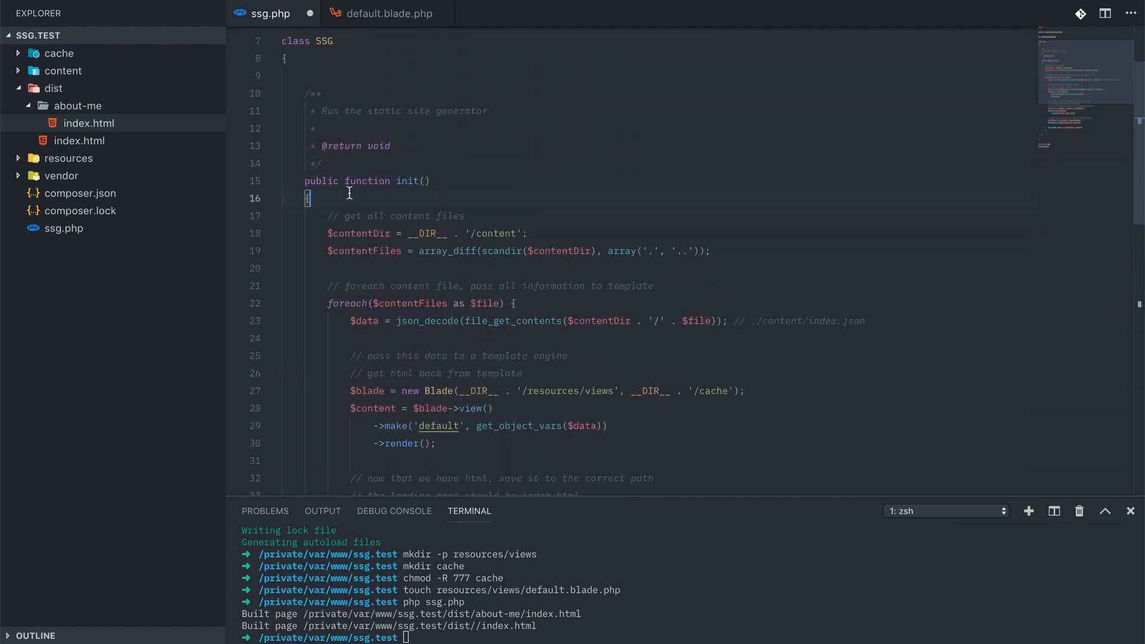
scroll("down", 3)
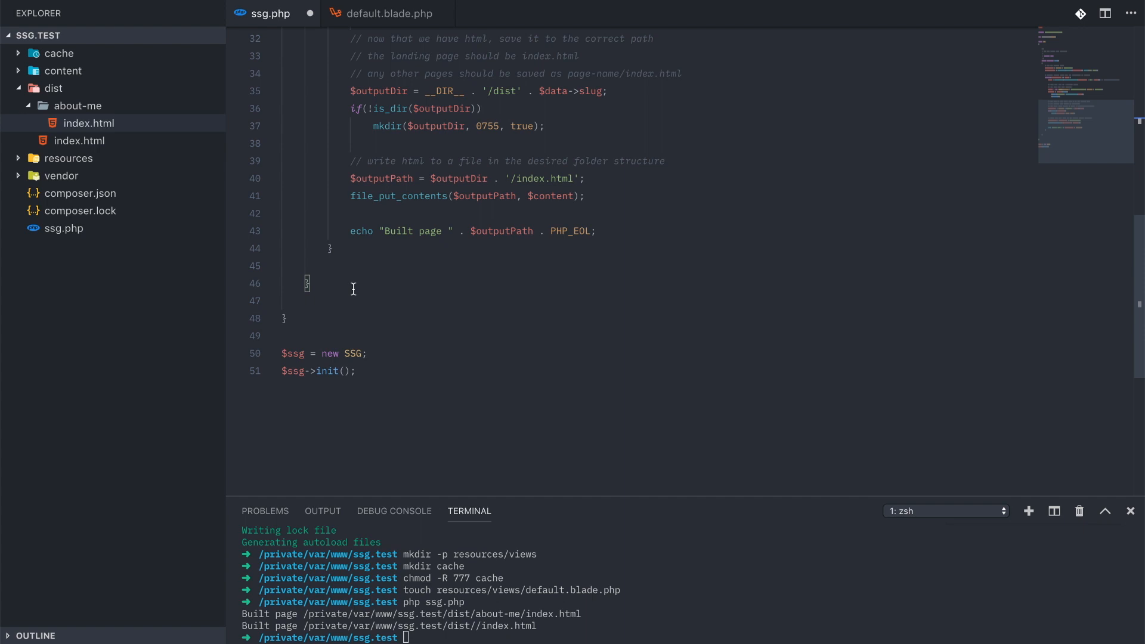